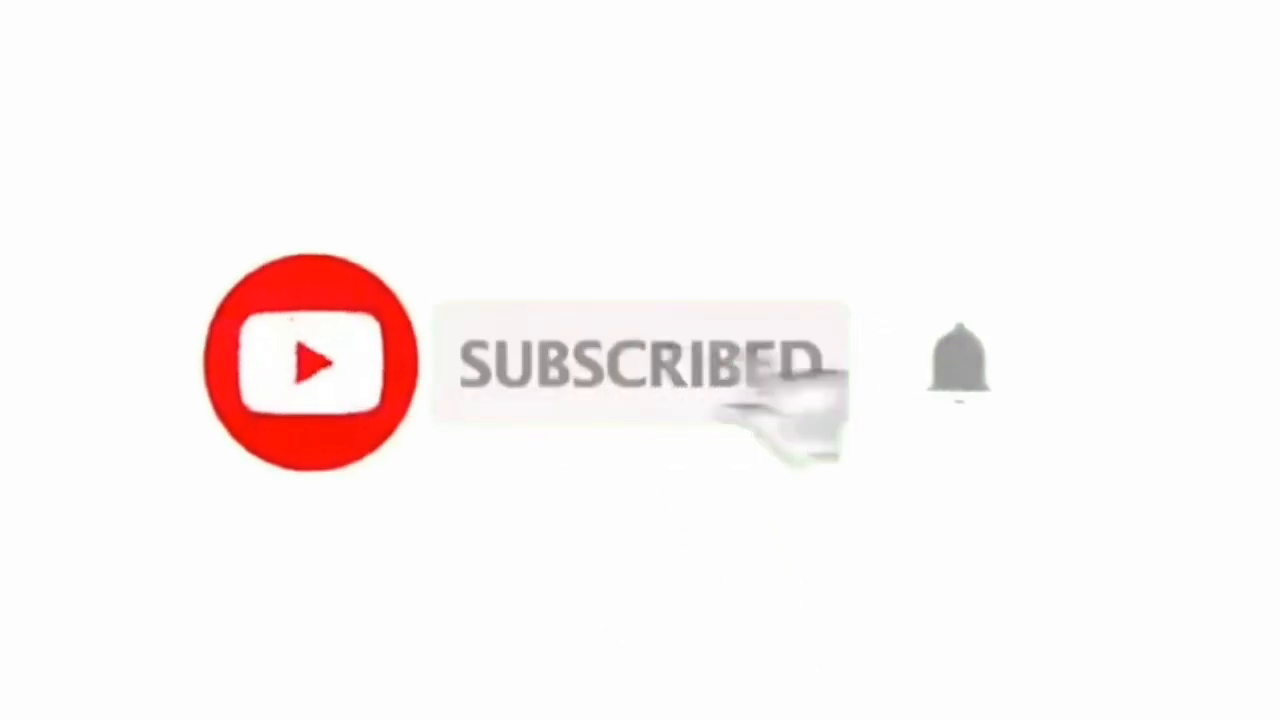
Run expo init with the blank template to create the enviromentVar project in the React Native folder
left_click(958, 374)
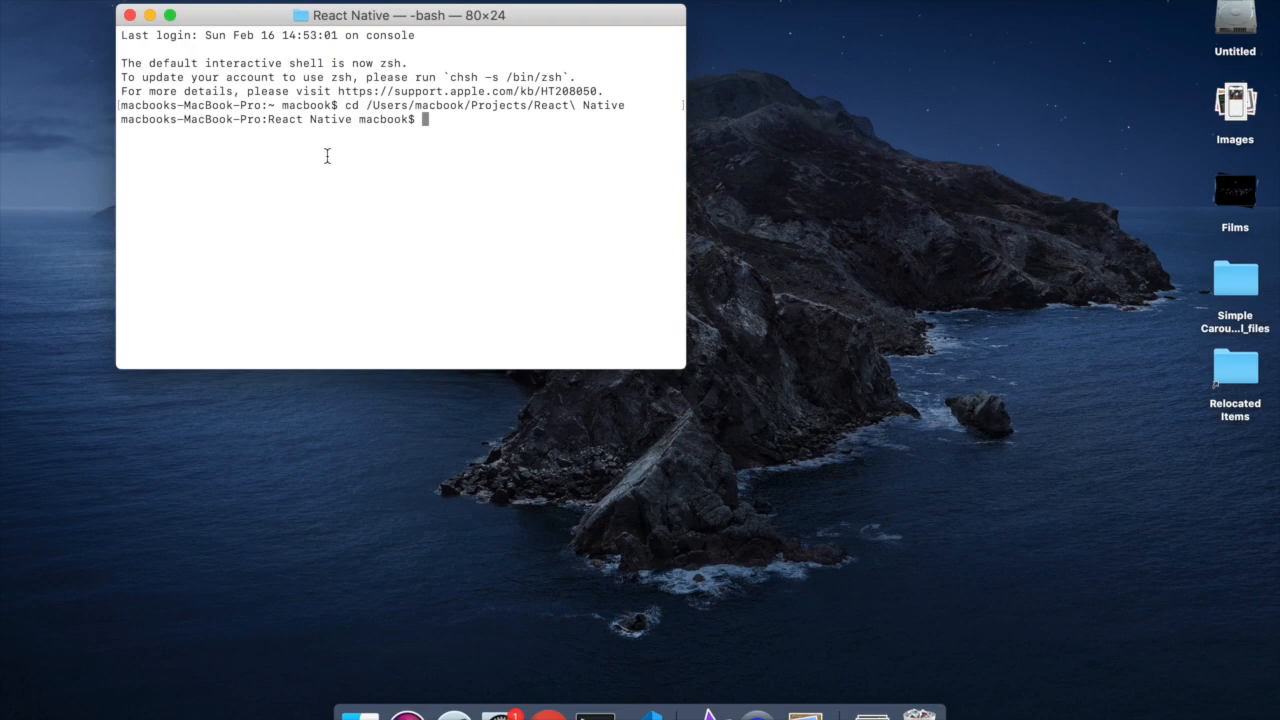
type("cd")
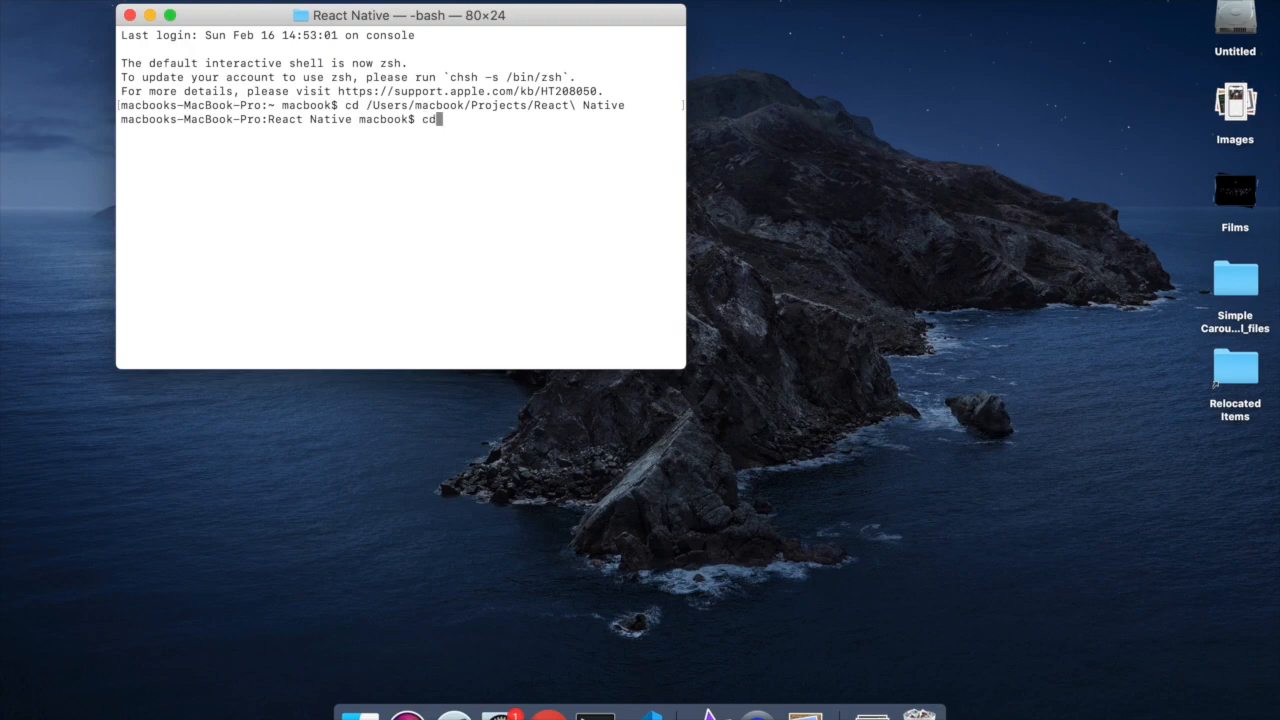
type("expo init")
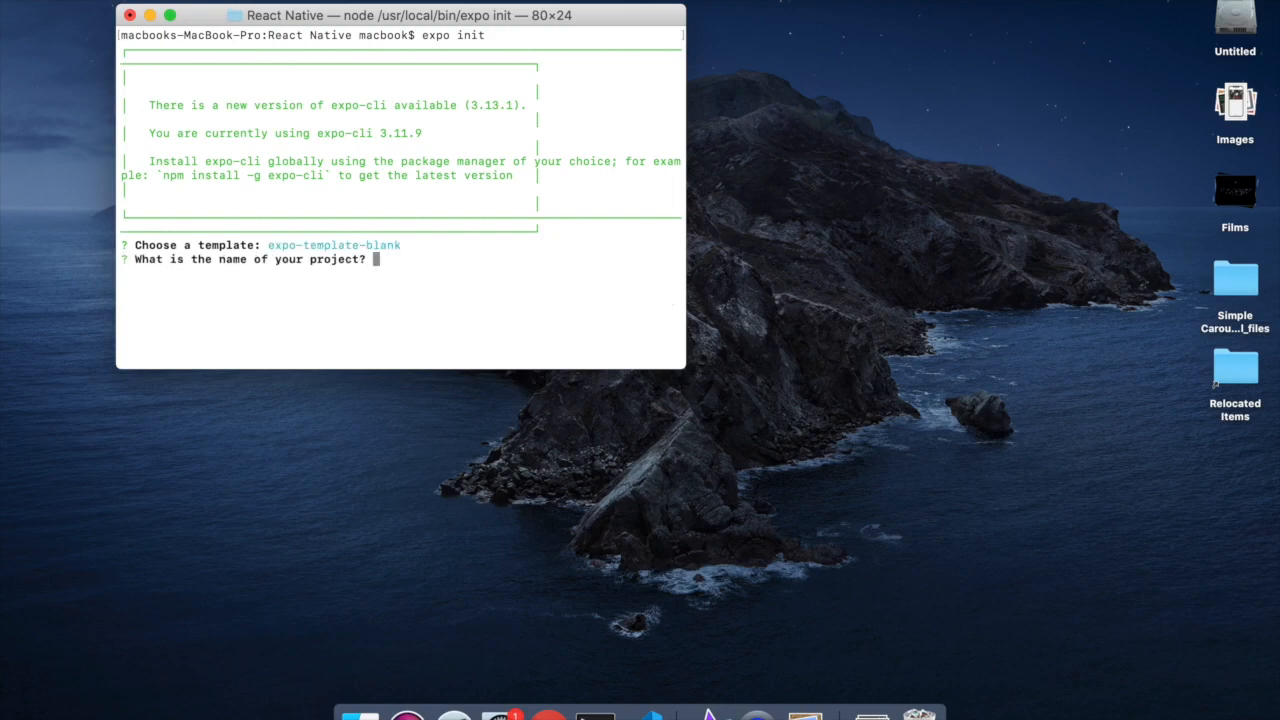
type("envi")
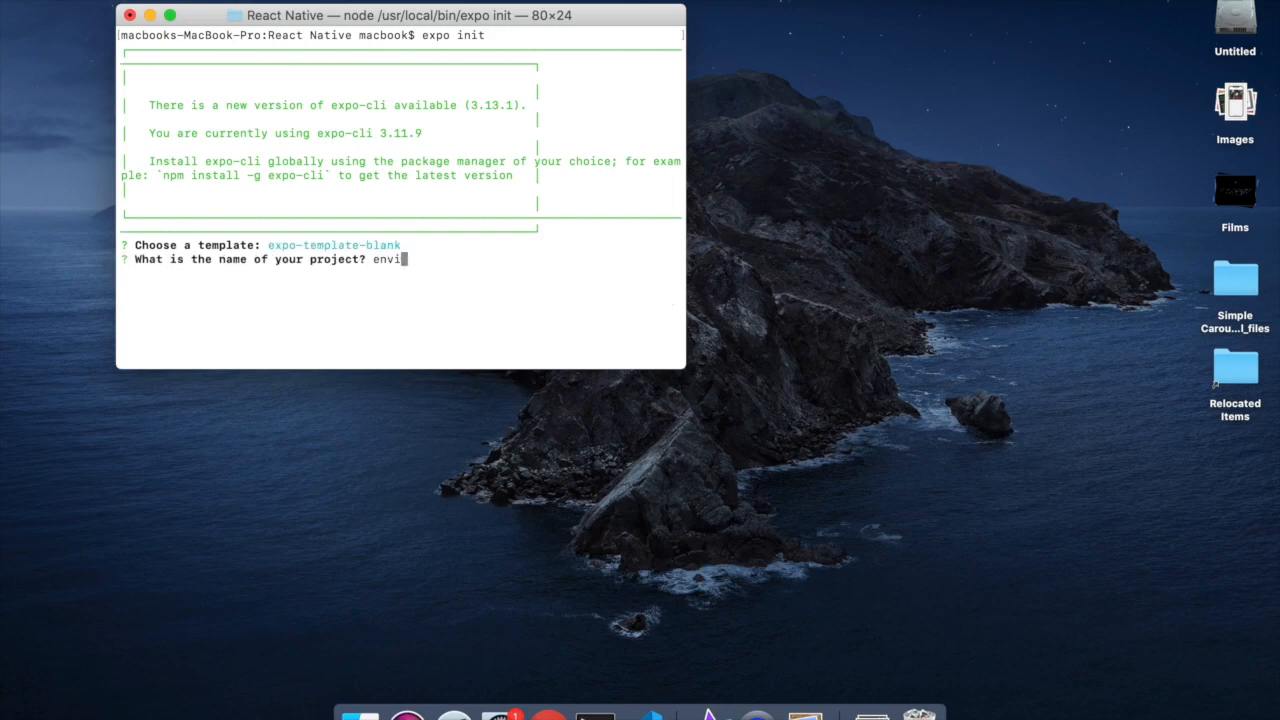
type("romentV")
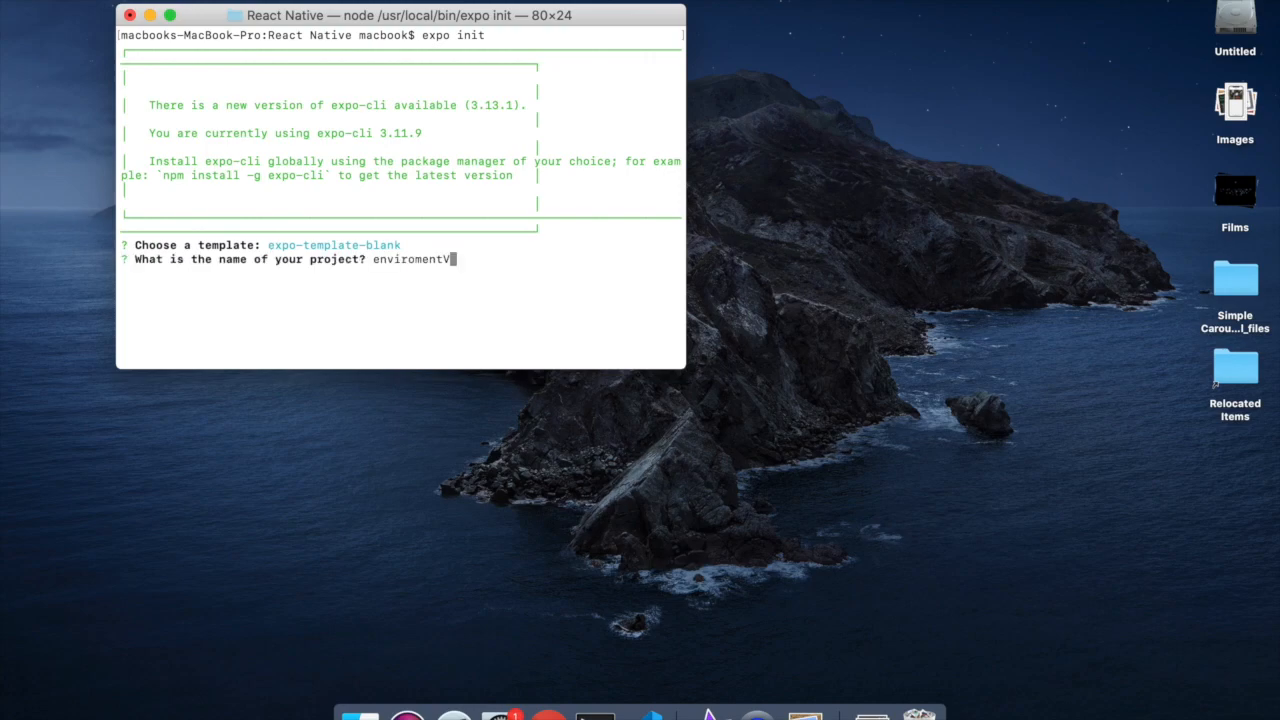
type("ar")
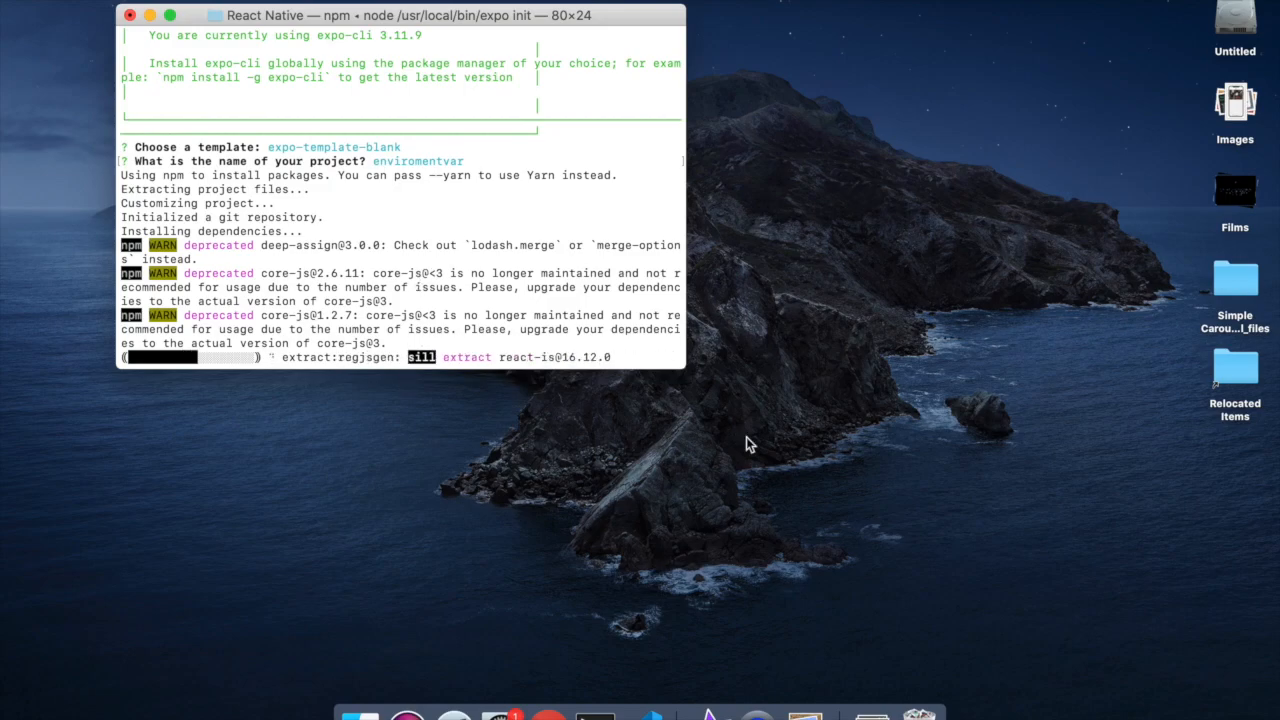
mouse_move(898, 426)
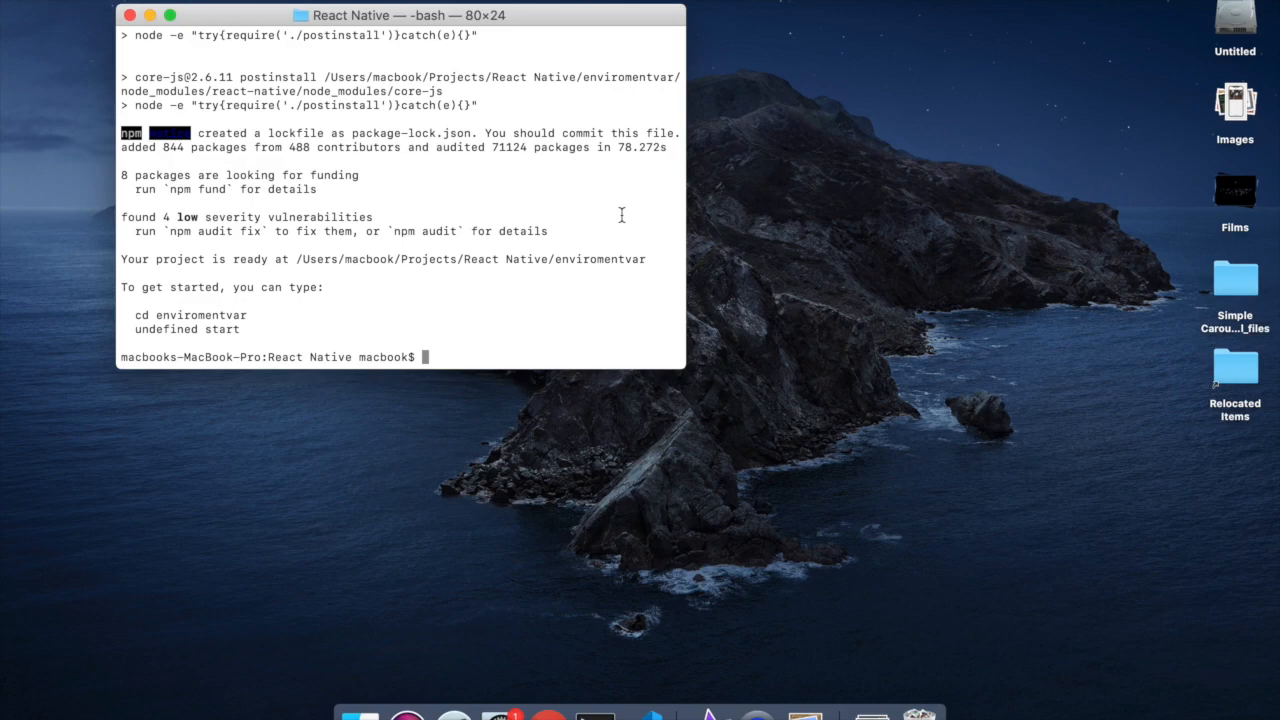
Change into the enviromentvar folder and begin typing the expo start command
type("cd e")
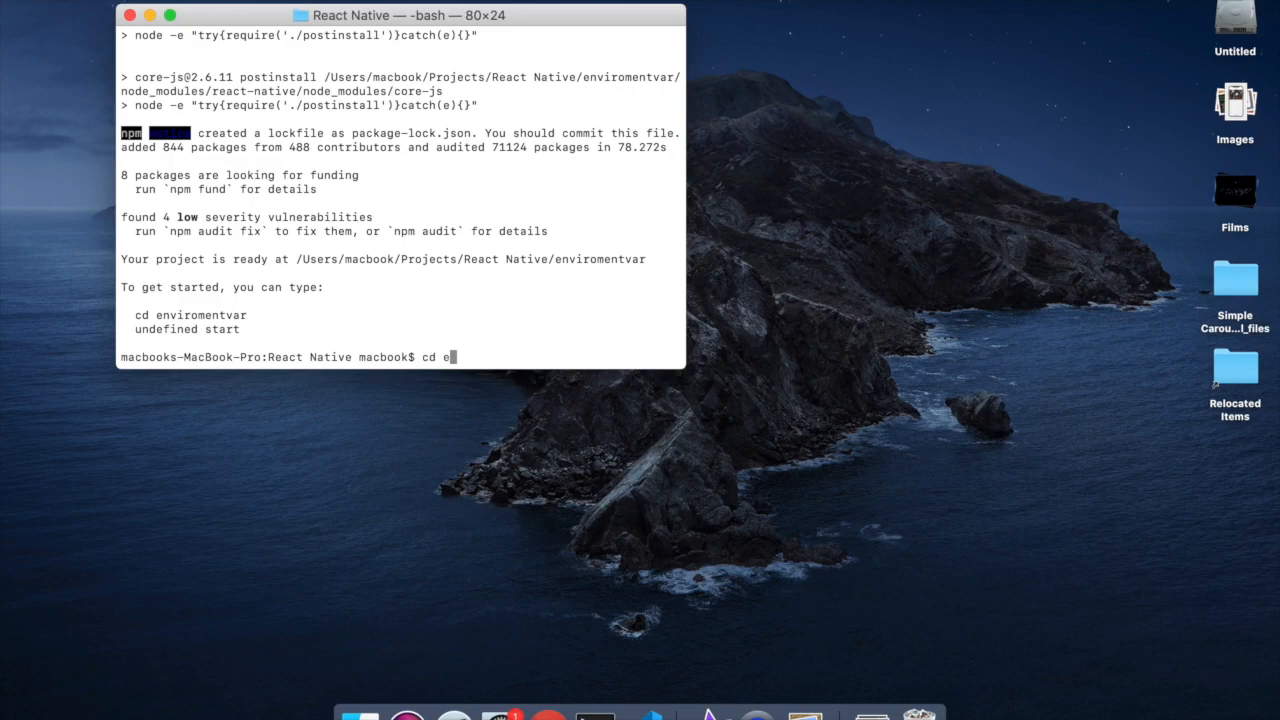
type("nviron")
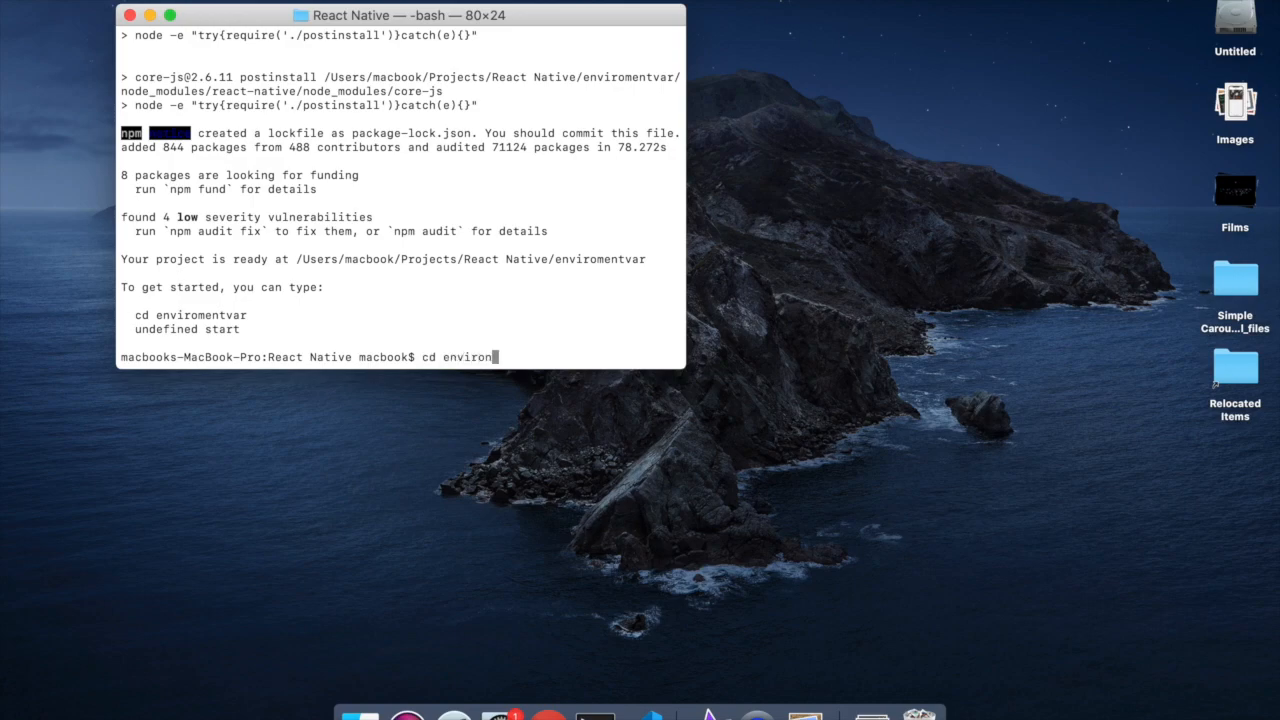
key("Backspace")
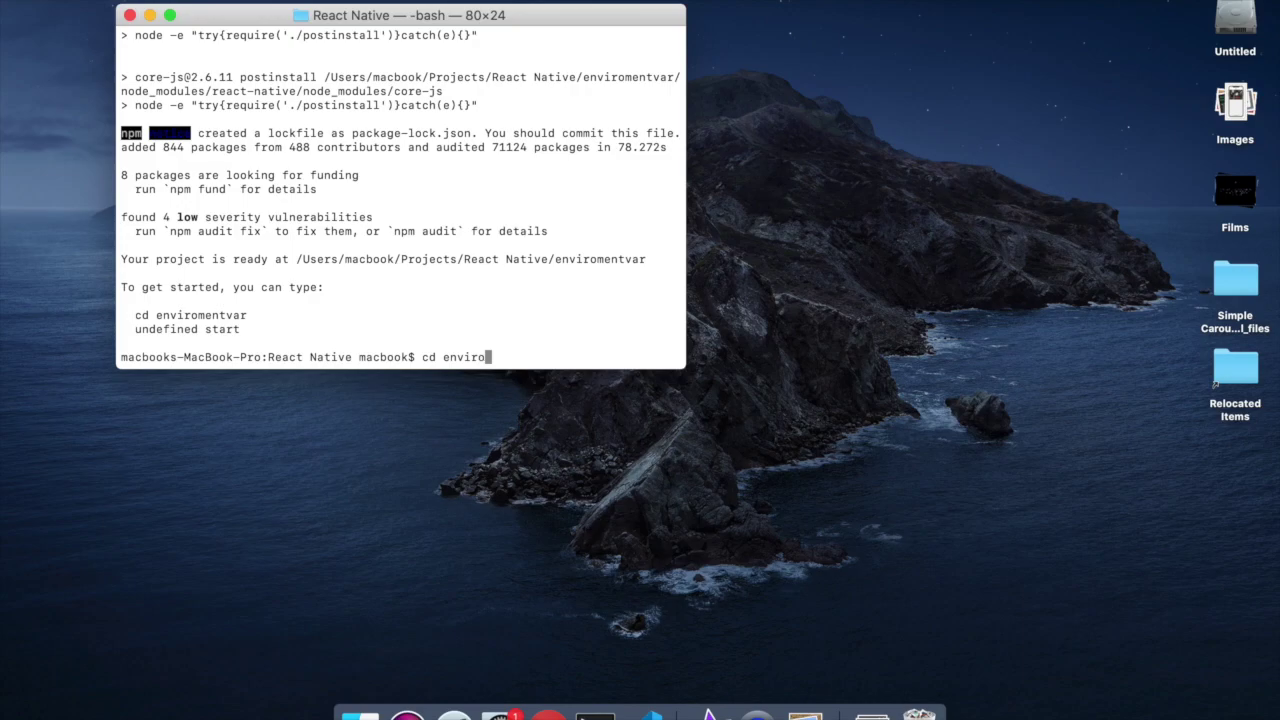
type("mentvar")
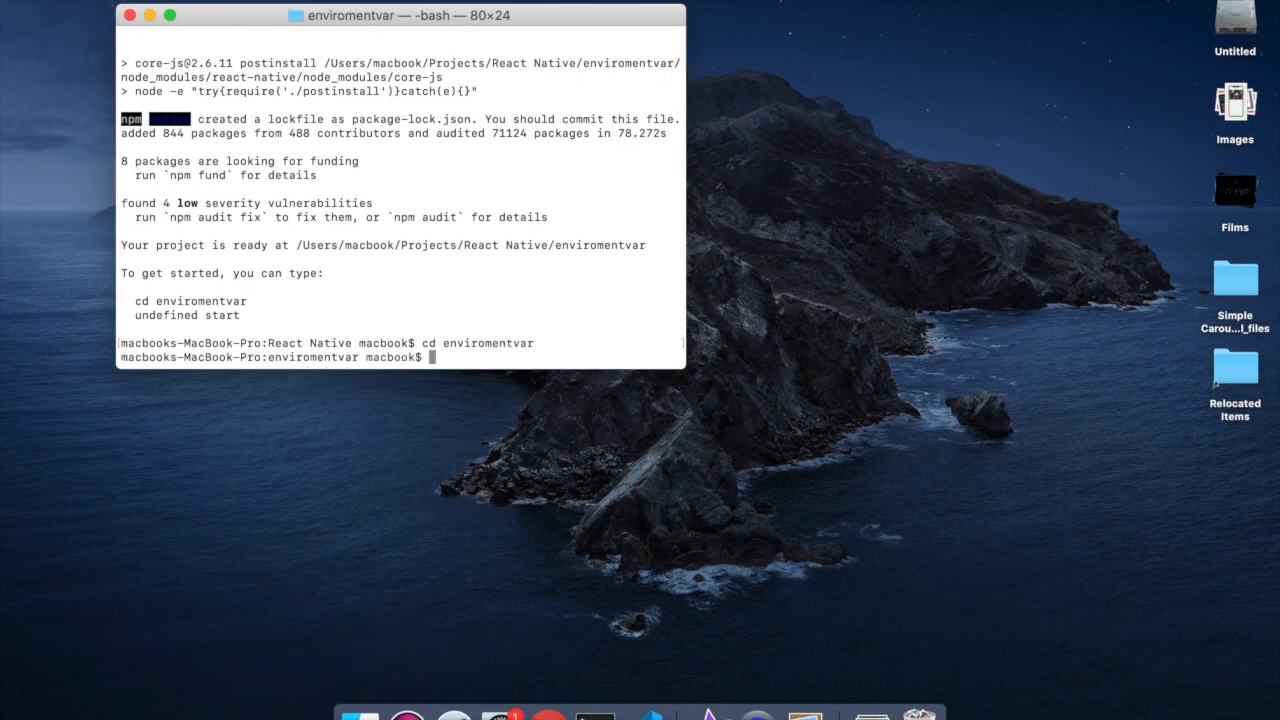
type("e")
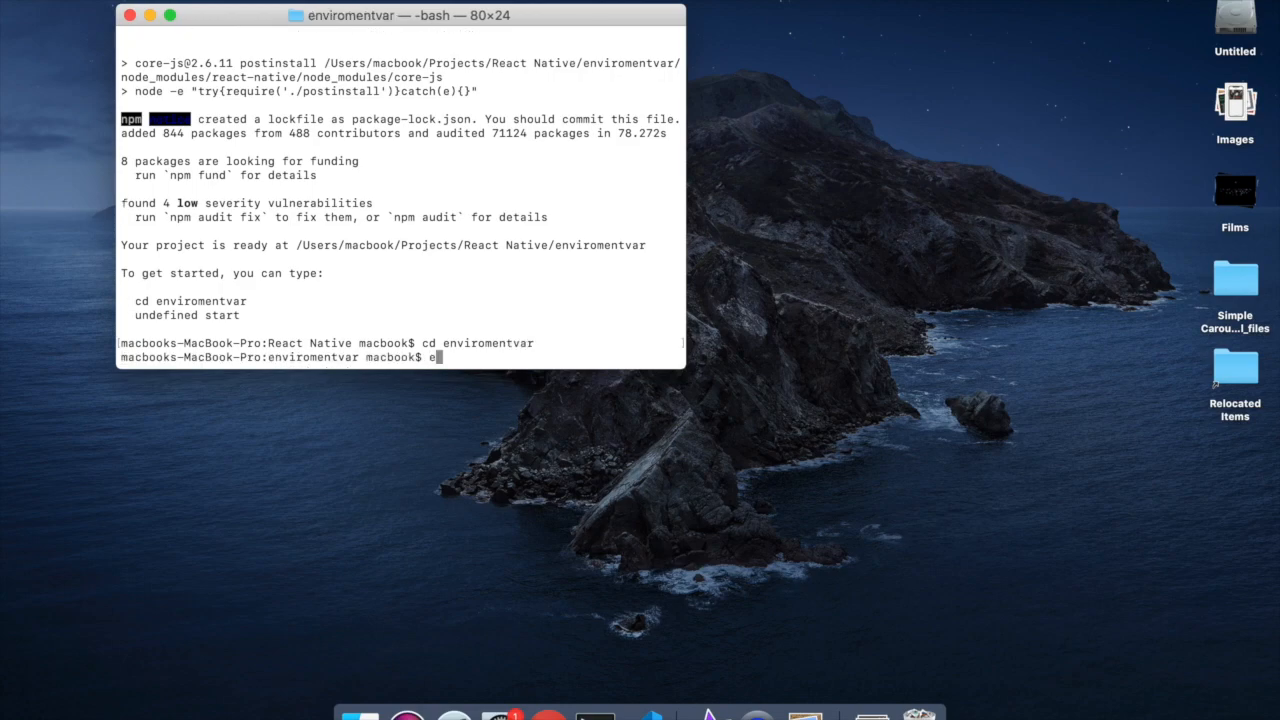
type("xpo")
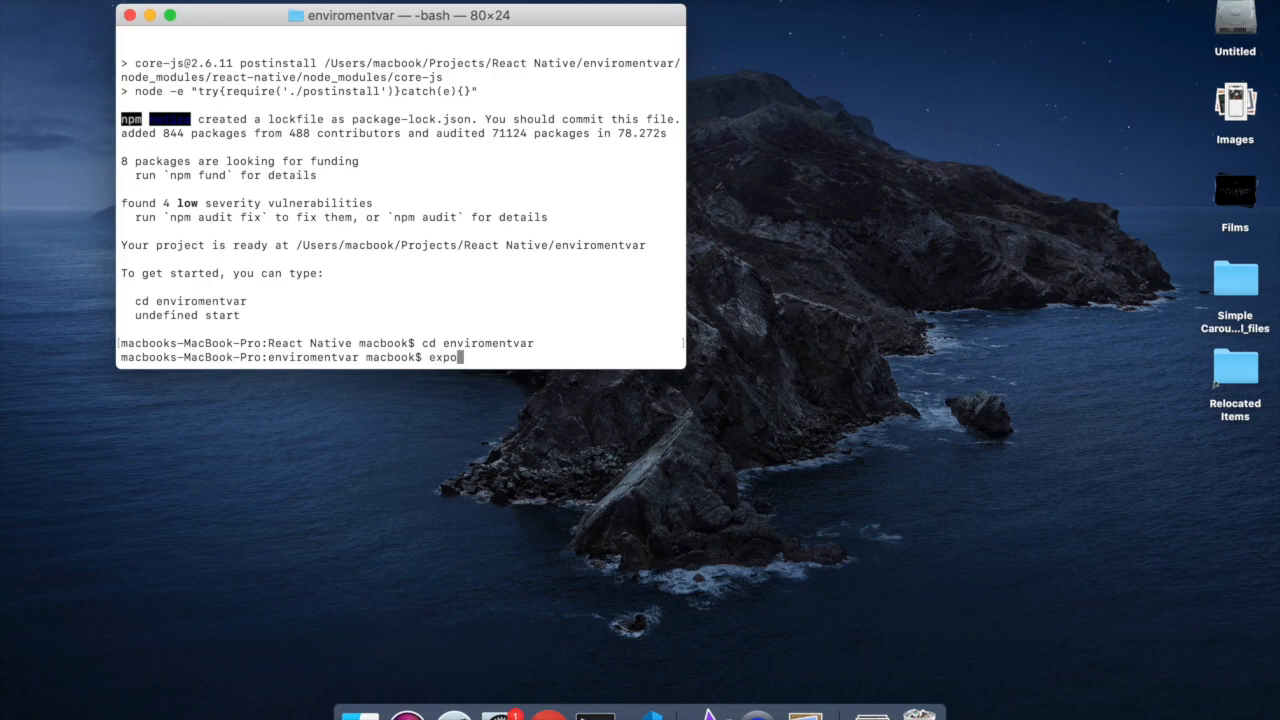
type("sta")
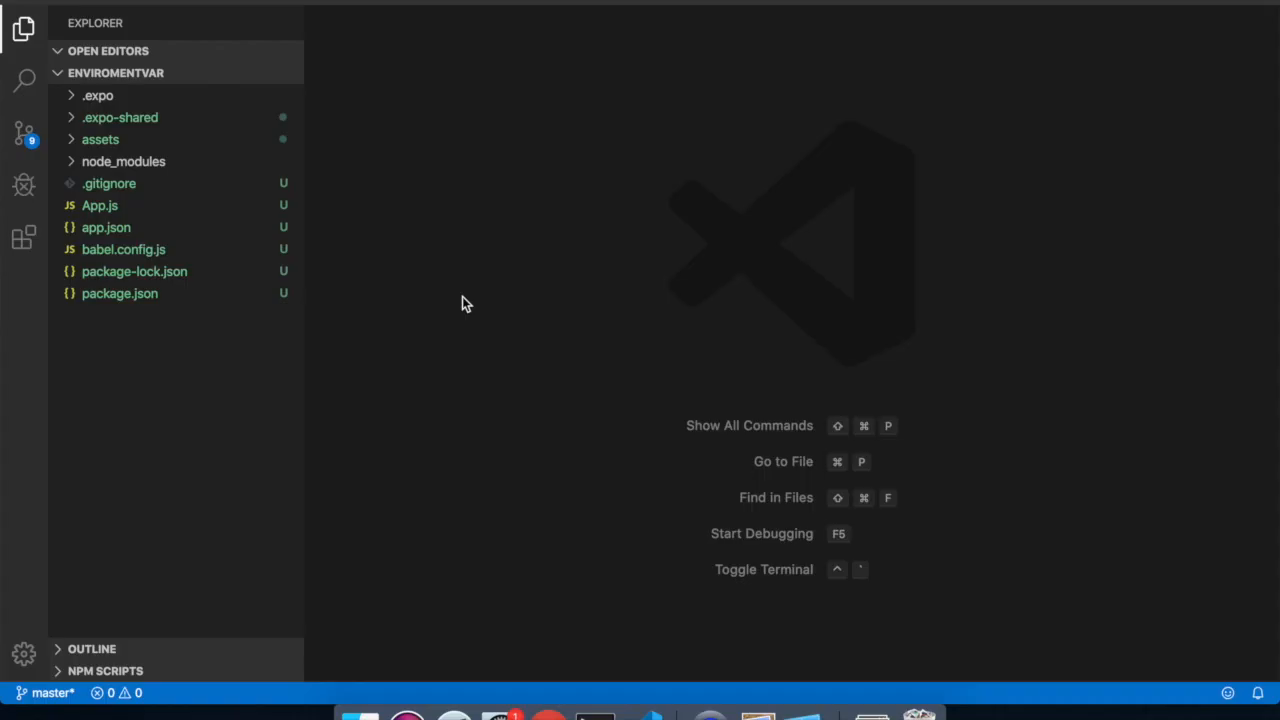
mouse_move(219, 351)
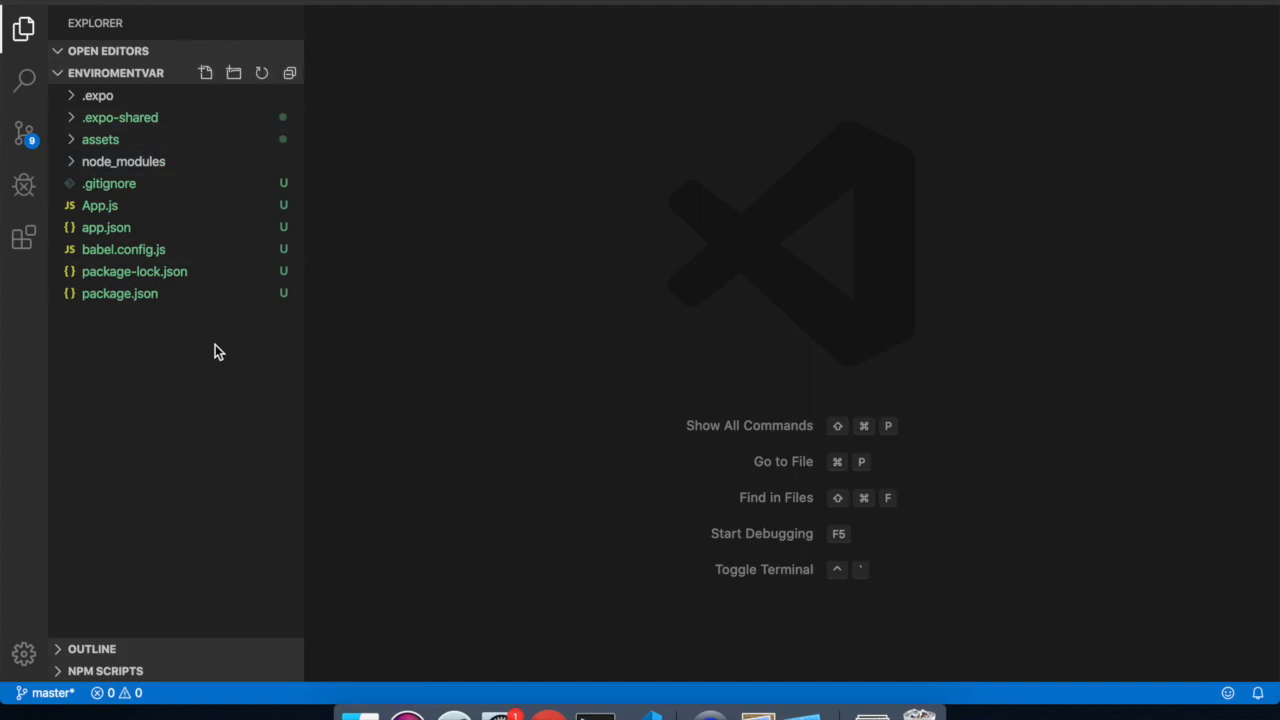
Open the project's App.js file from the Explorer
left_click(99, 205)
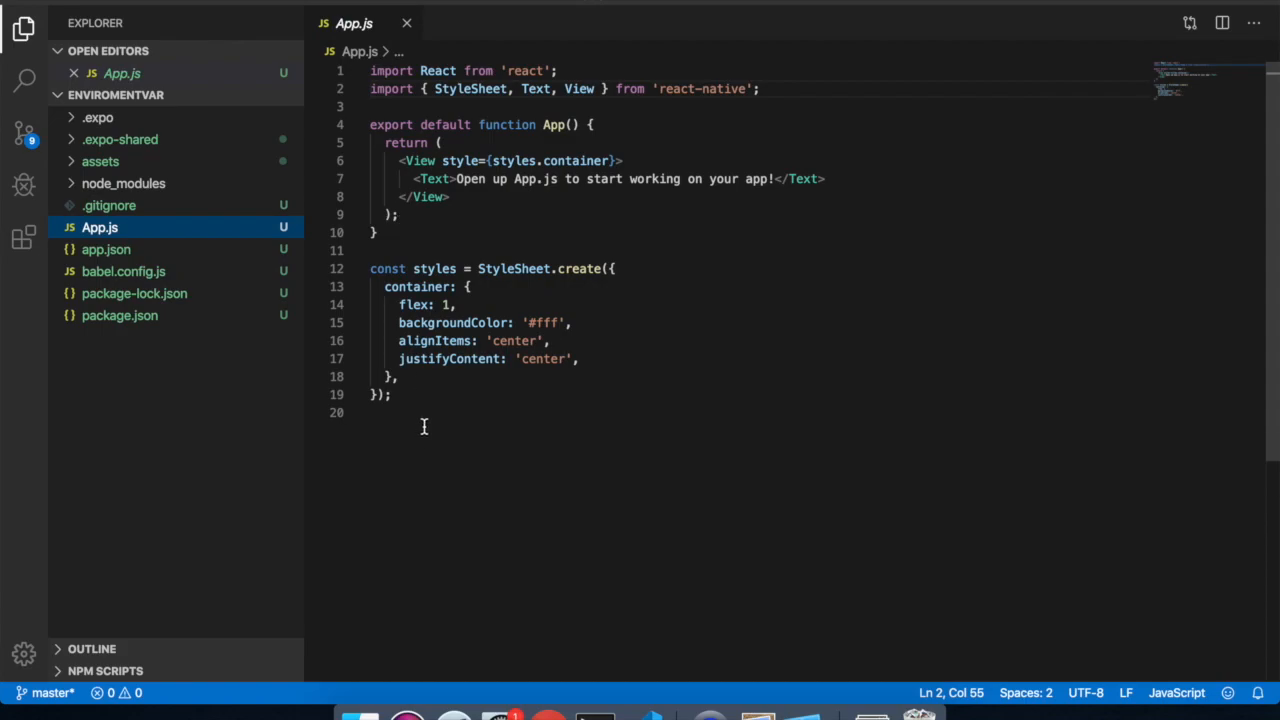
mouse_move(378, 487)
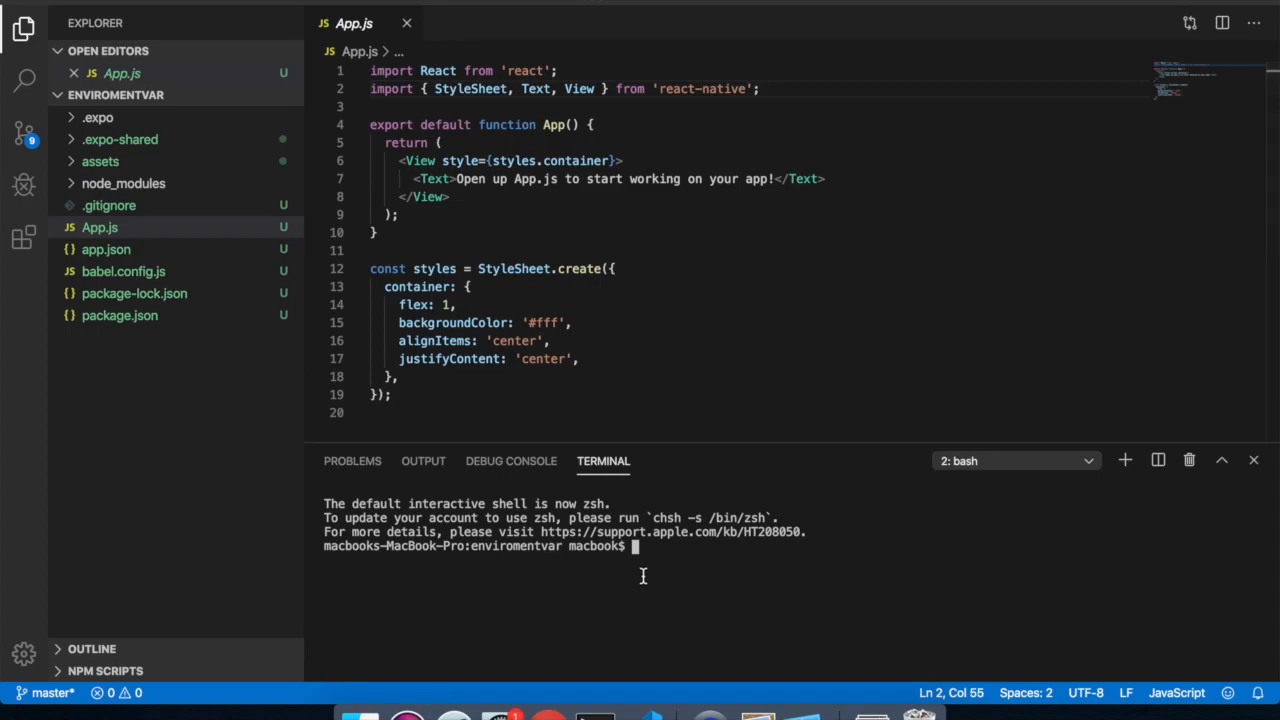
Run npm install react-native-dotenv --save-dev in the integrated terminal
type("N")
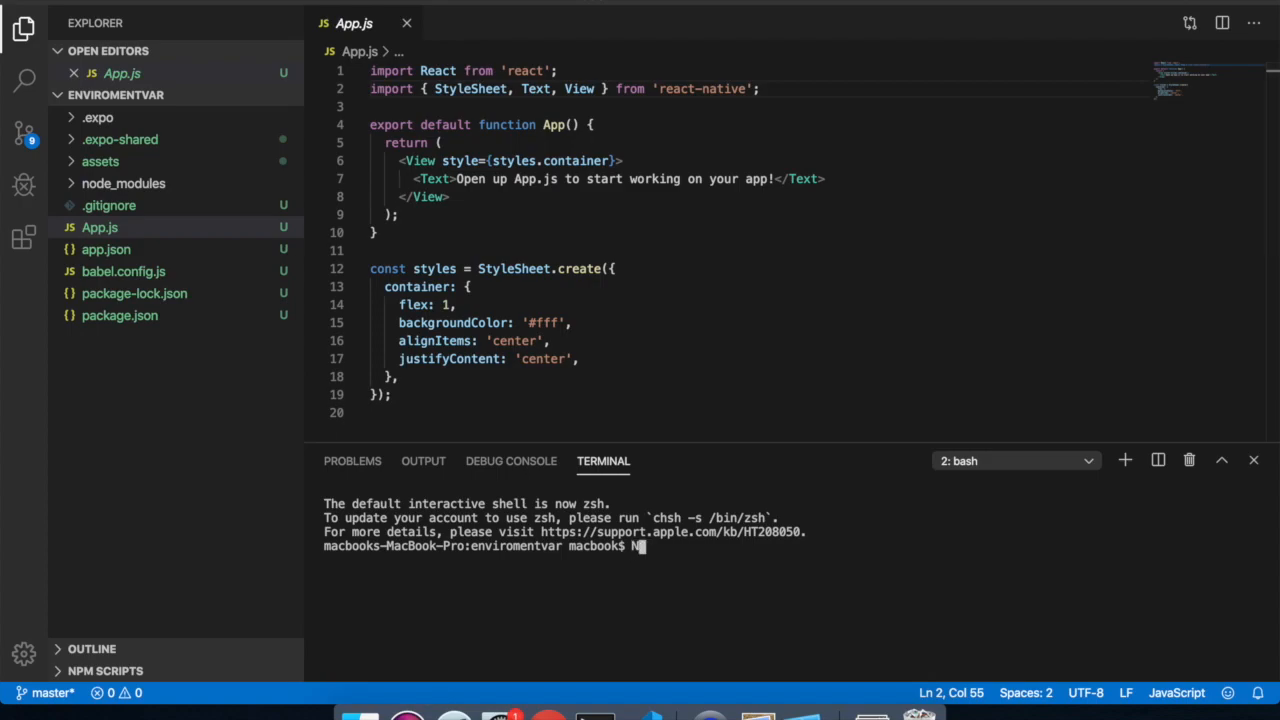
type("npm in")
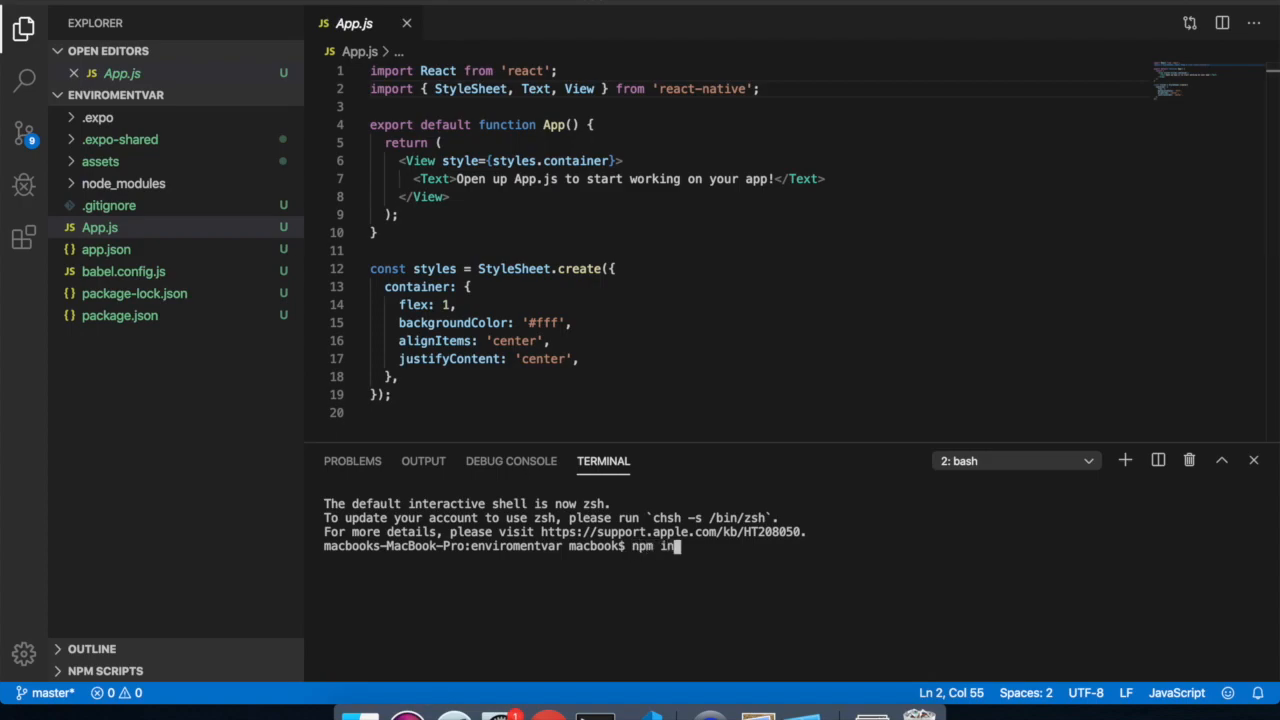
type("stall")
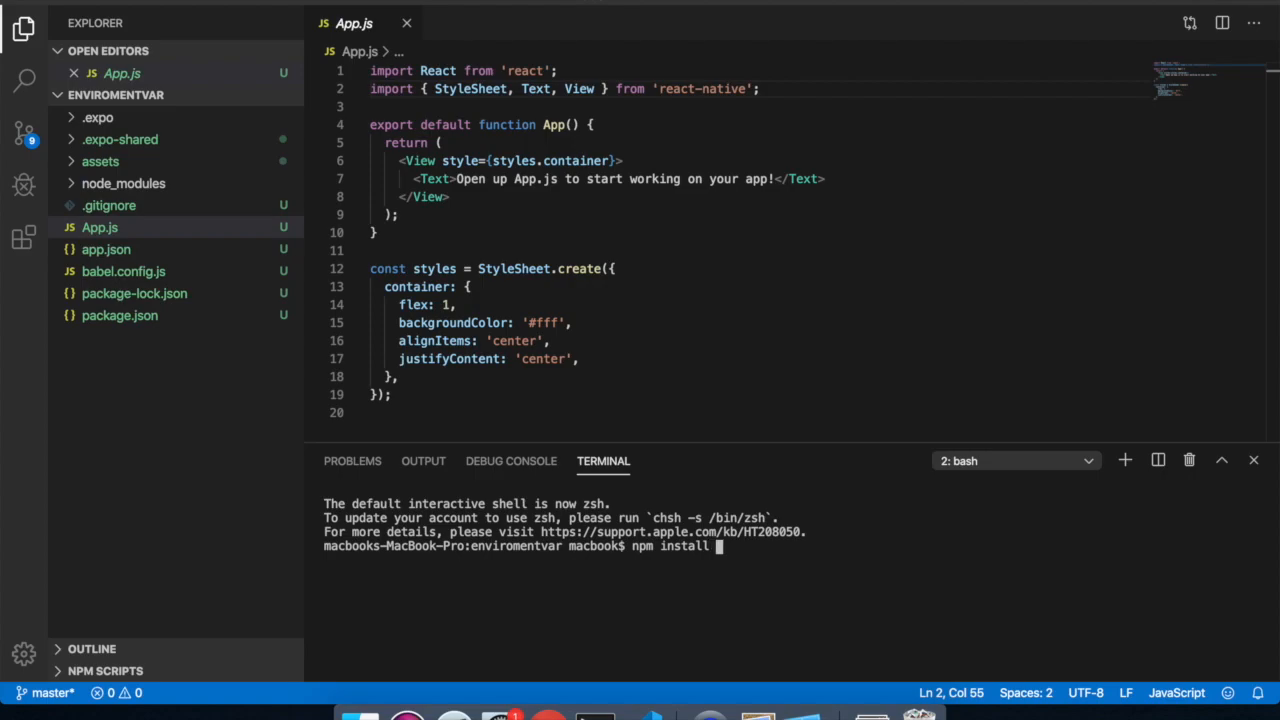
type("react-native")
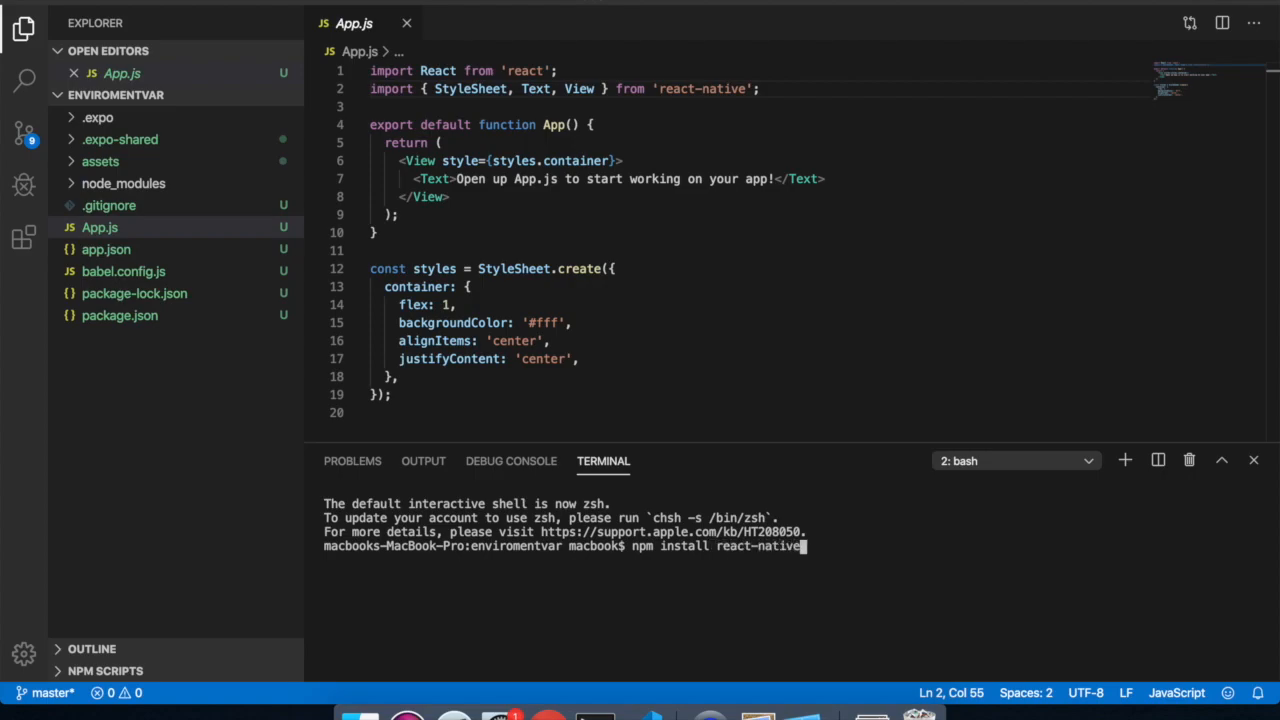
type("-dotenv --save")
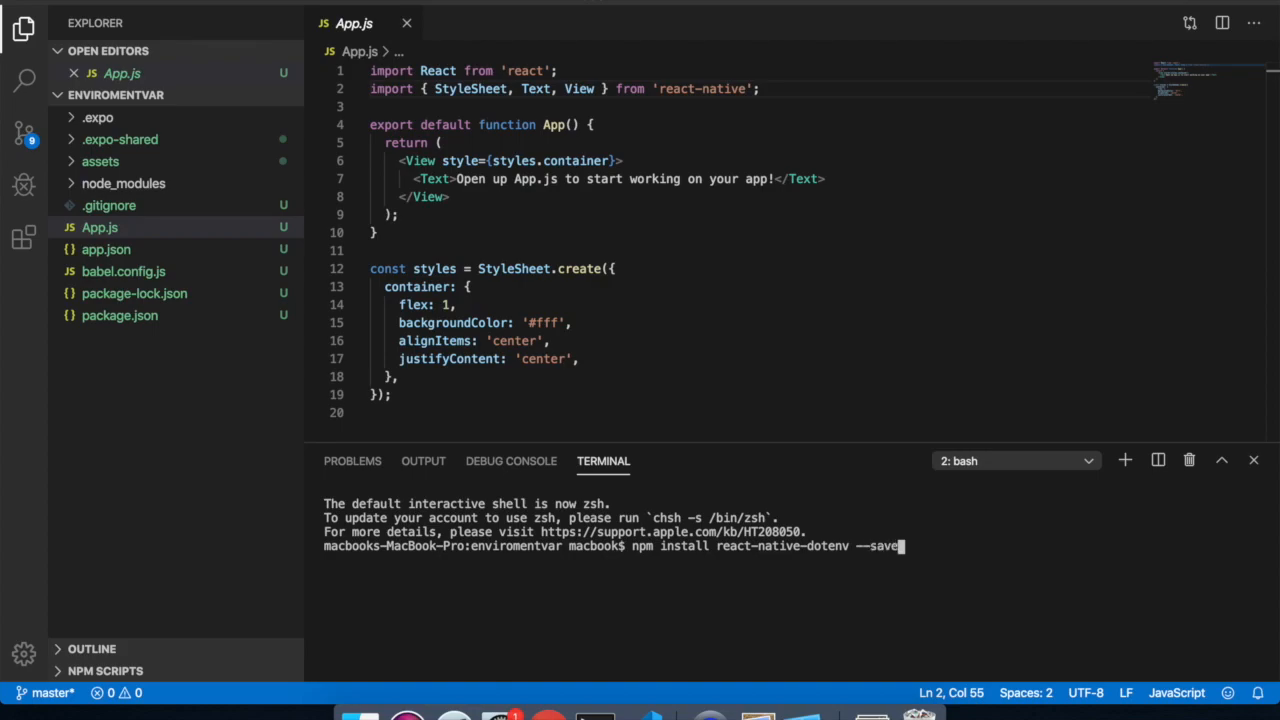
type("-dev")
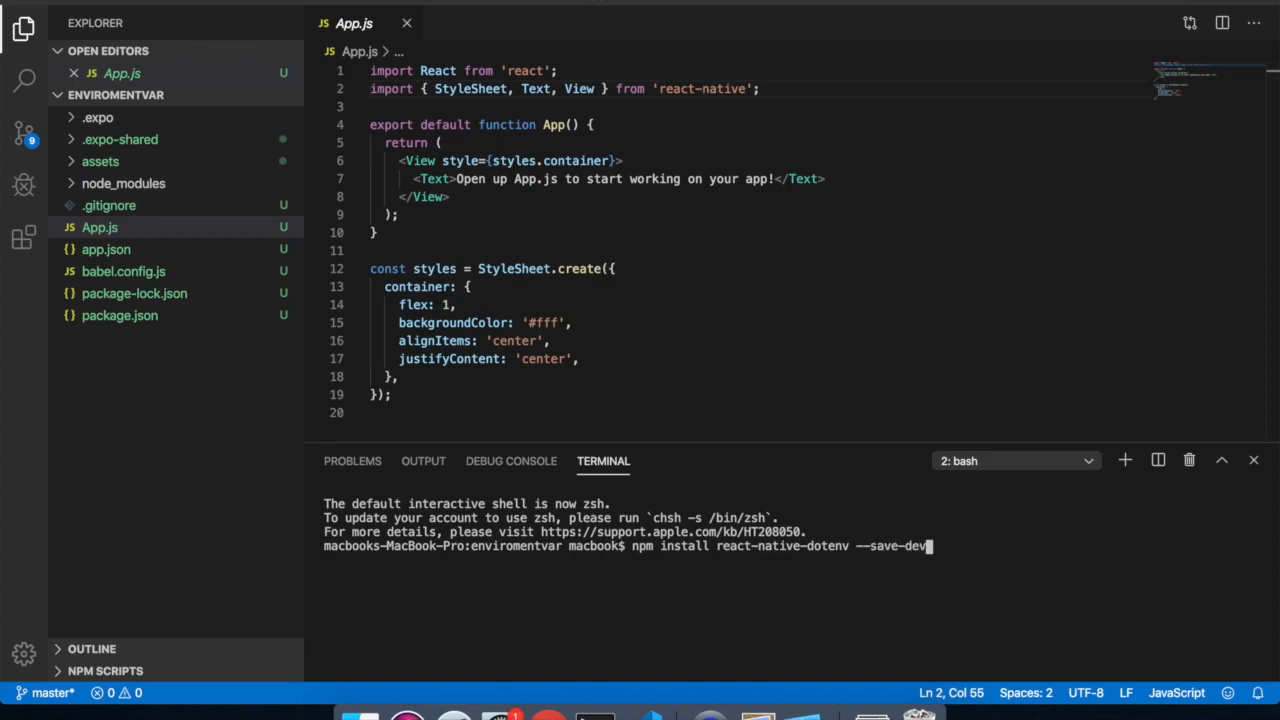
key("Enter")
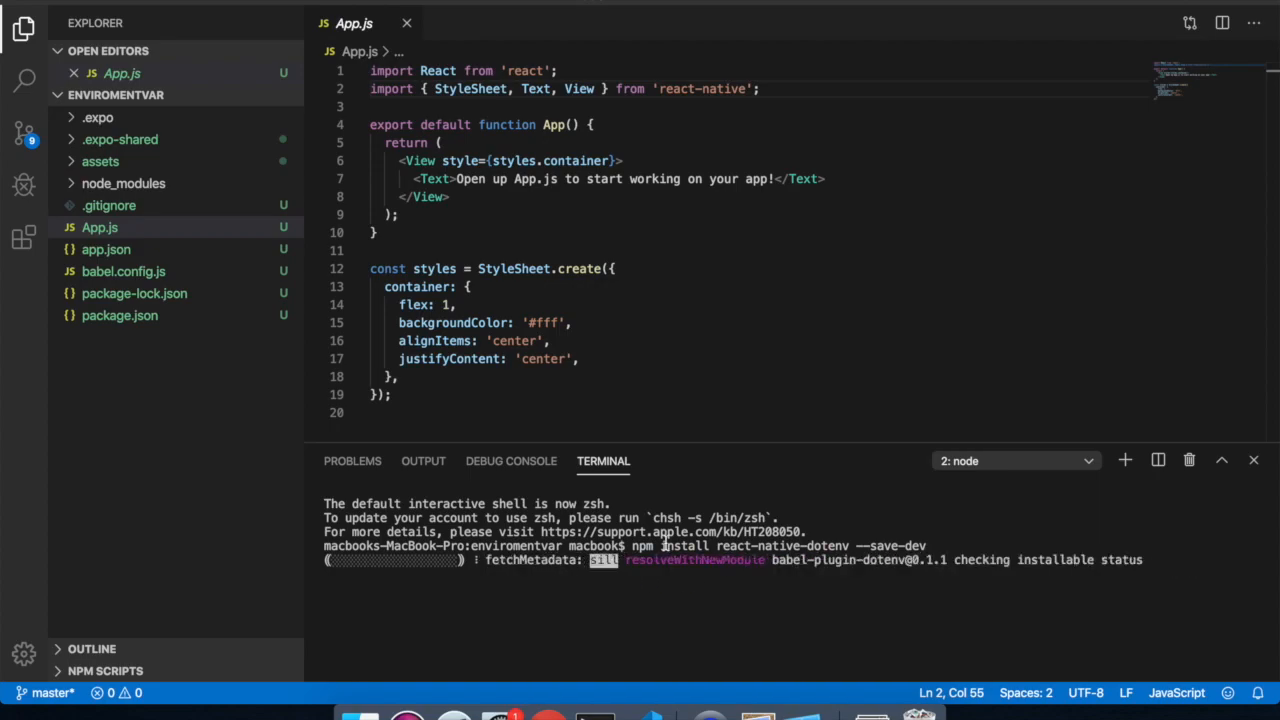
mouse_move(583, 386)
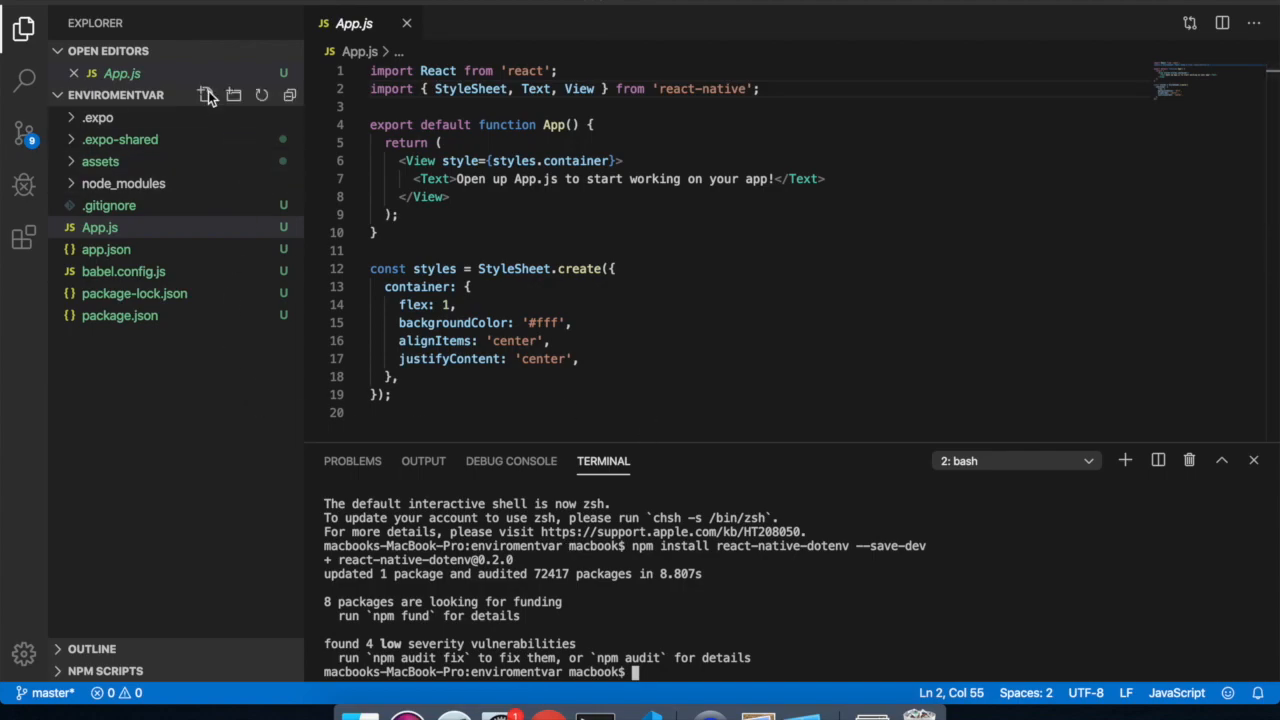
left_click(206, 95)
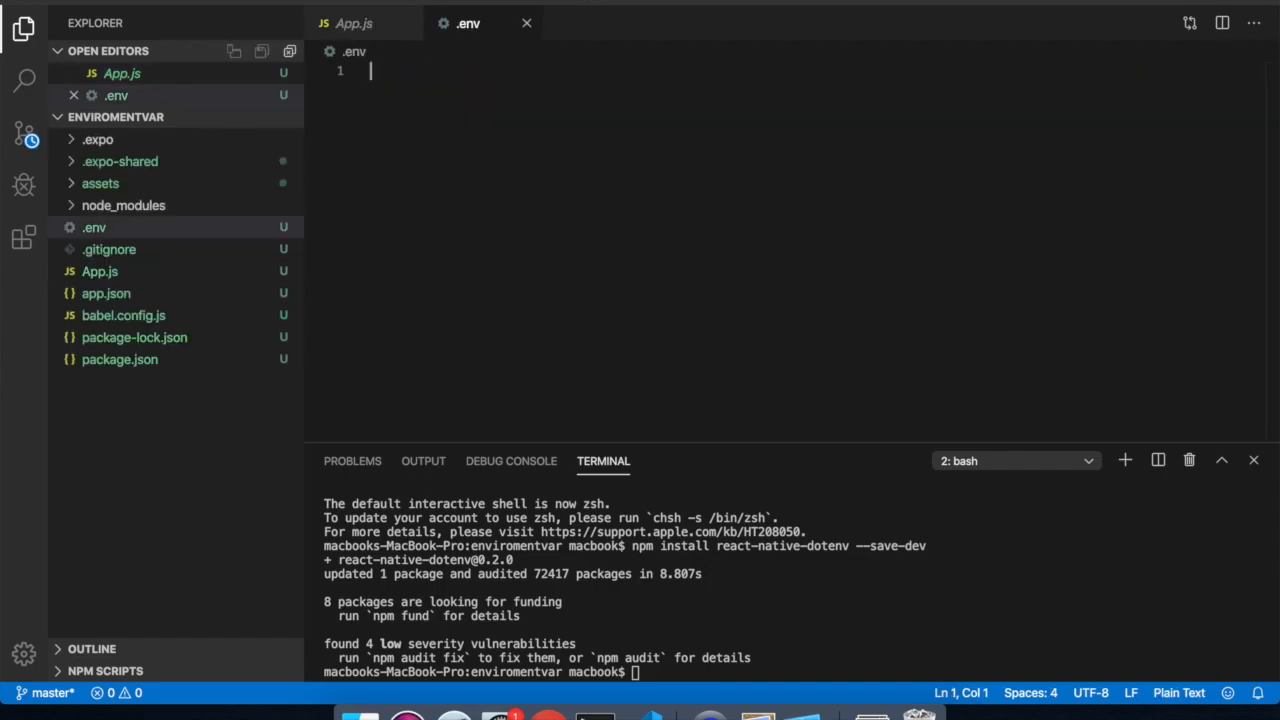
type("AP")
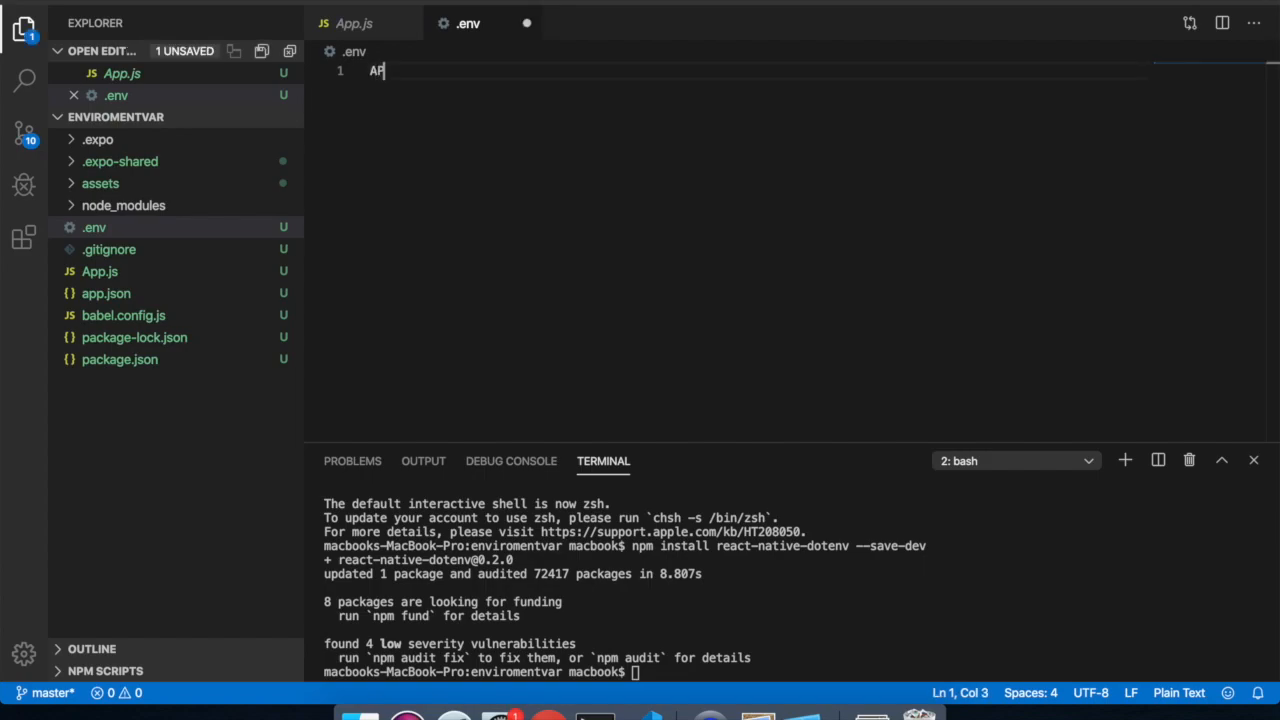
type("I_UR")
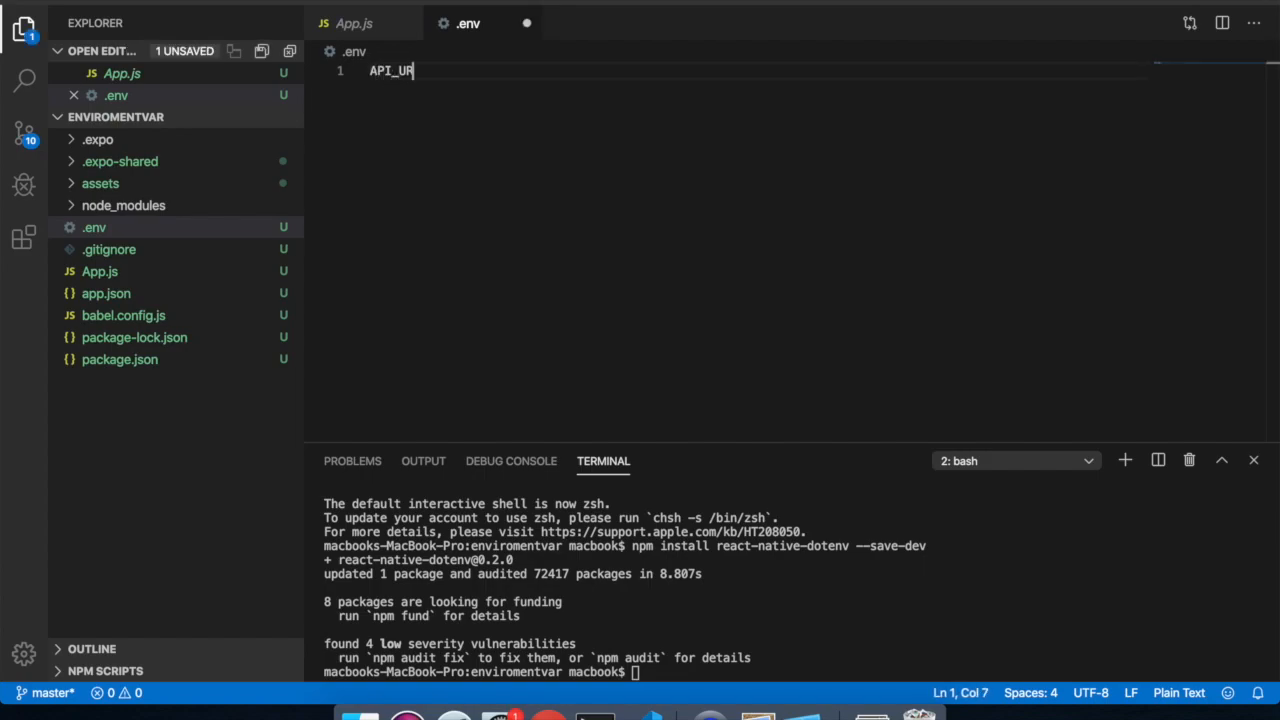
type("L")
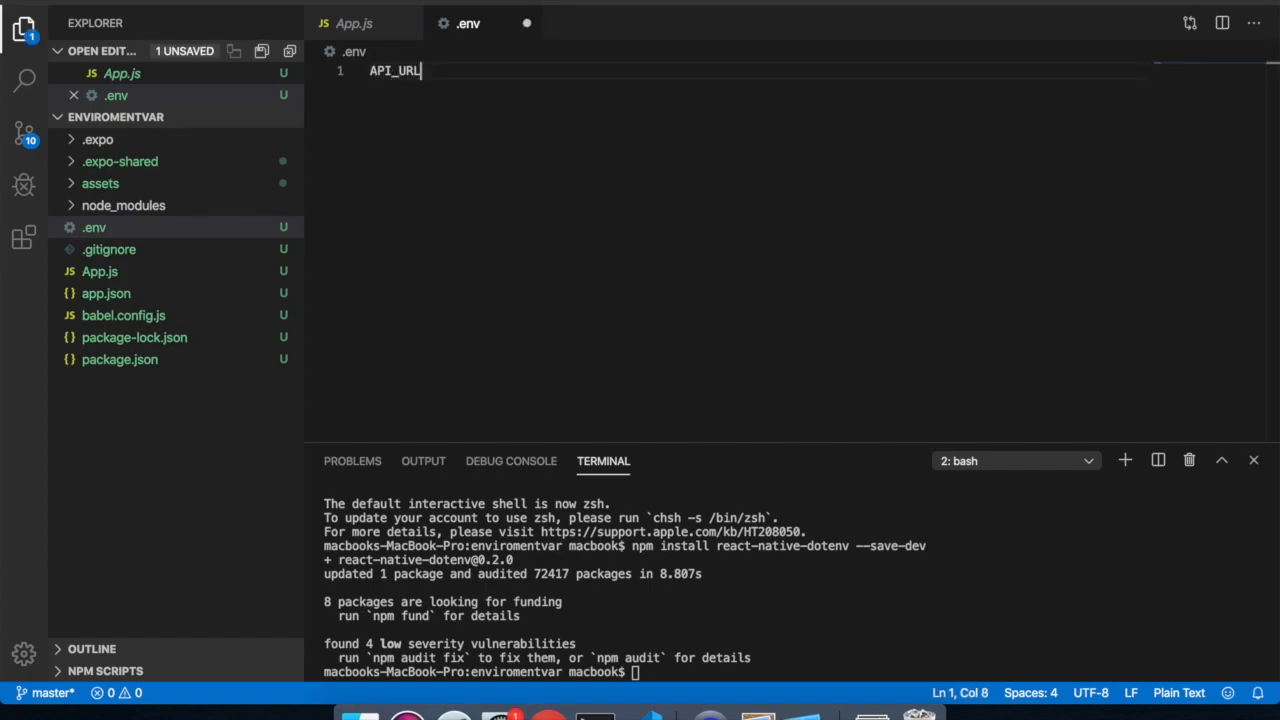
type("= h")
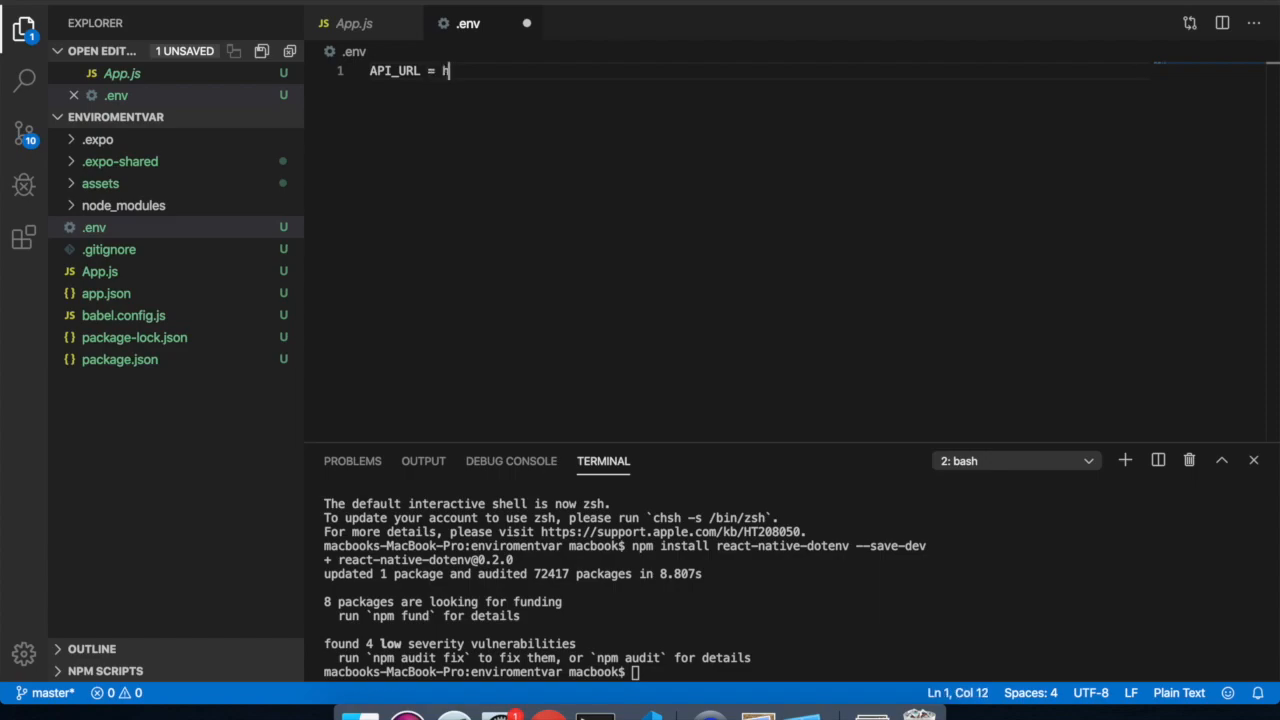
type("ttp")
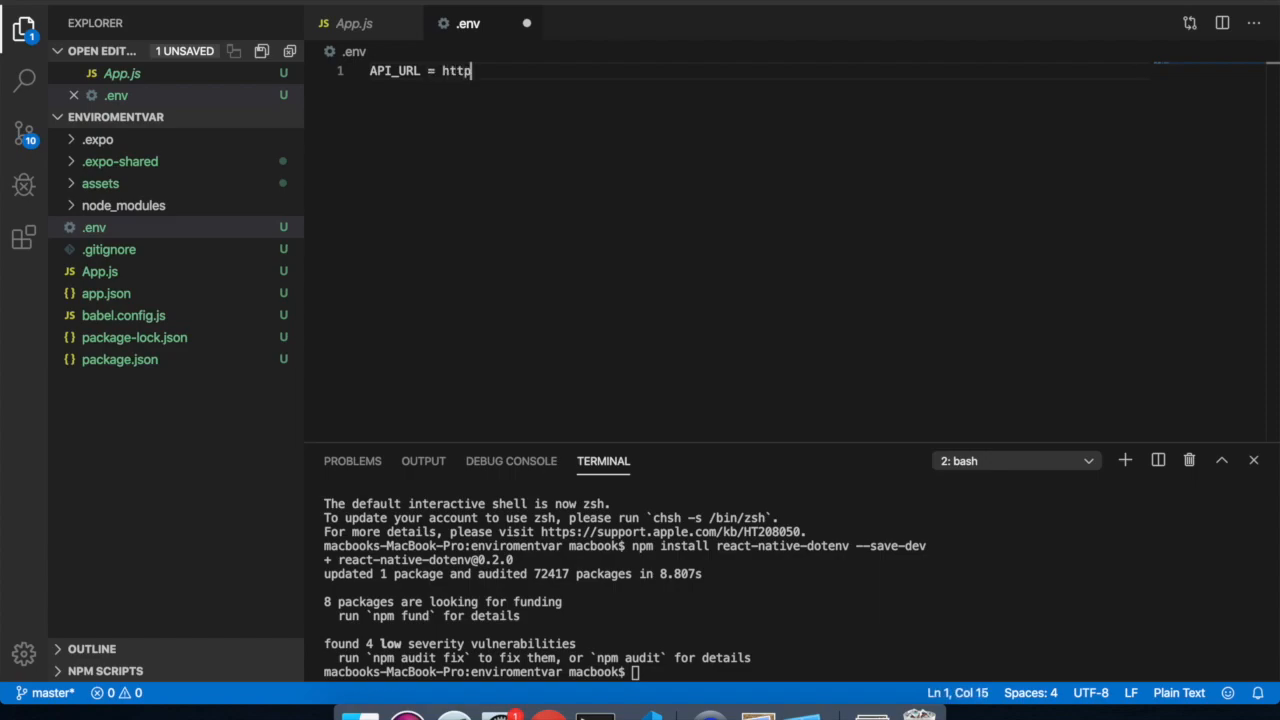
type("s://example")
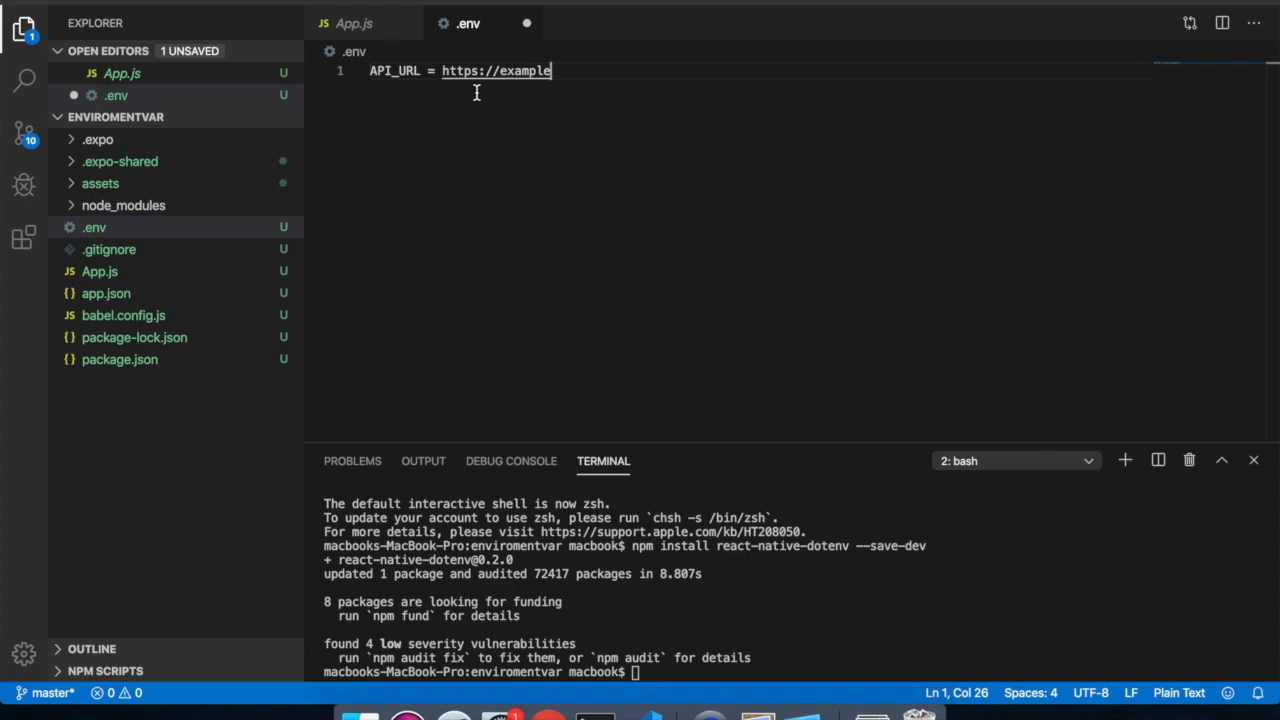
left_click(551, 72)
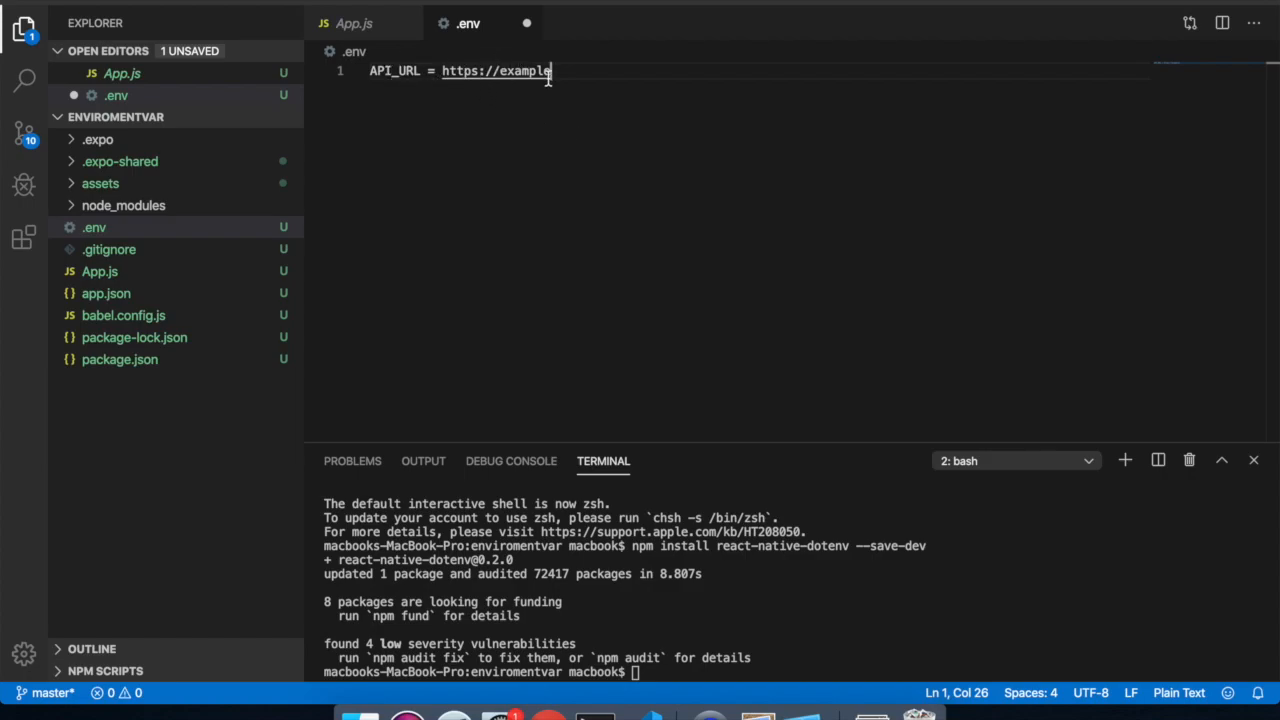
mouse_move(452, 71)
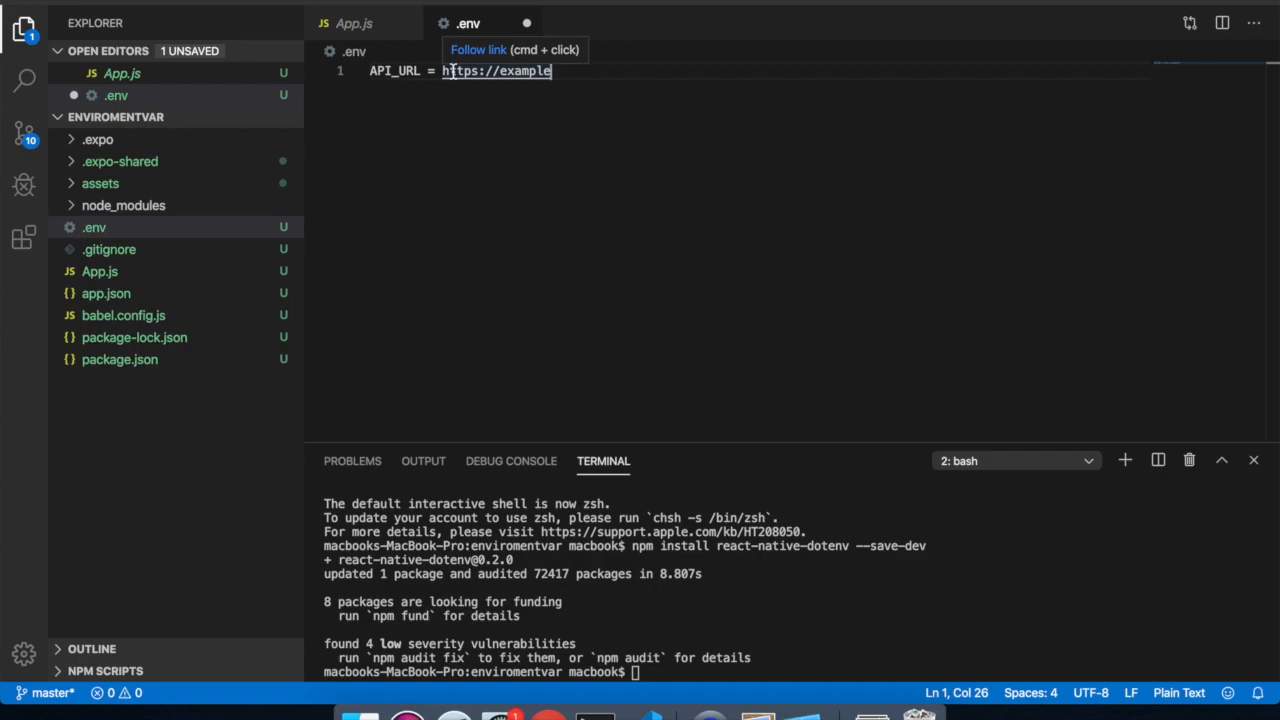
mouse_move(595, 71)
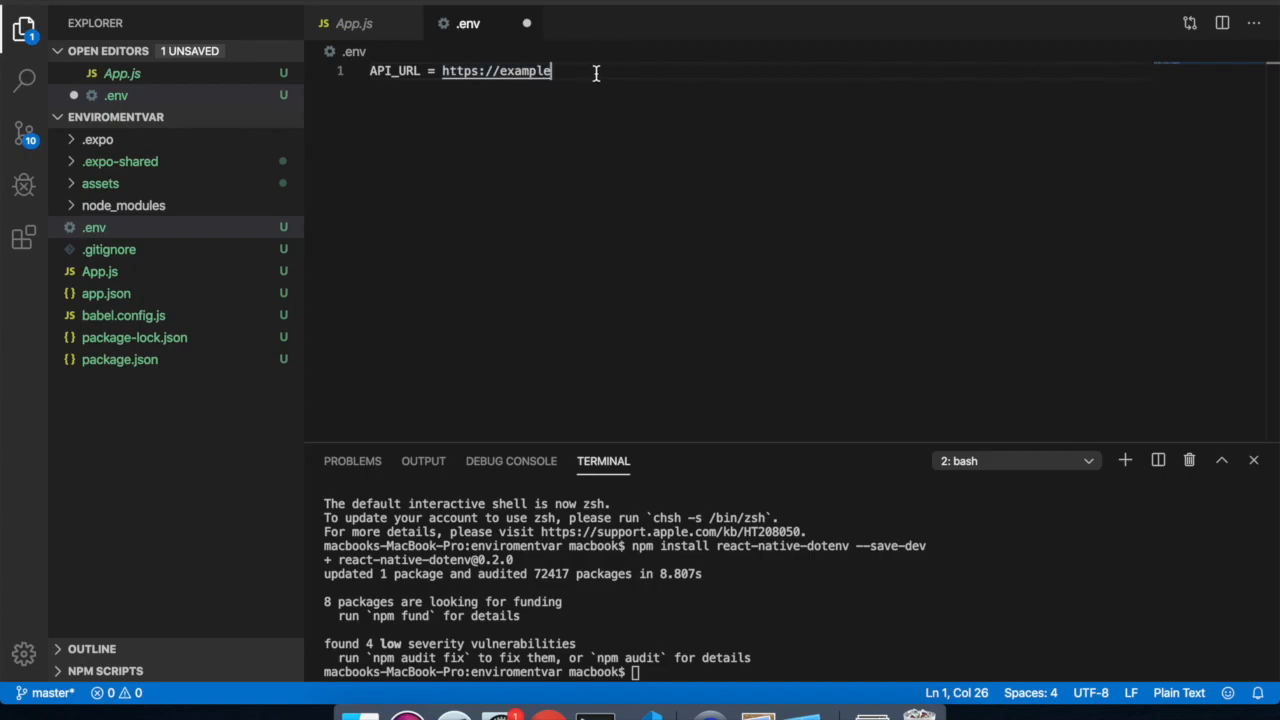
type(".")
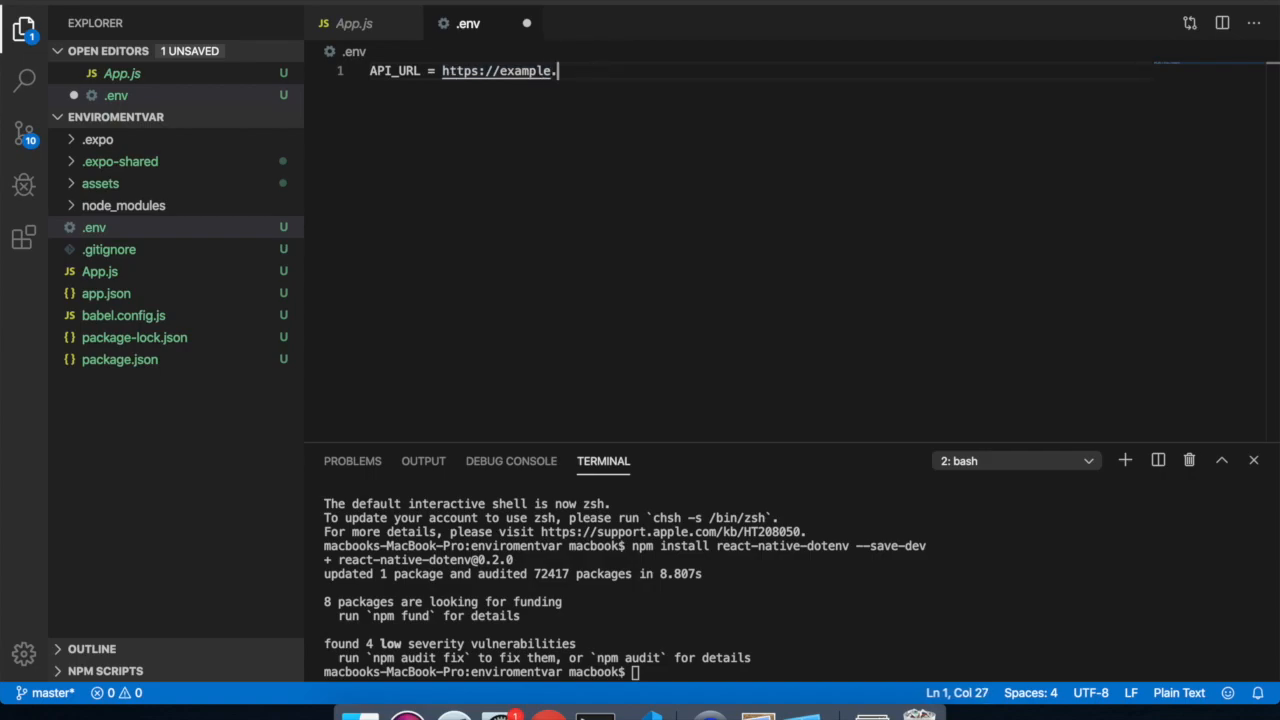
type("com/a")
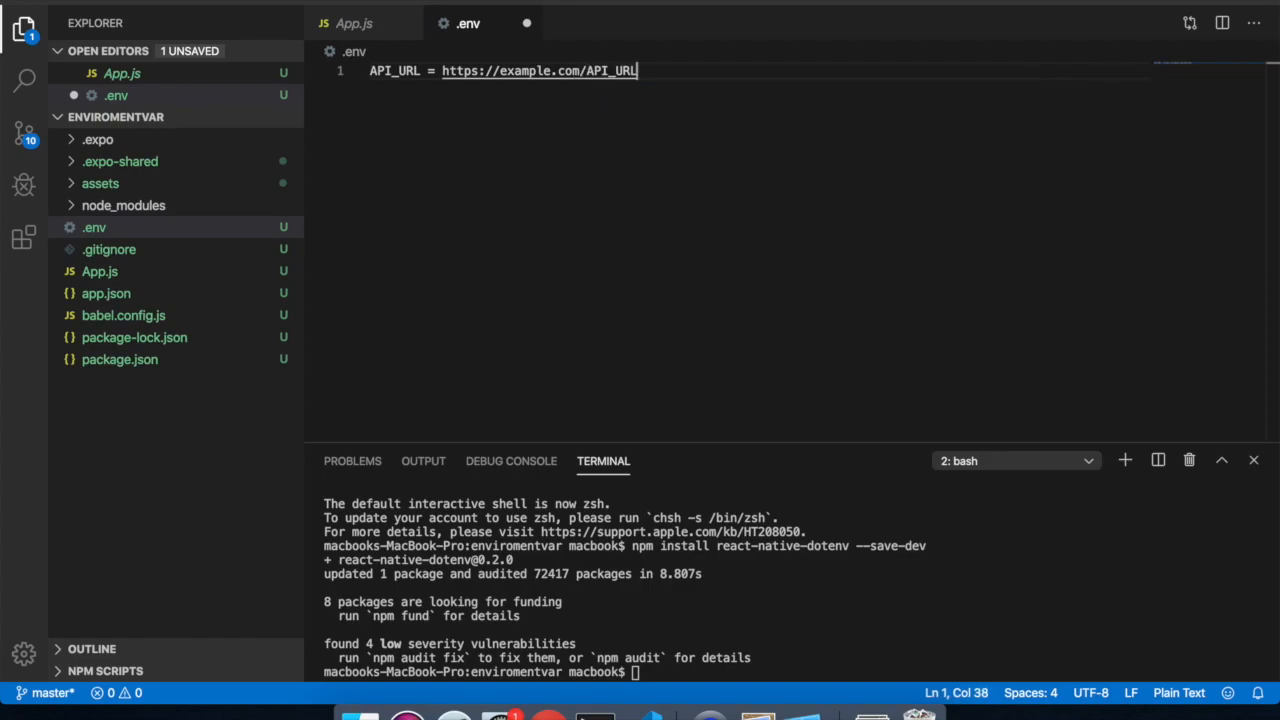
key("Backspace")
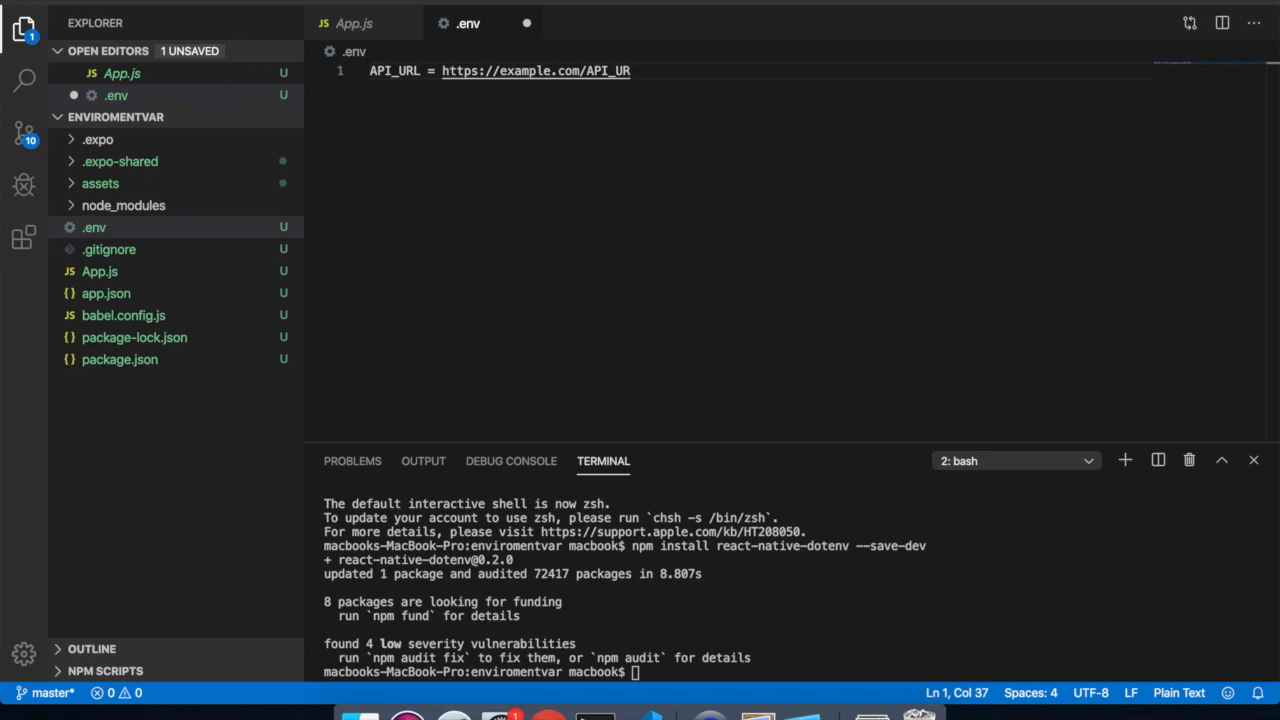
key("Backspace")
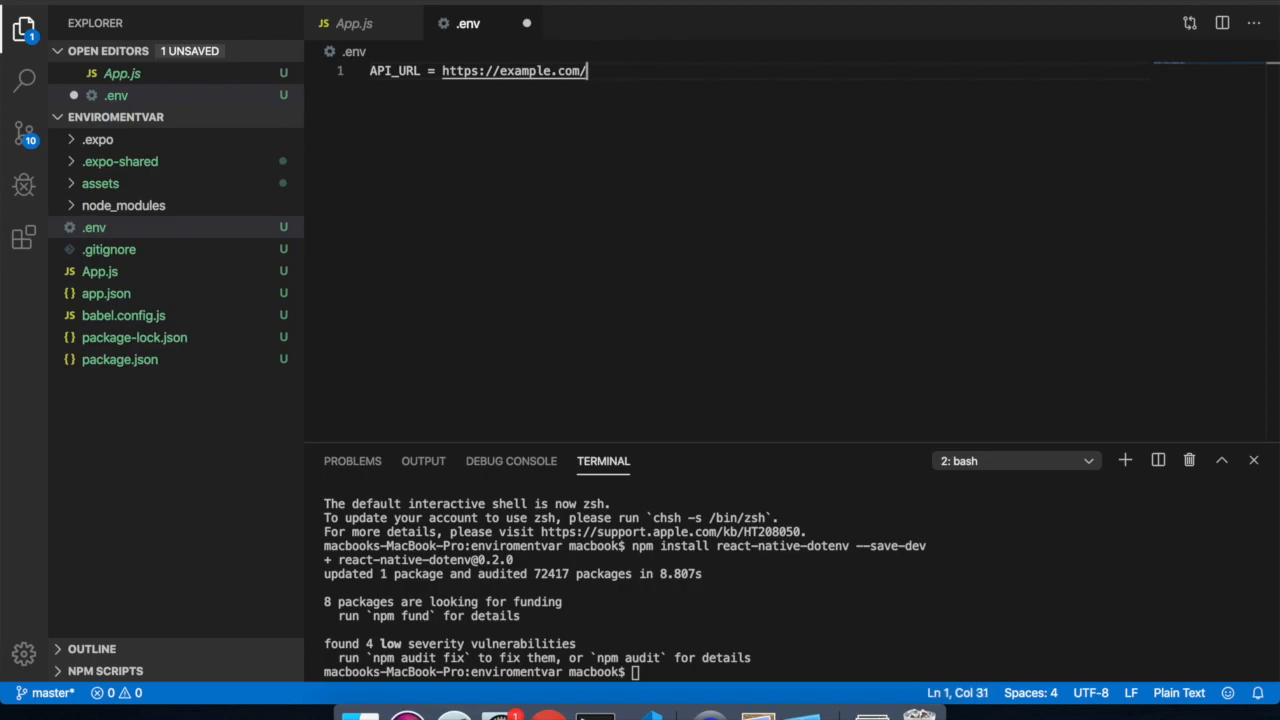
type("api")
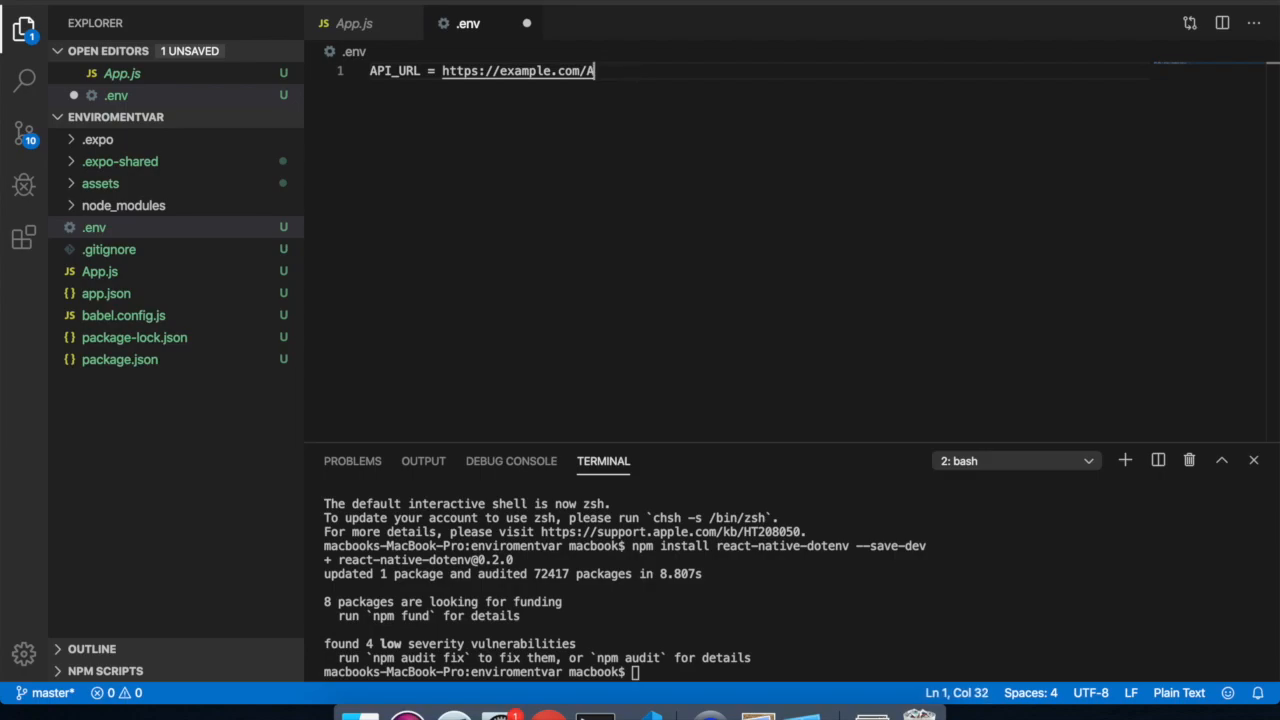
type("ap")
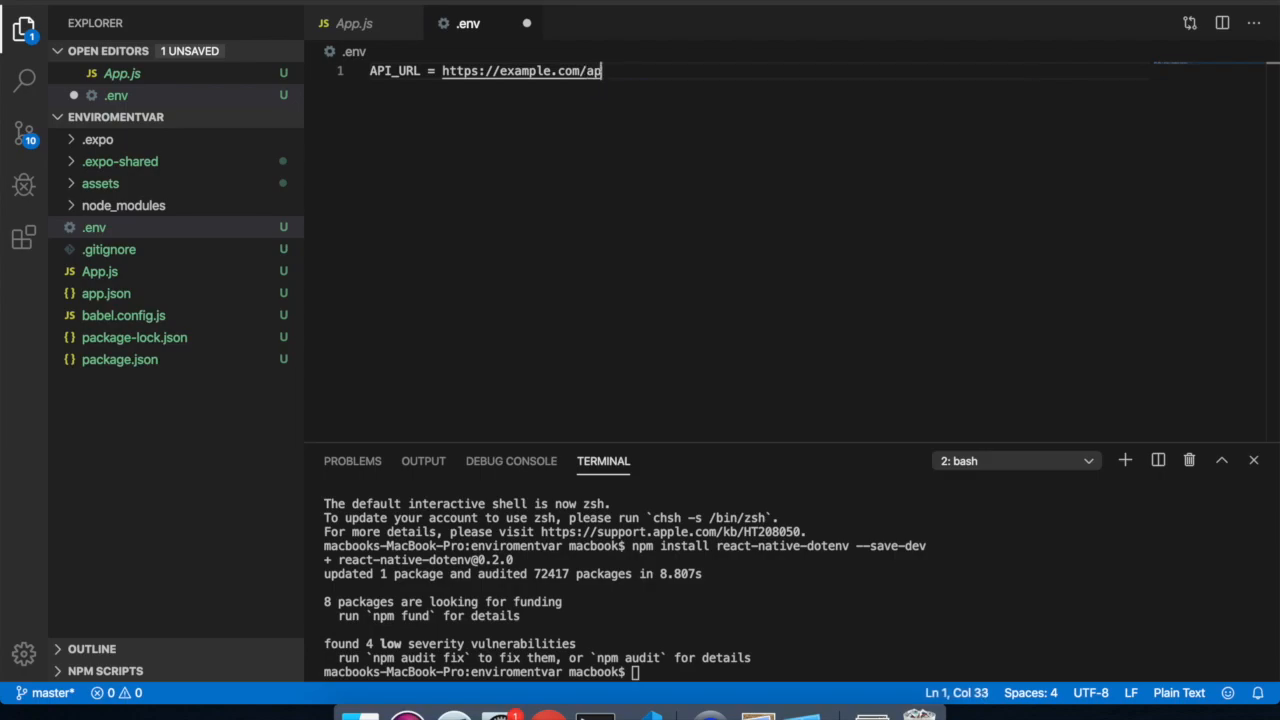
key("Enter")
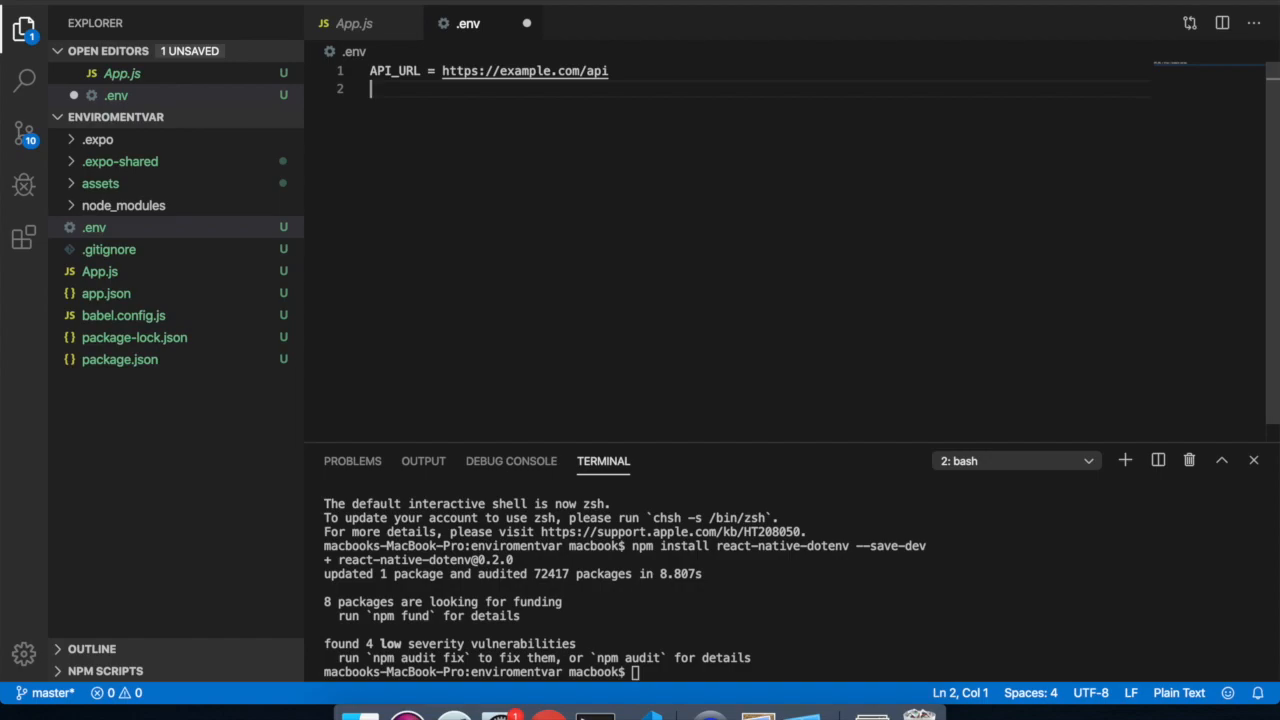
Add a KEY entry on the second line, then open babel.config.js
type("K")
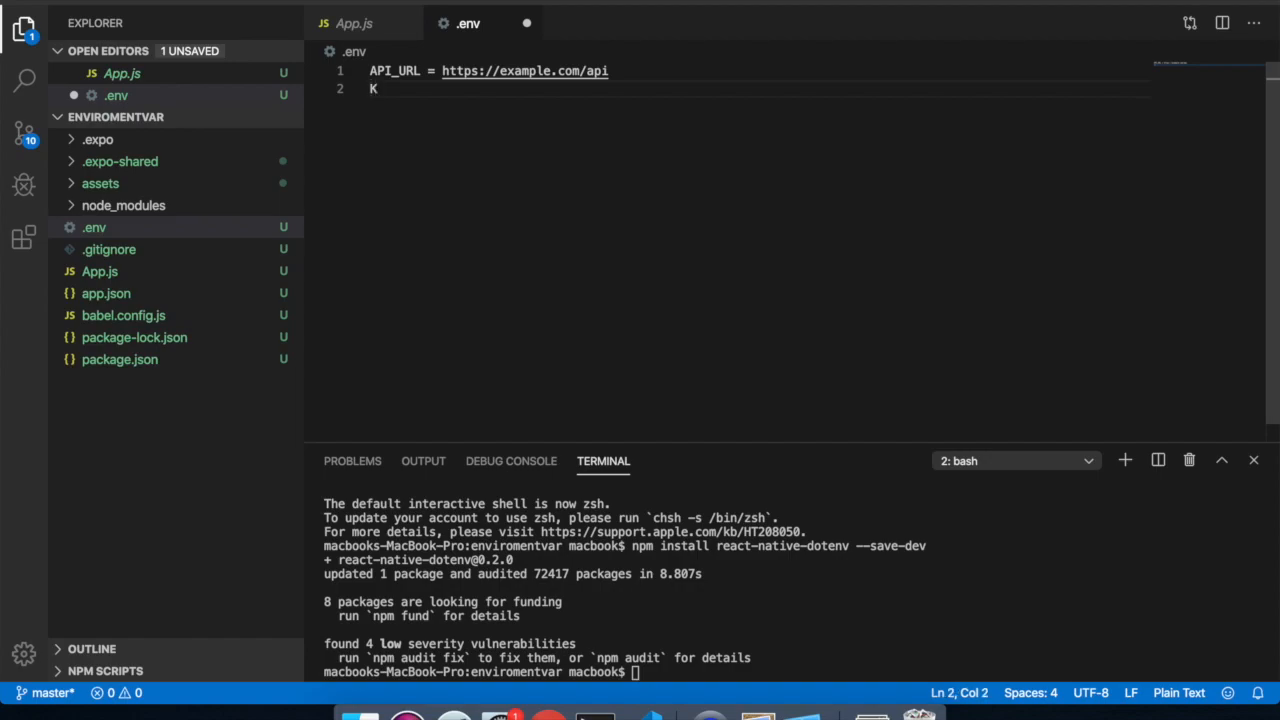
type("EY =")
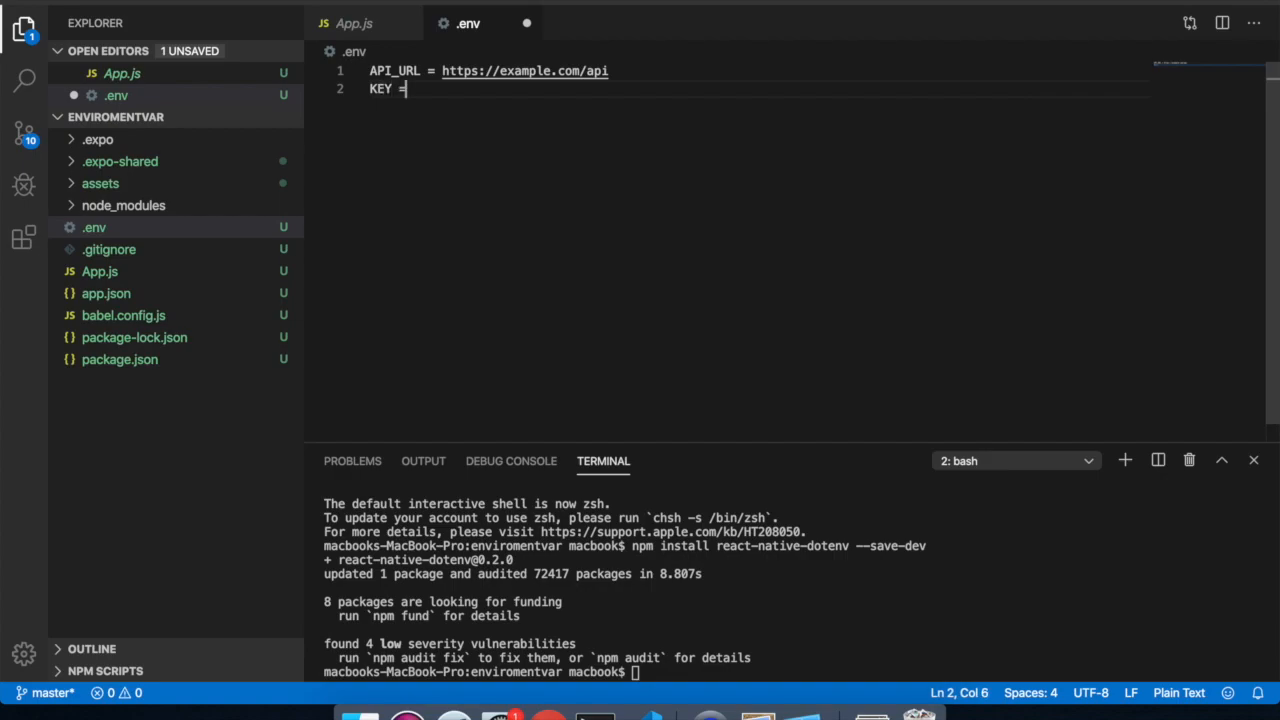
type("asdfadsswerweroqweir")
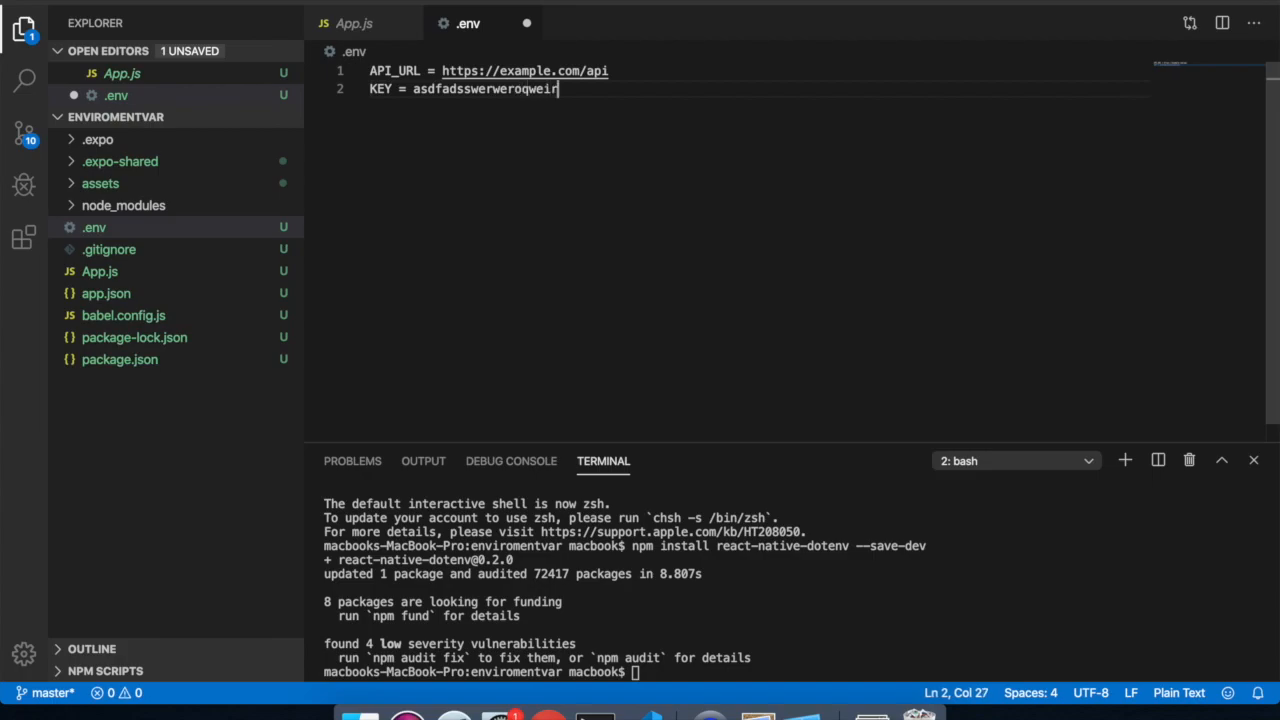
type("QKDKDKKDLSL")
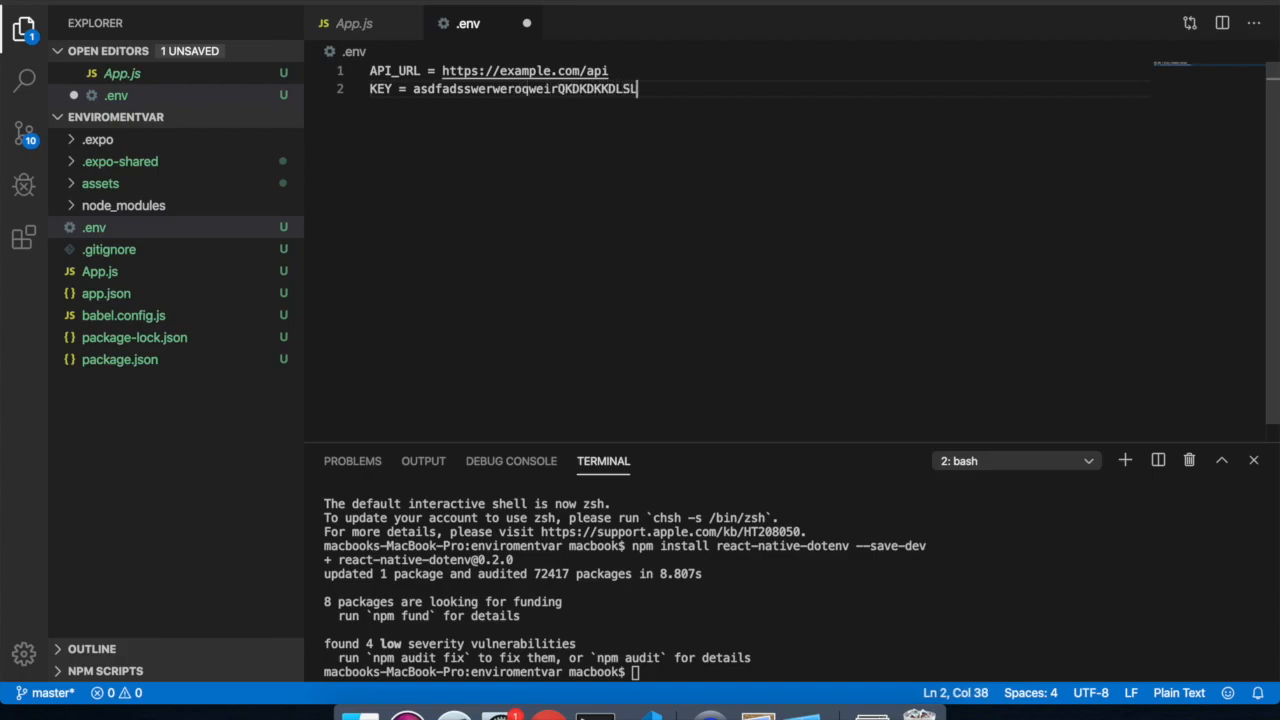
mouse_move(827, 226)
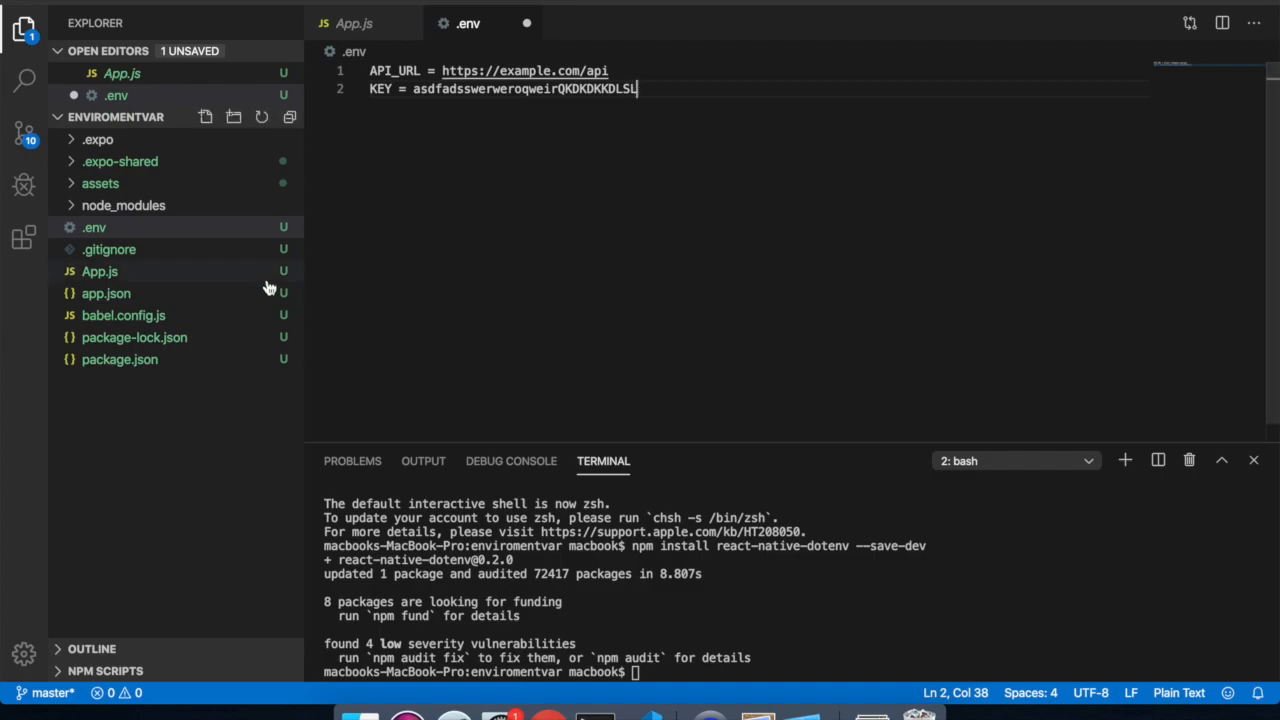
left_click(123, 315)
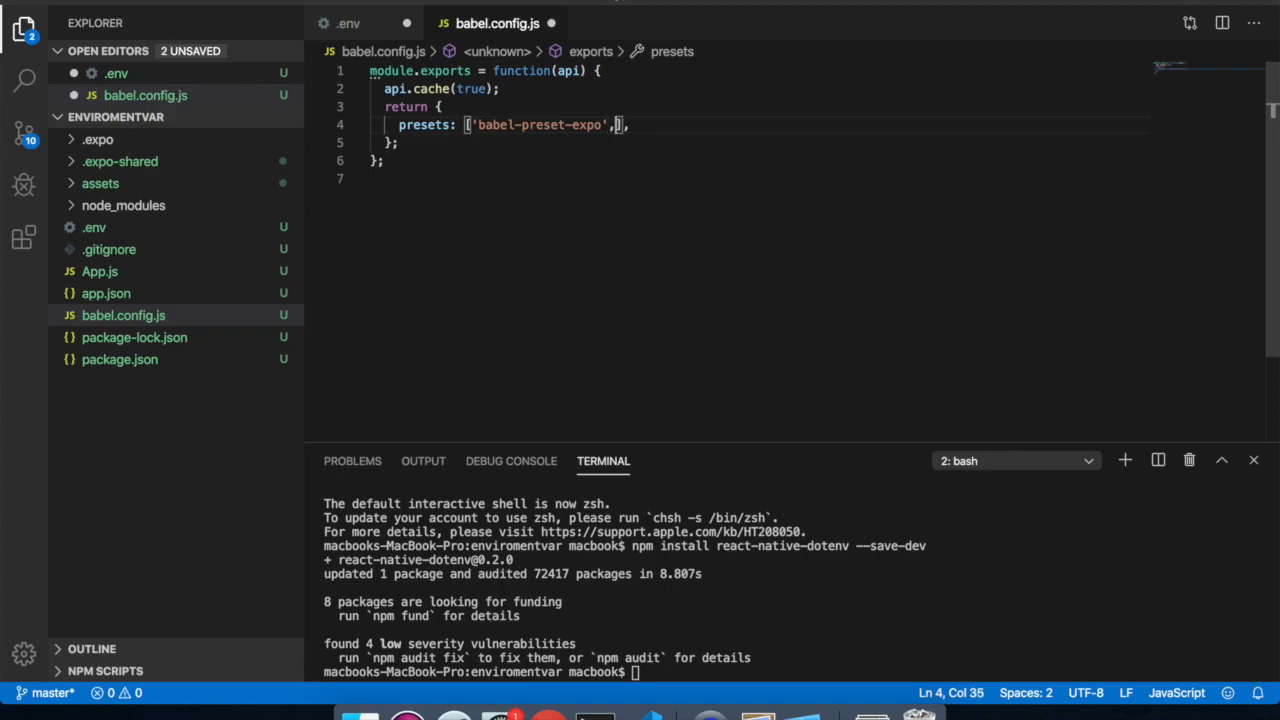
Add 'module:react-native-dotenv' to the Babel presets and save babel.config.js and .env
type("mod'")
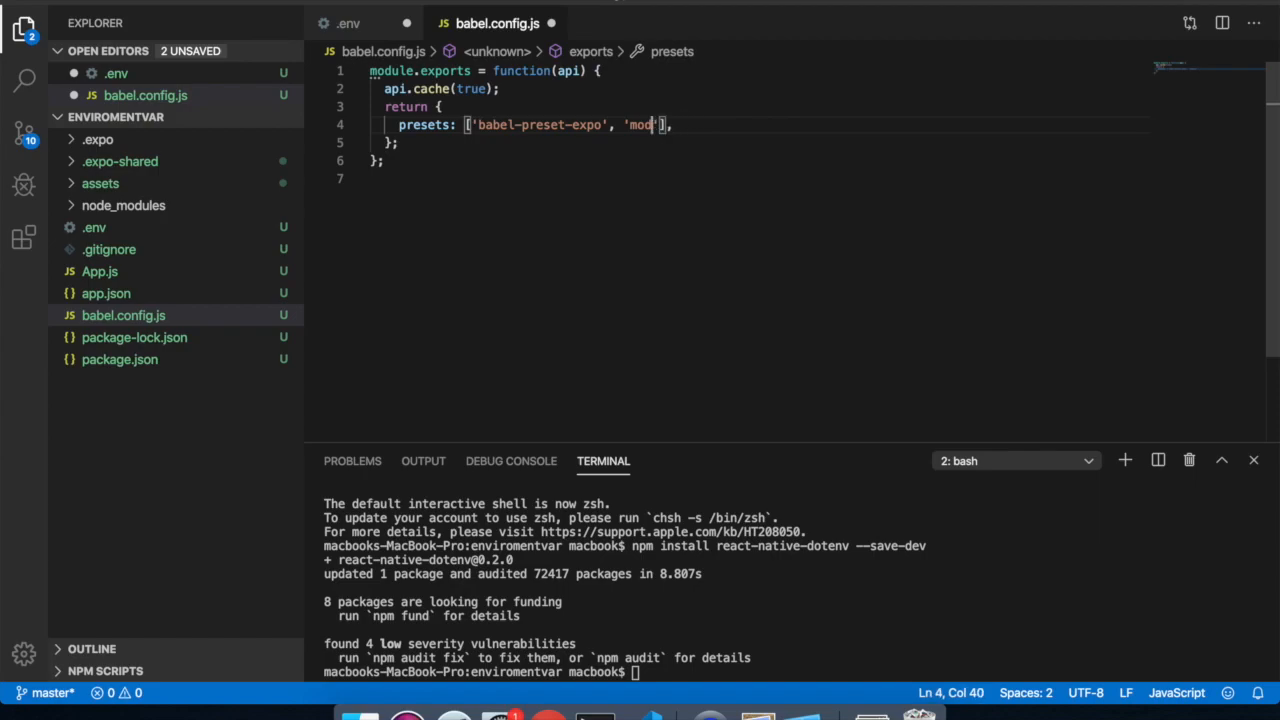
type("ule:")
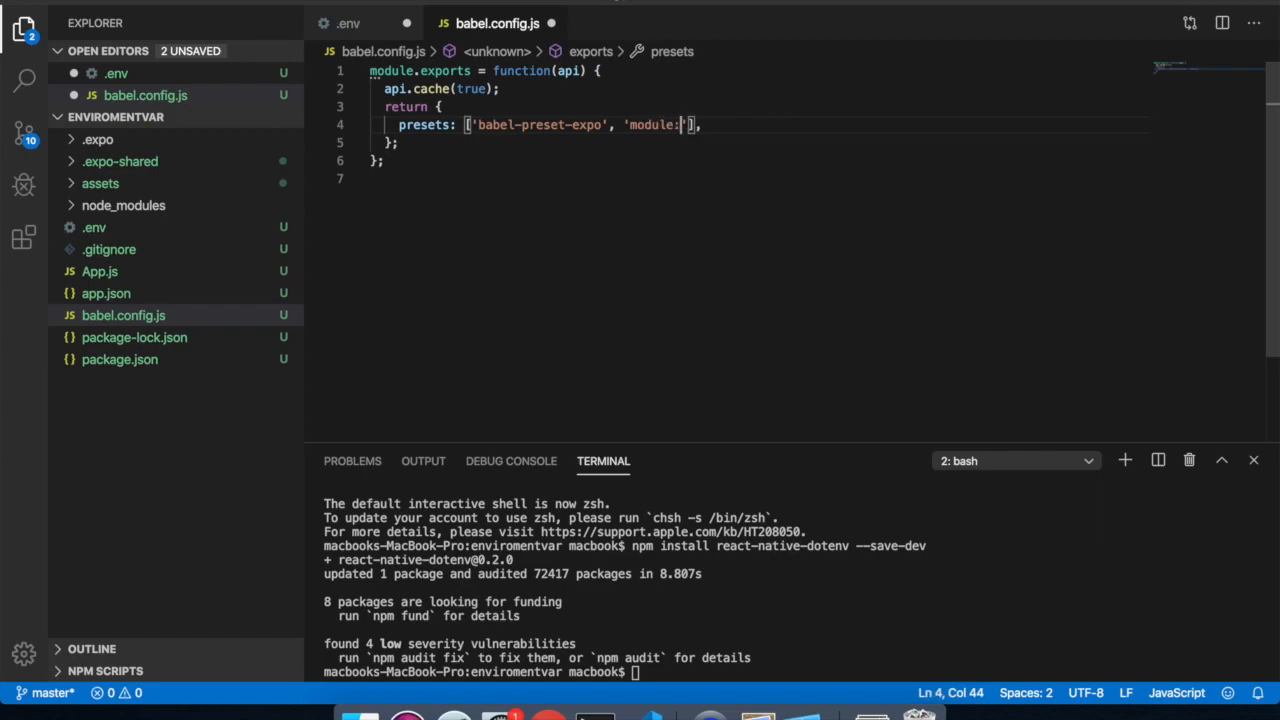
type("react-nat")
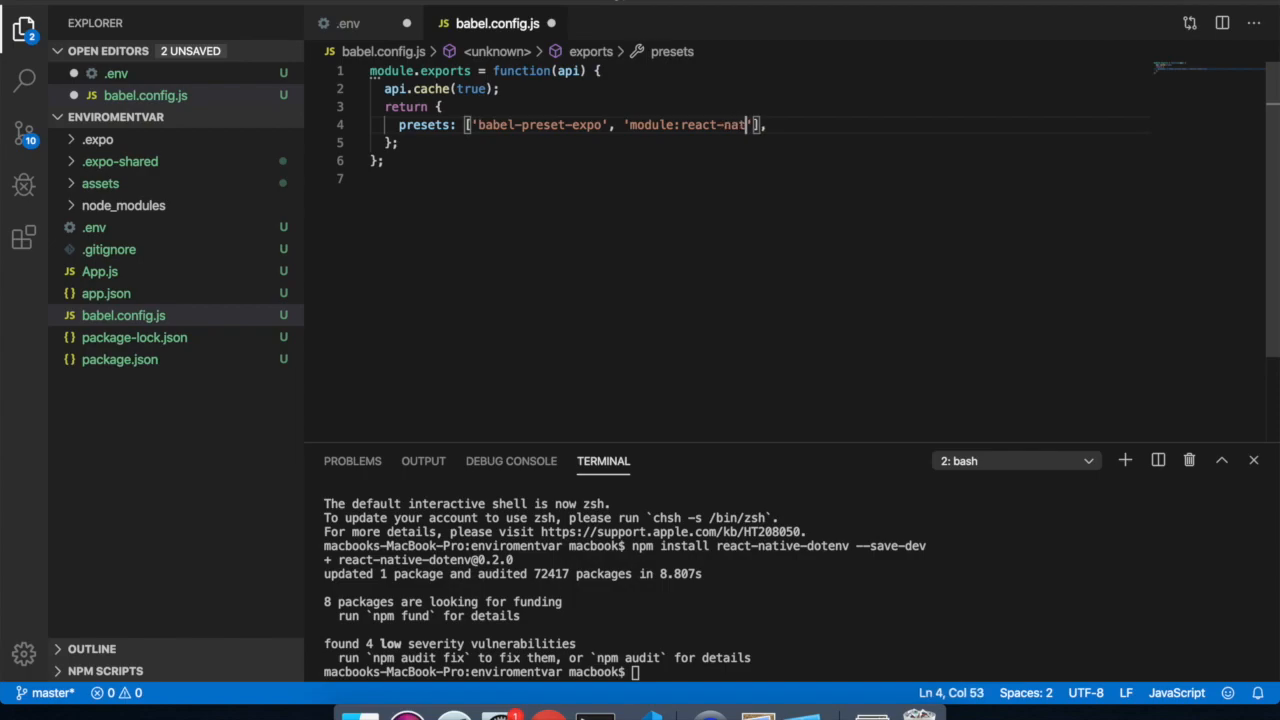
type("ive-dotenv")
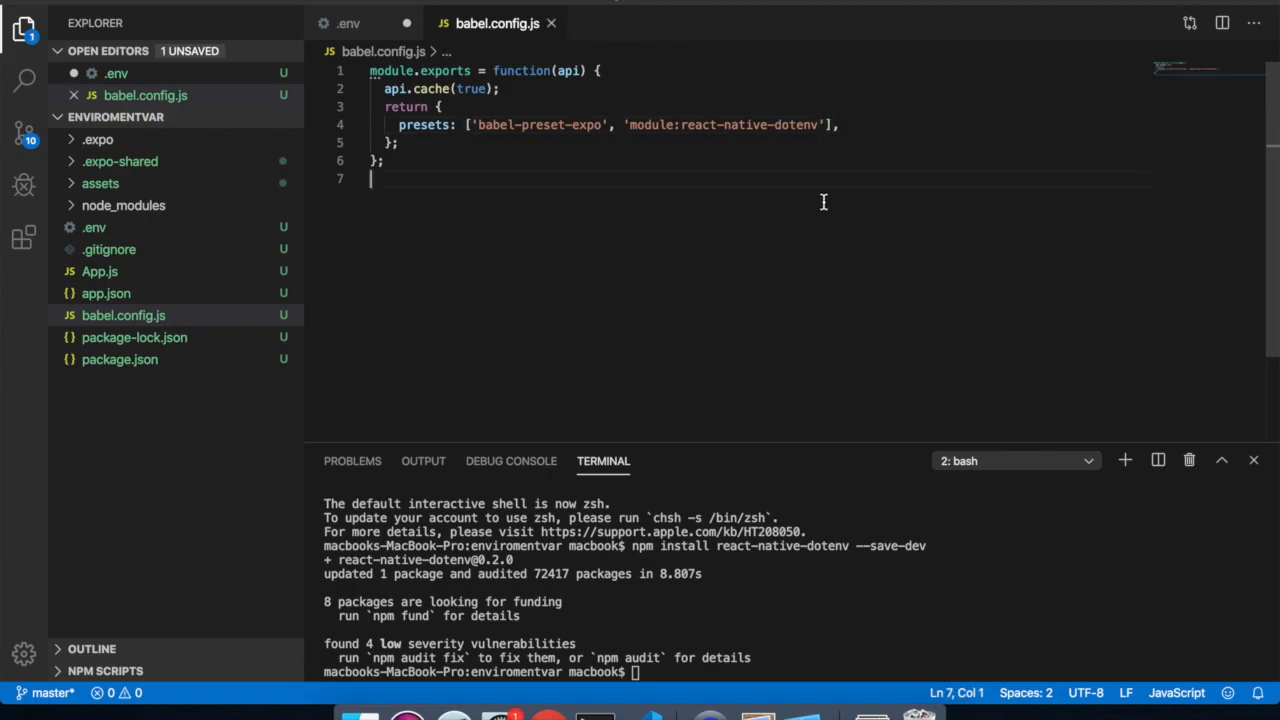
left_click(350, 23)
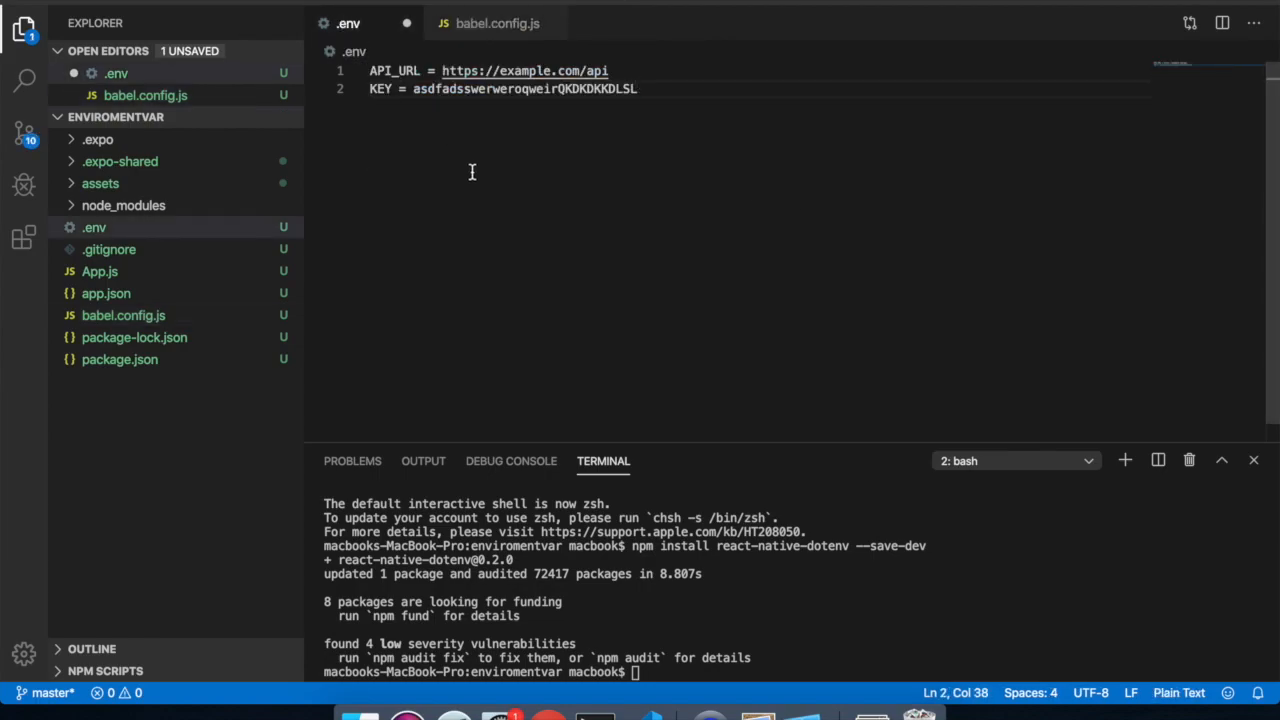
left_click(497, 22)
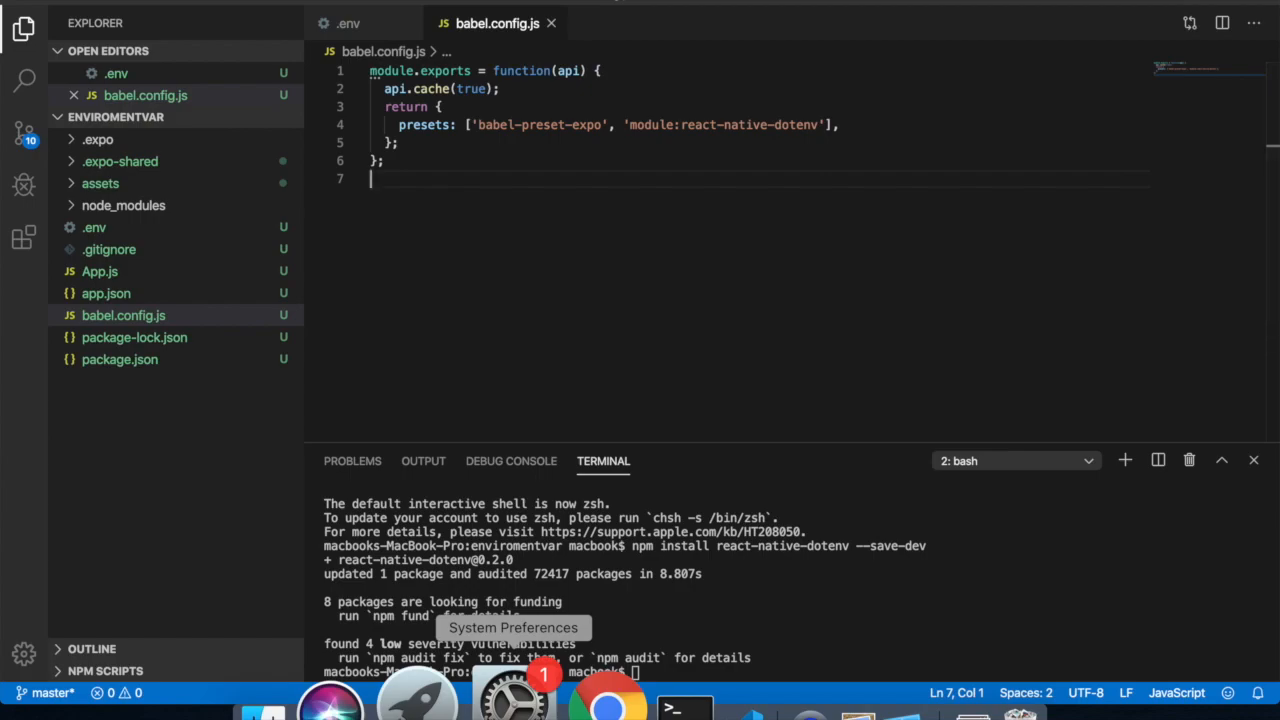
mouse_move(127, 533)
type("config.")
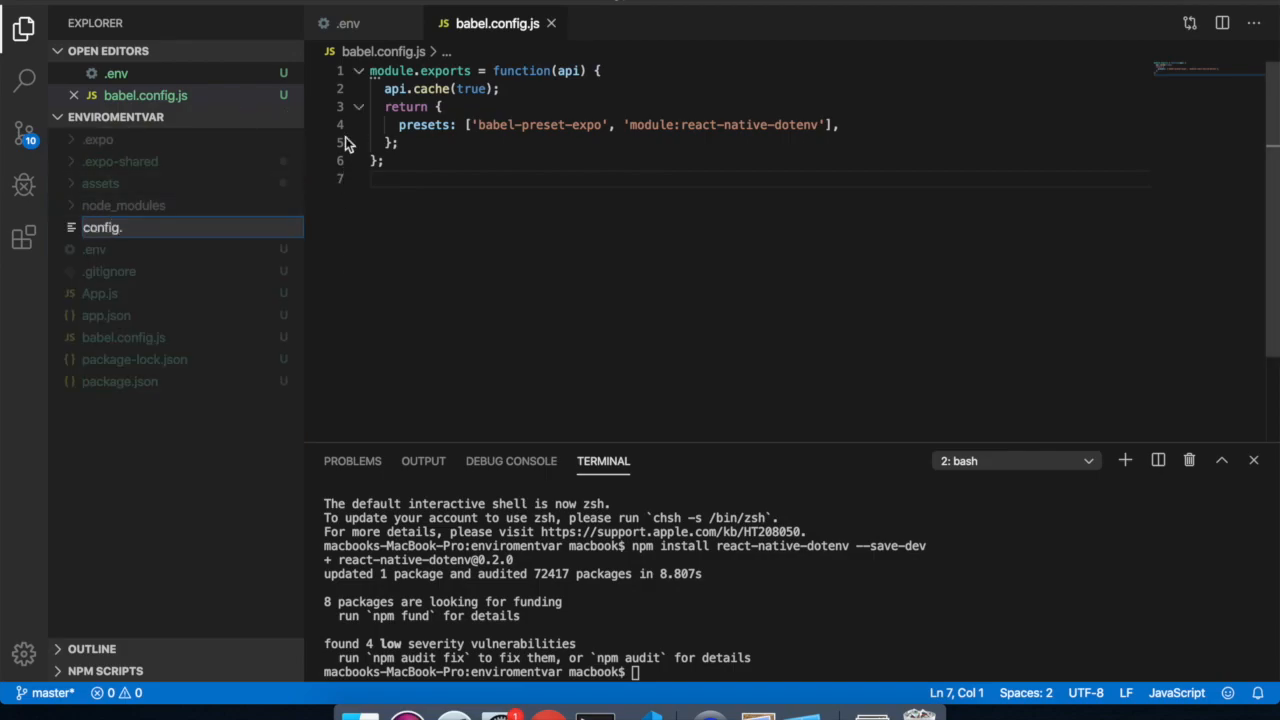
Open config.js and import API_URL and KEY from 'react-native-dotenv'
double_click(101, 227)
type("js")
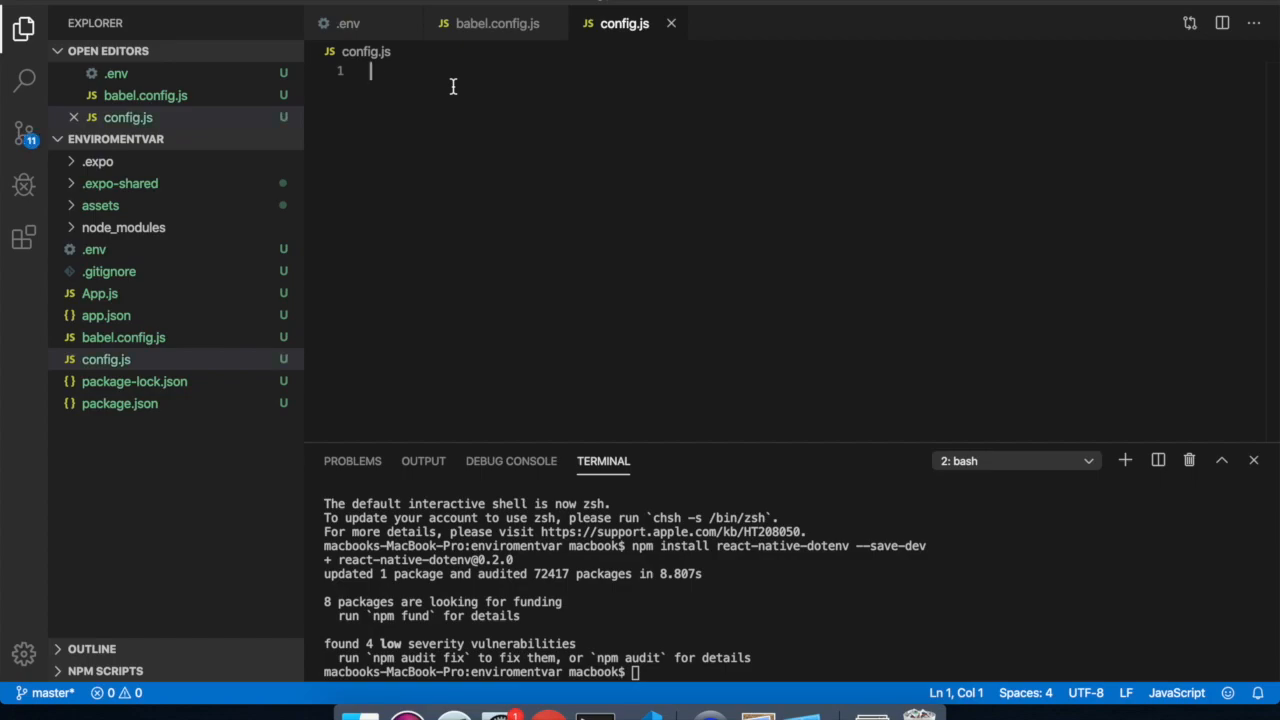
type("import")
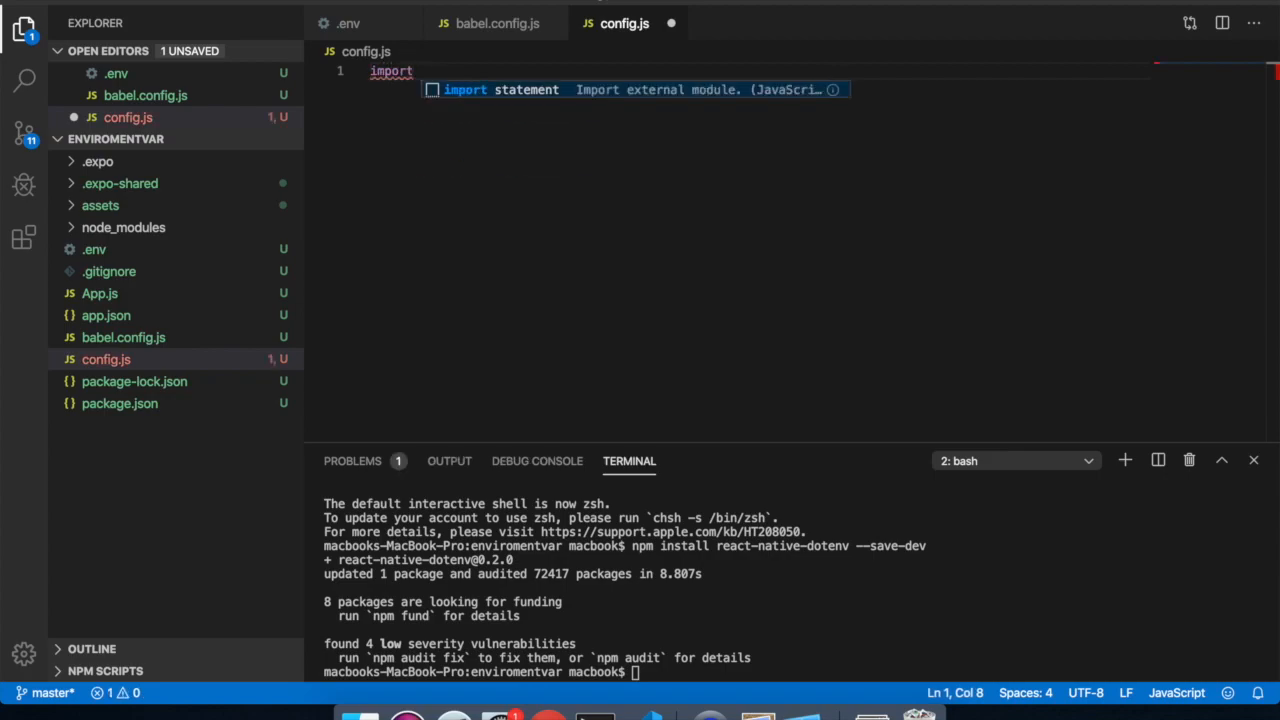
type("{API}")
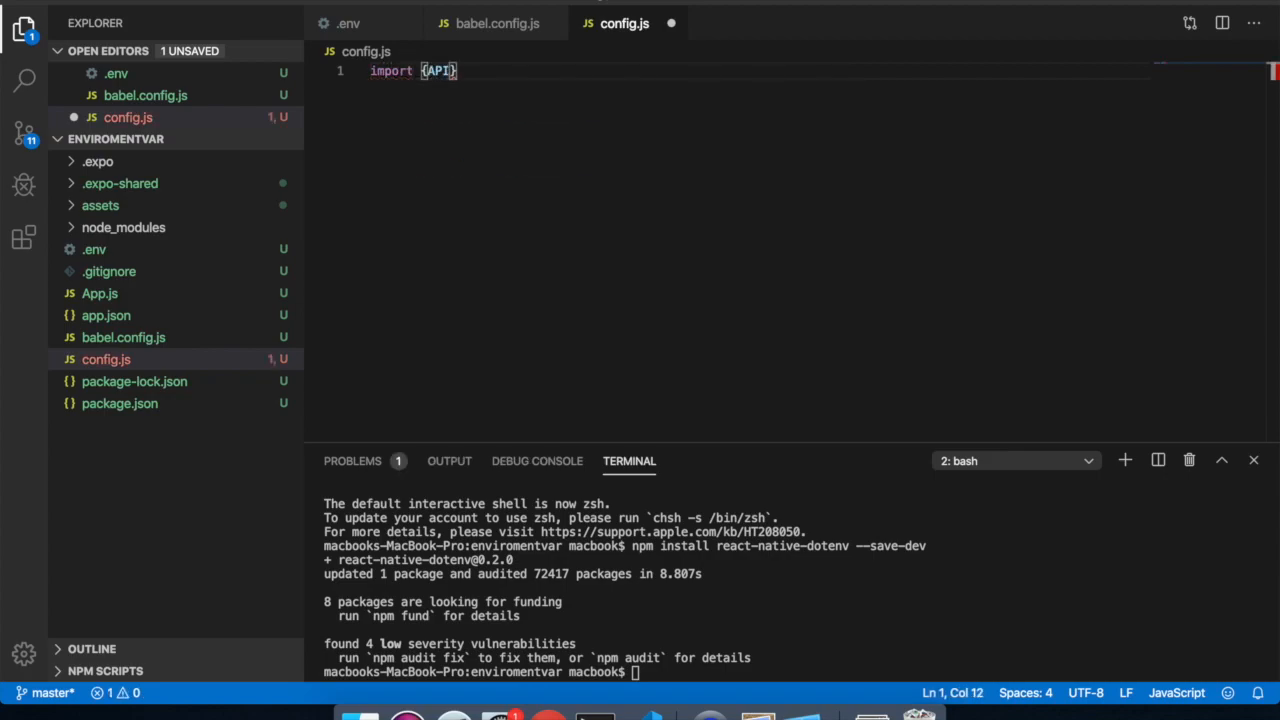
left_click(350, 23)
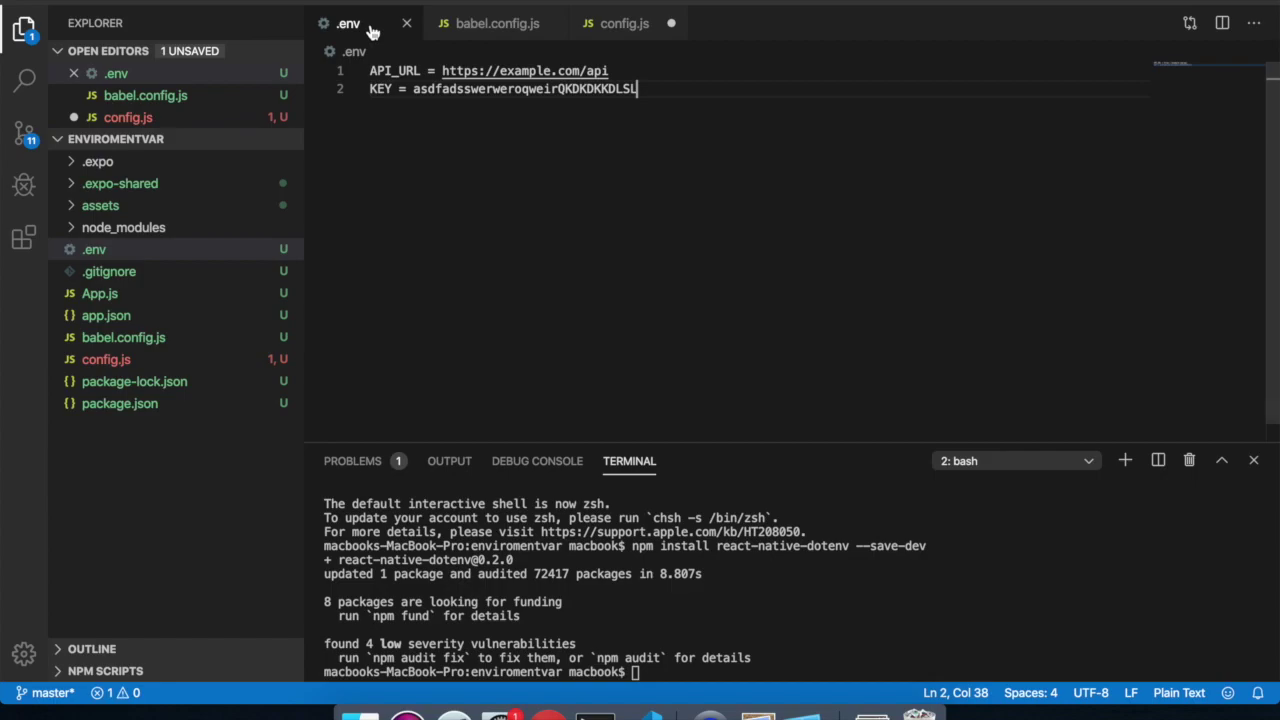
left_click(620, 23)
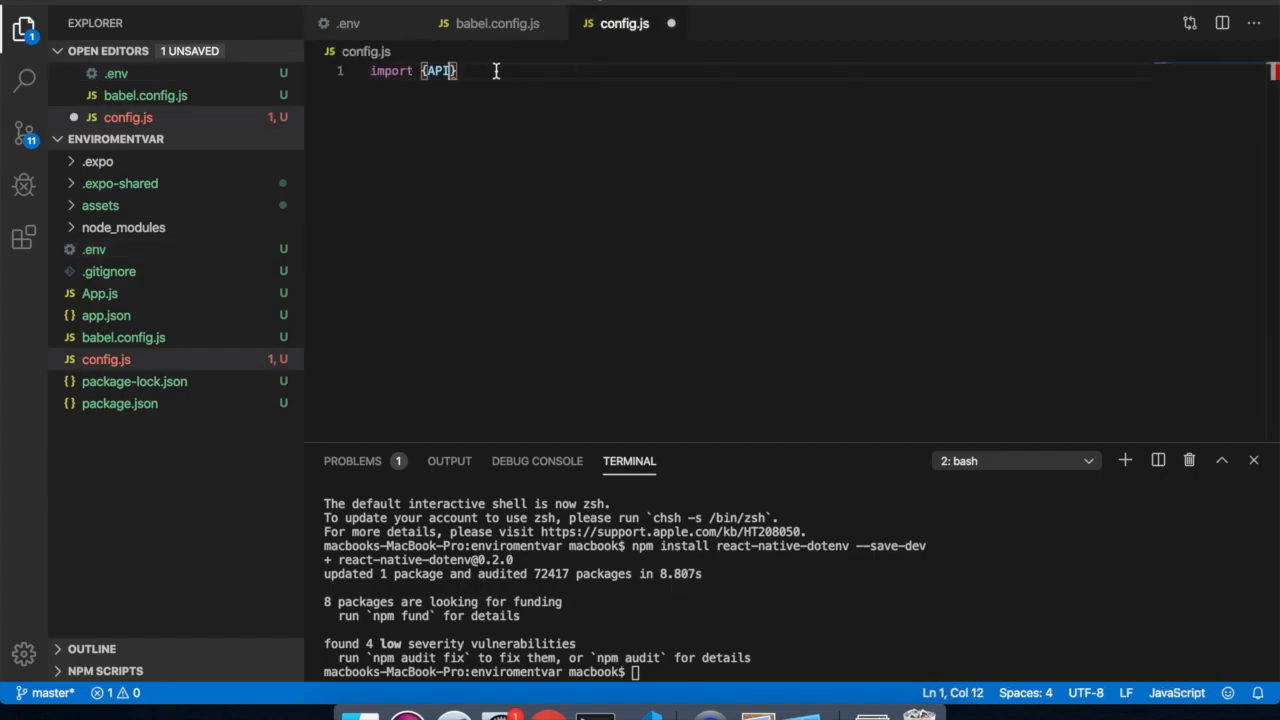
type("_URL")
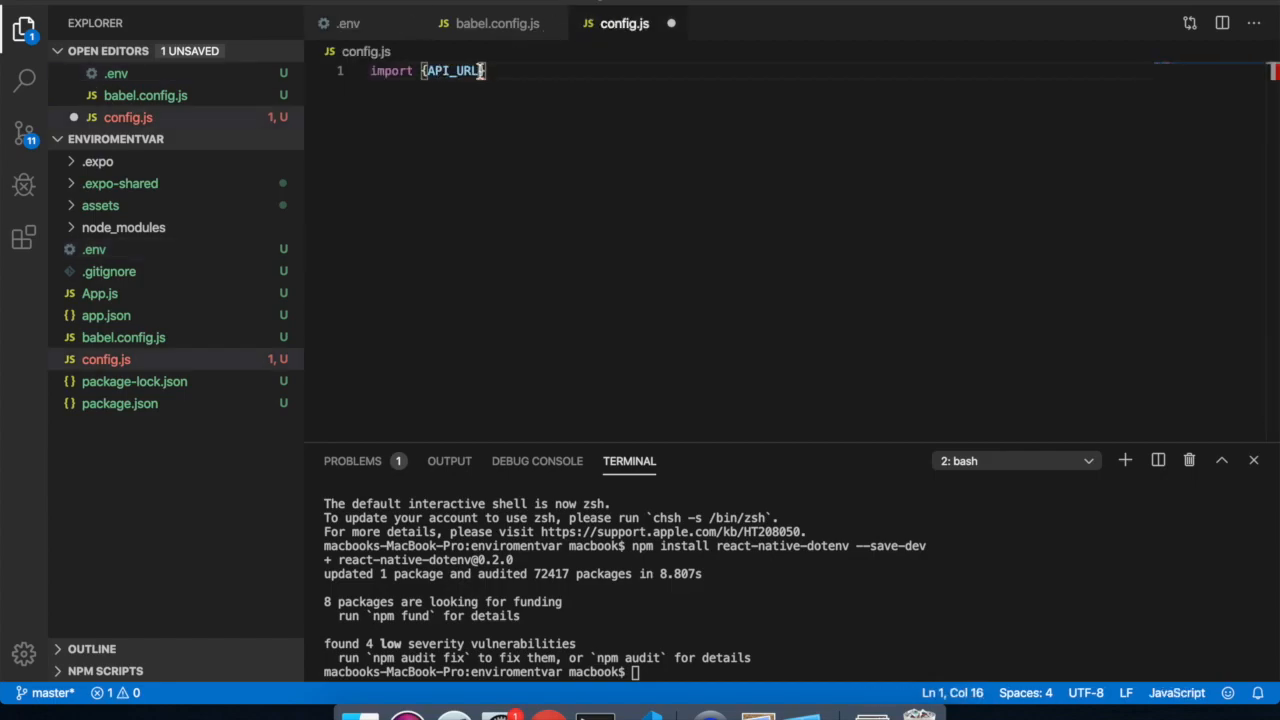
type(", KEY")
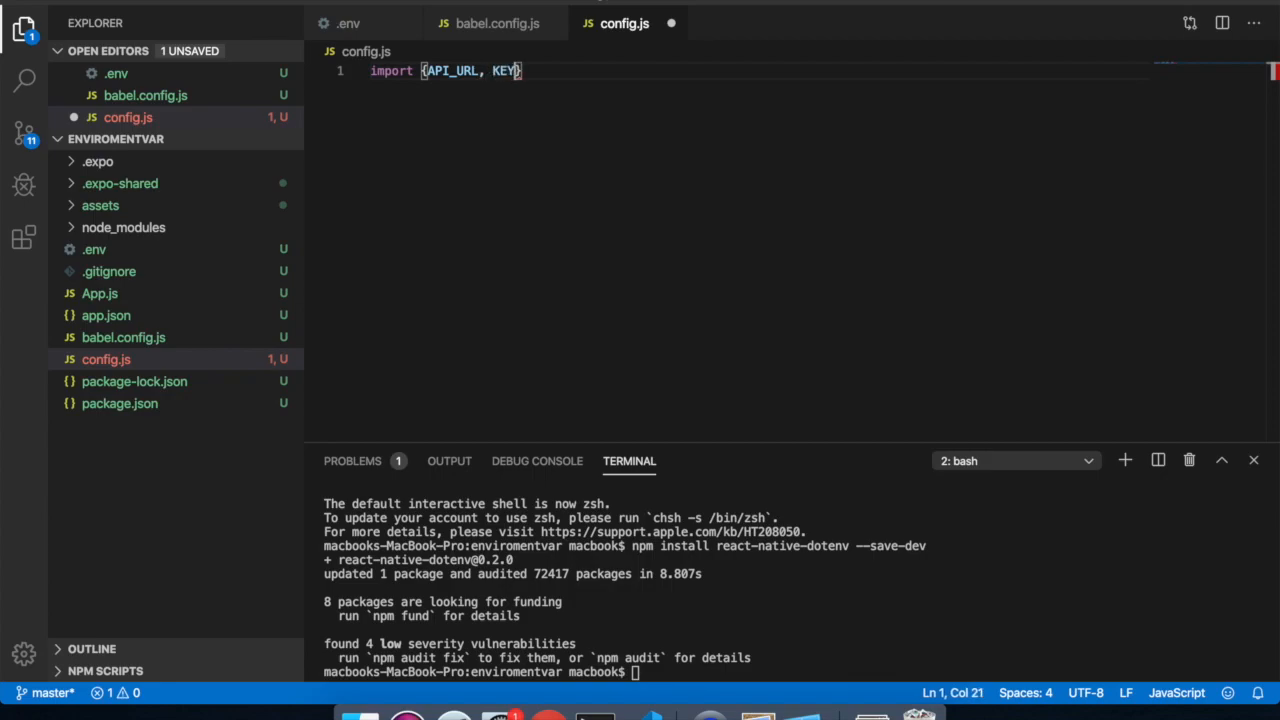
type("from")
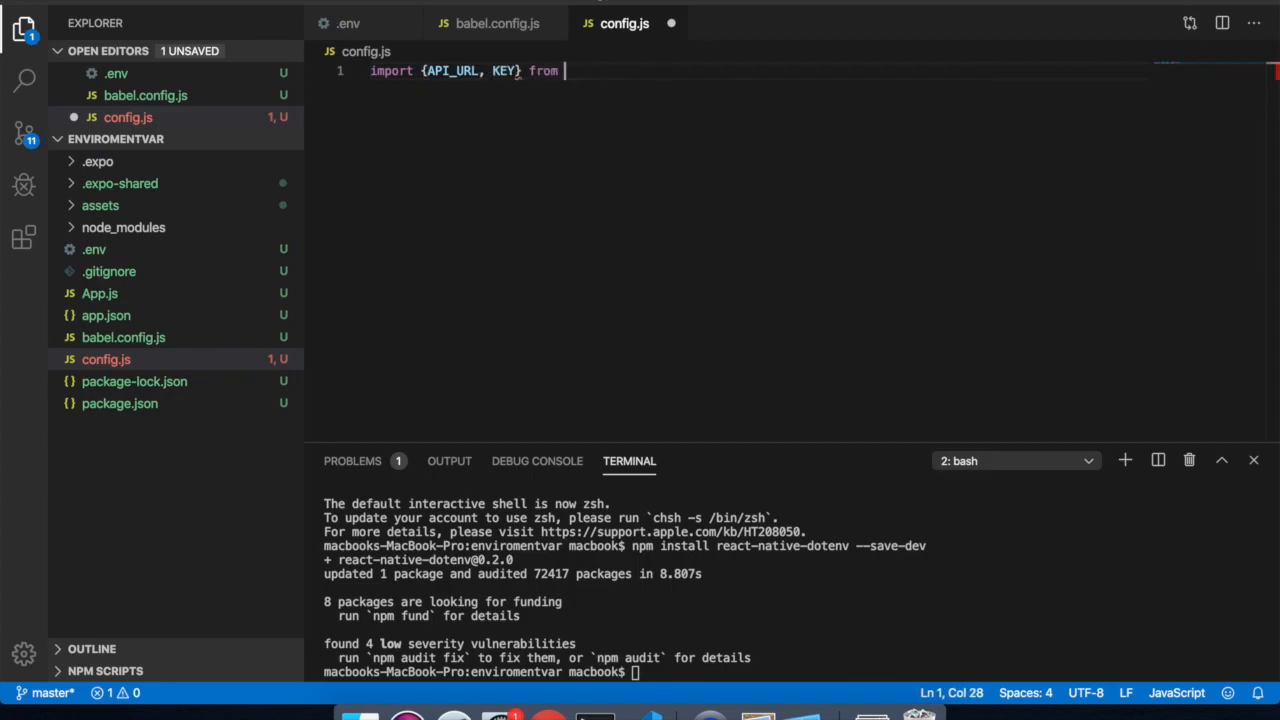
type("'react'")
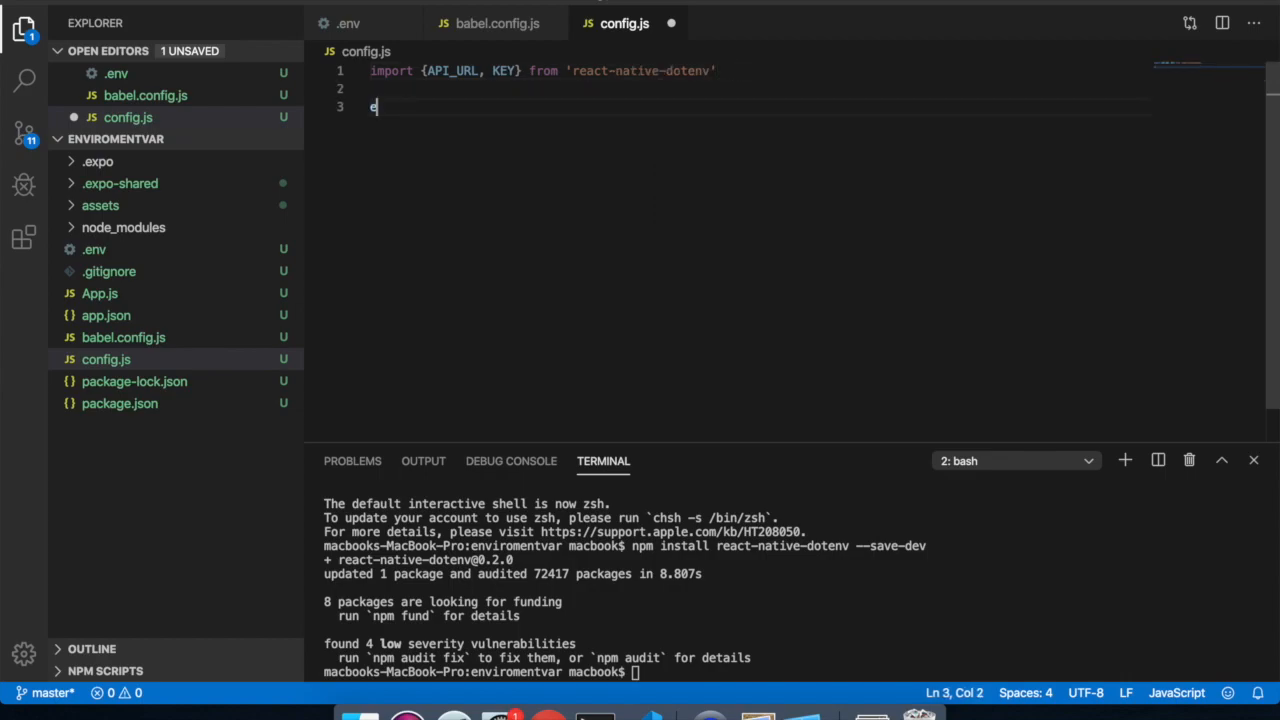
Export { API_URL, KEY } as config.js's default object and save it
type("xport")
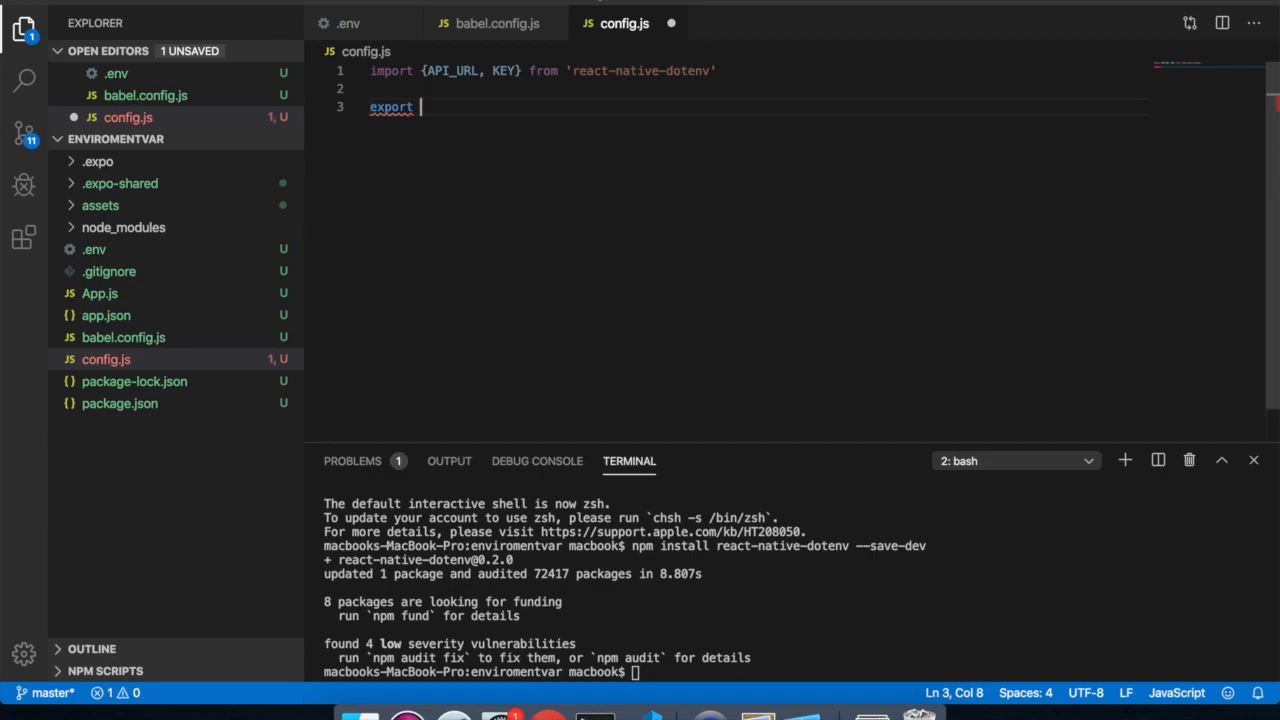
type("default")
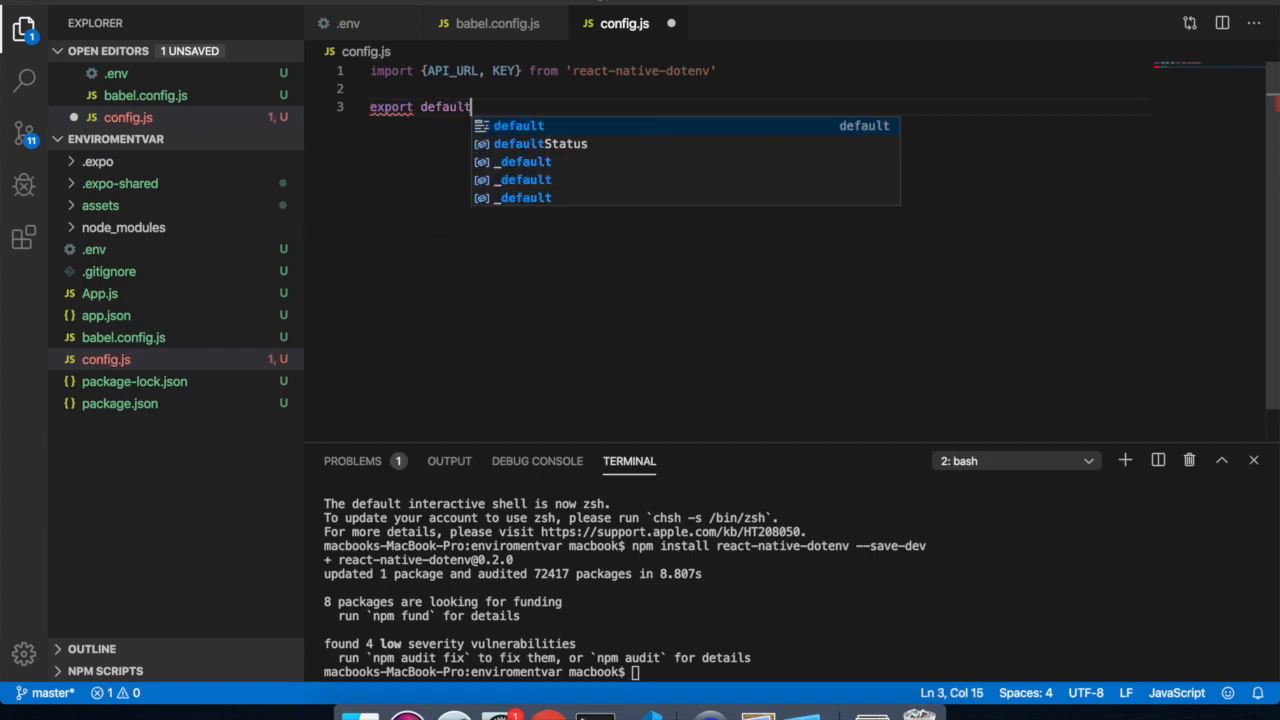
type("{")
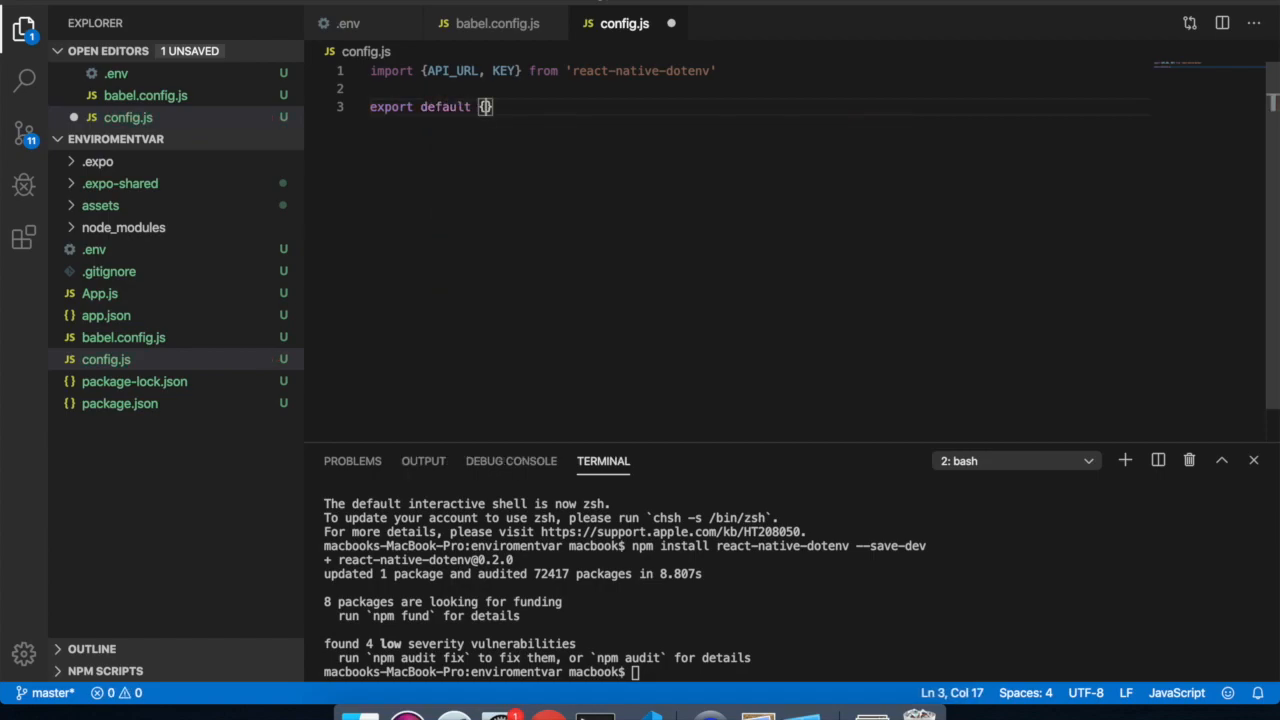
type("API_URL")
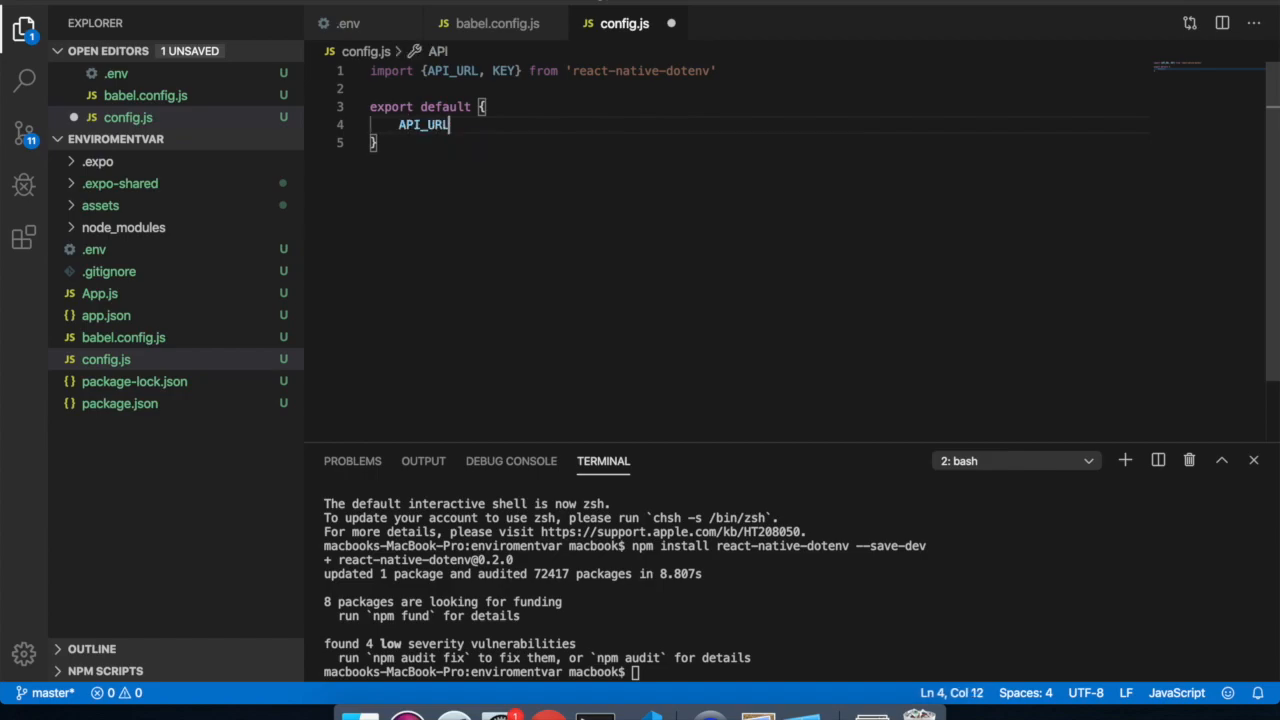
type(", K")
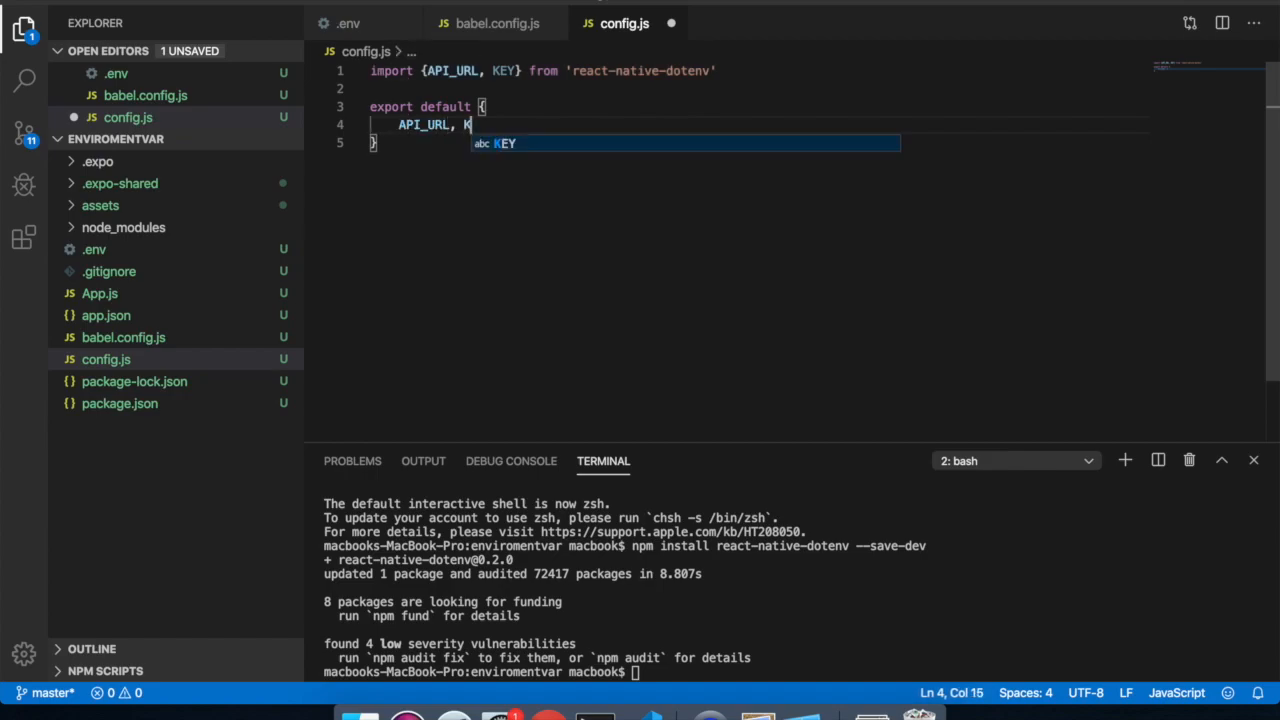
key("Tab")
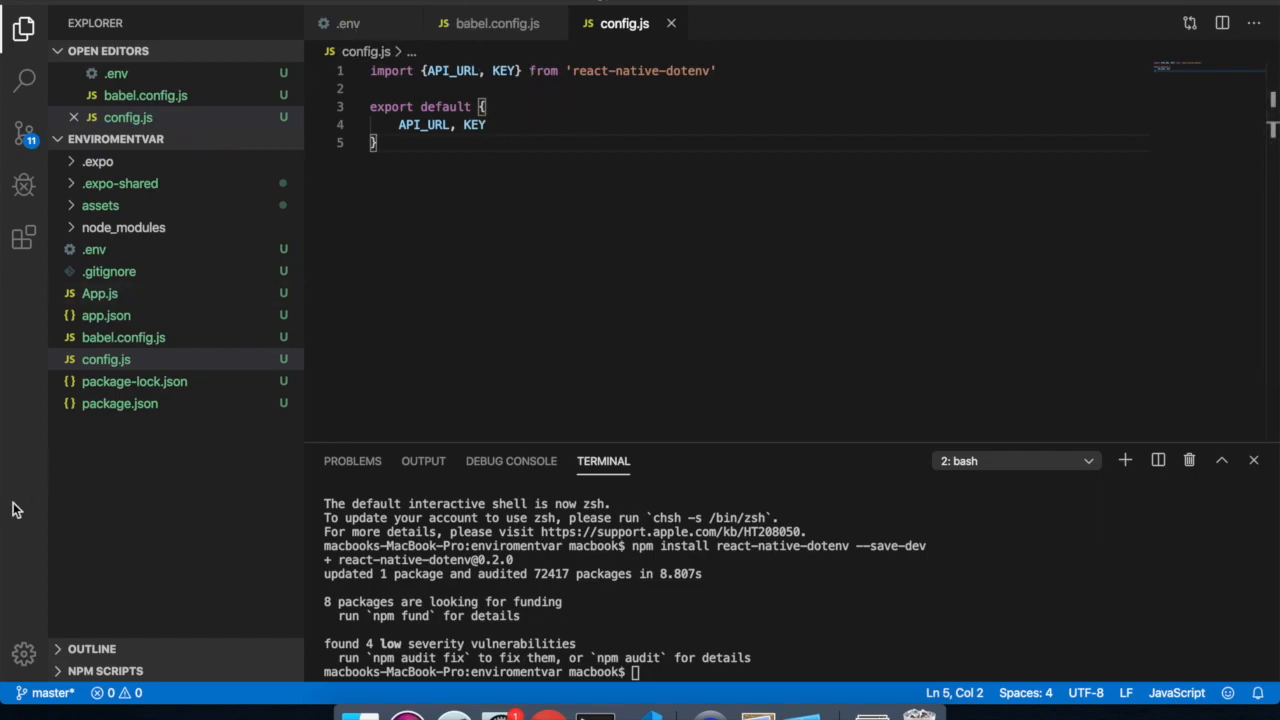
left_click(99, 293)
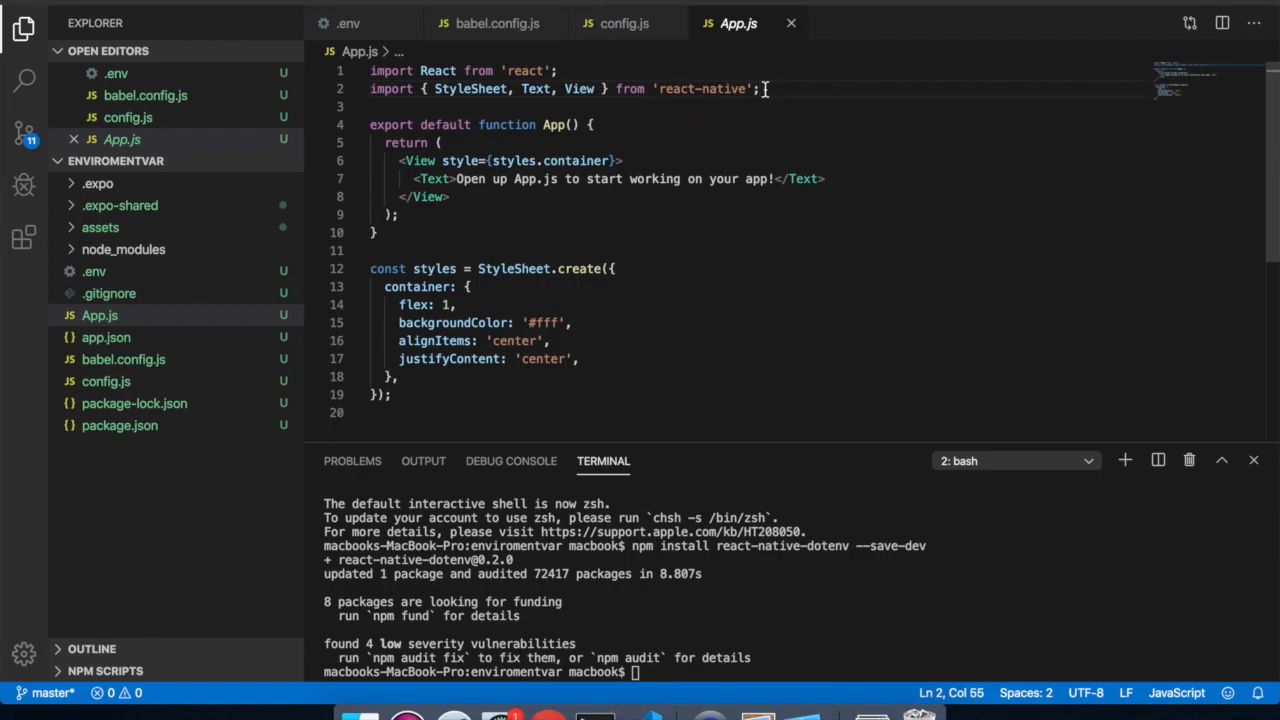
Import config from './config' at the top of App.js
type("import fonfig from")
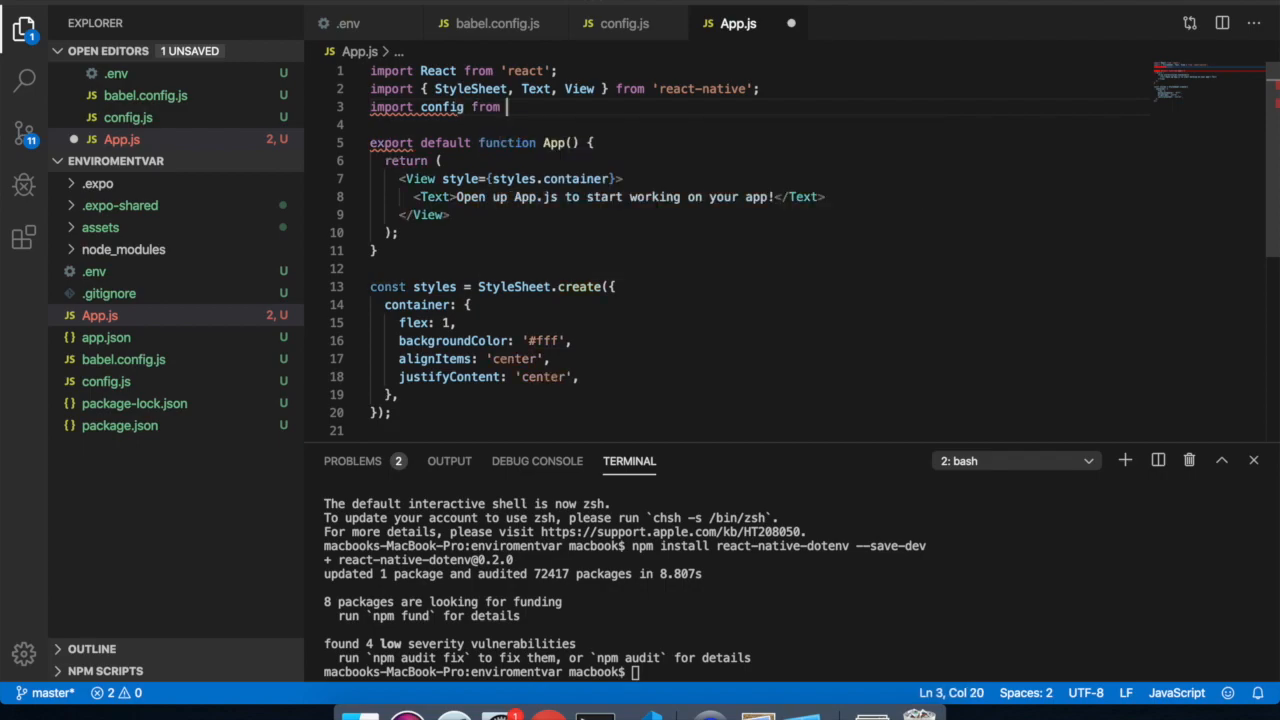
type("./")
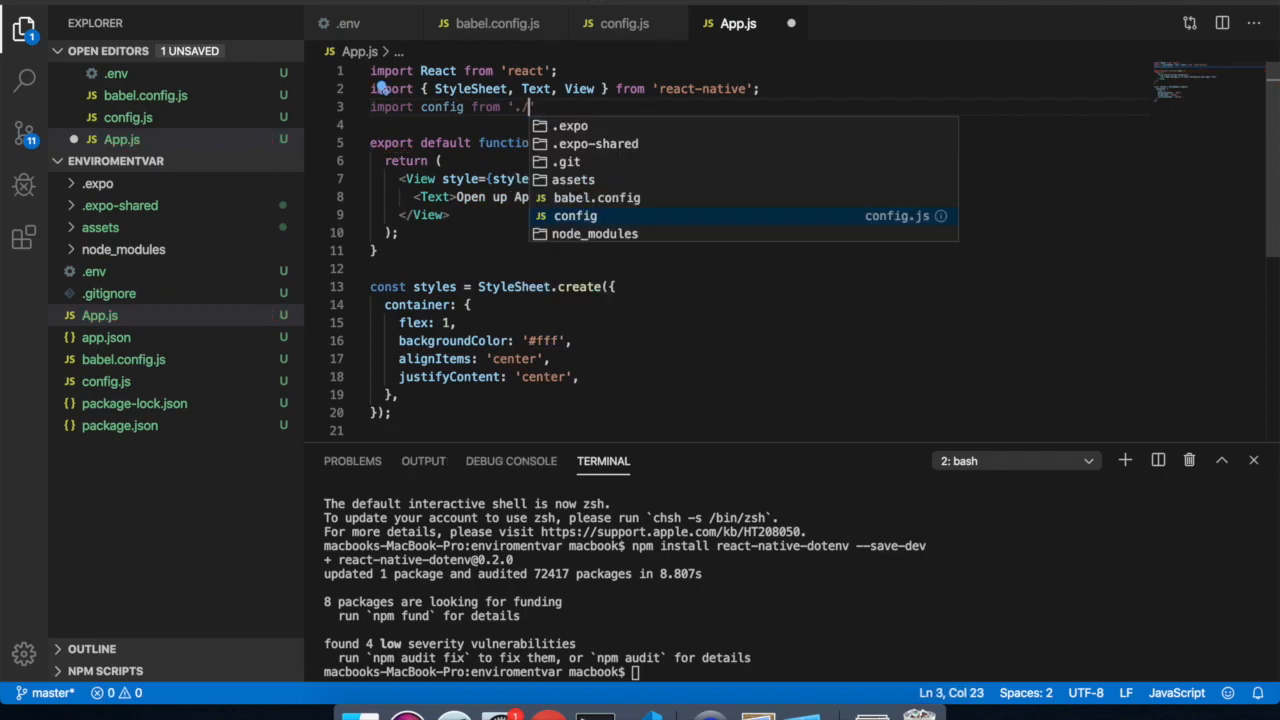
type("config'")
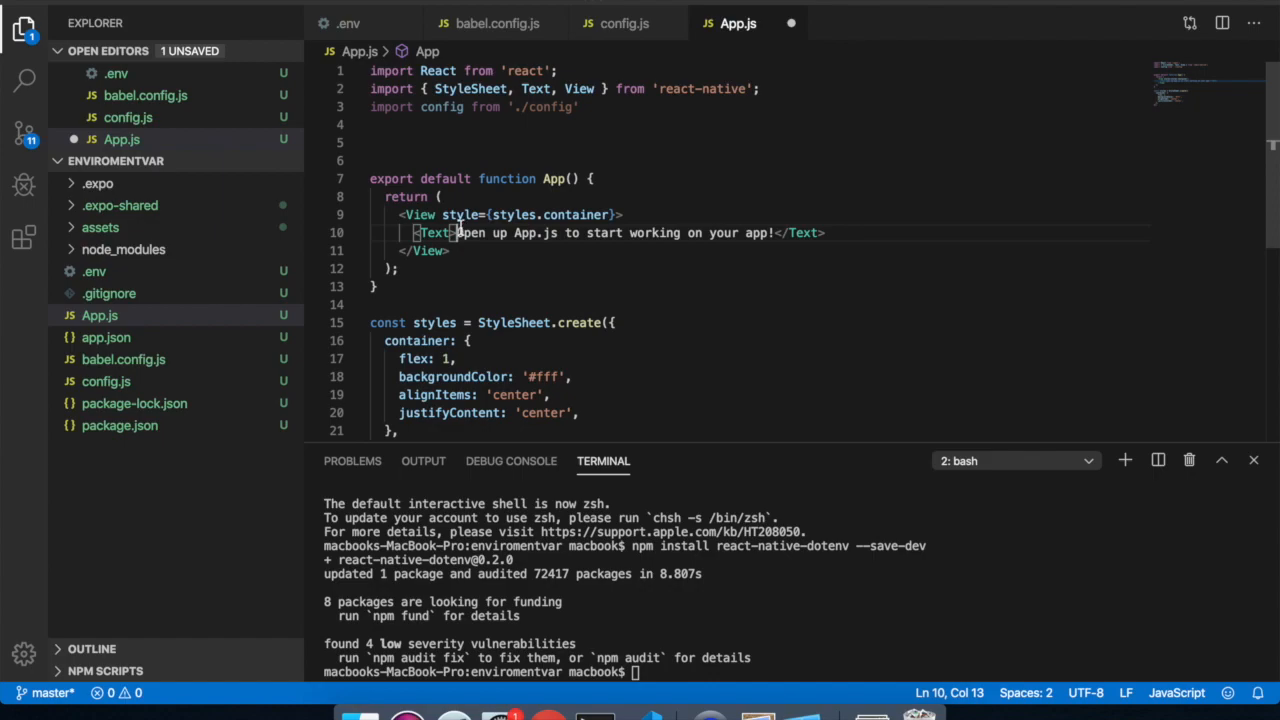
Replace the welcome text with {config.API_URL} and add a second Text showing config.KEY
left_click_drag(459, 232, 778, 232)
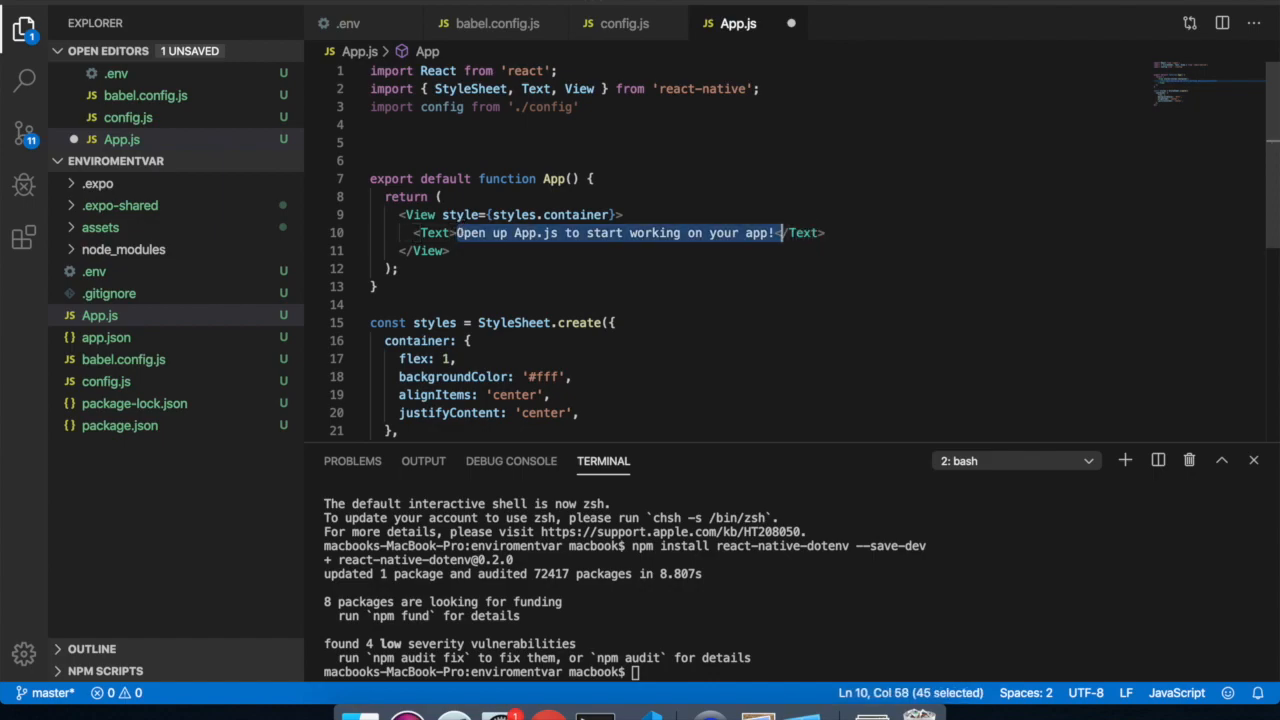
type("{}</Text>")
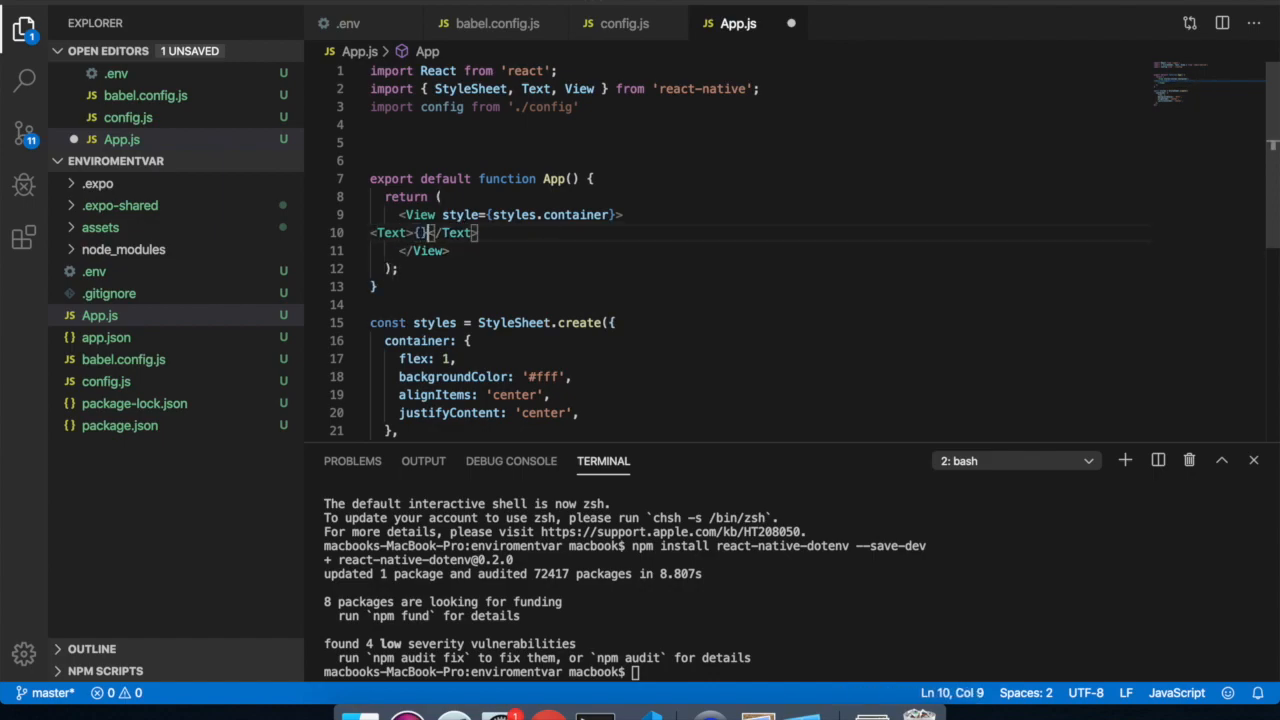
type("config")
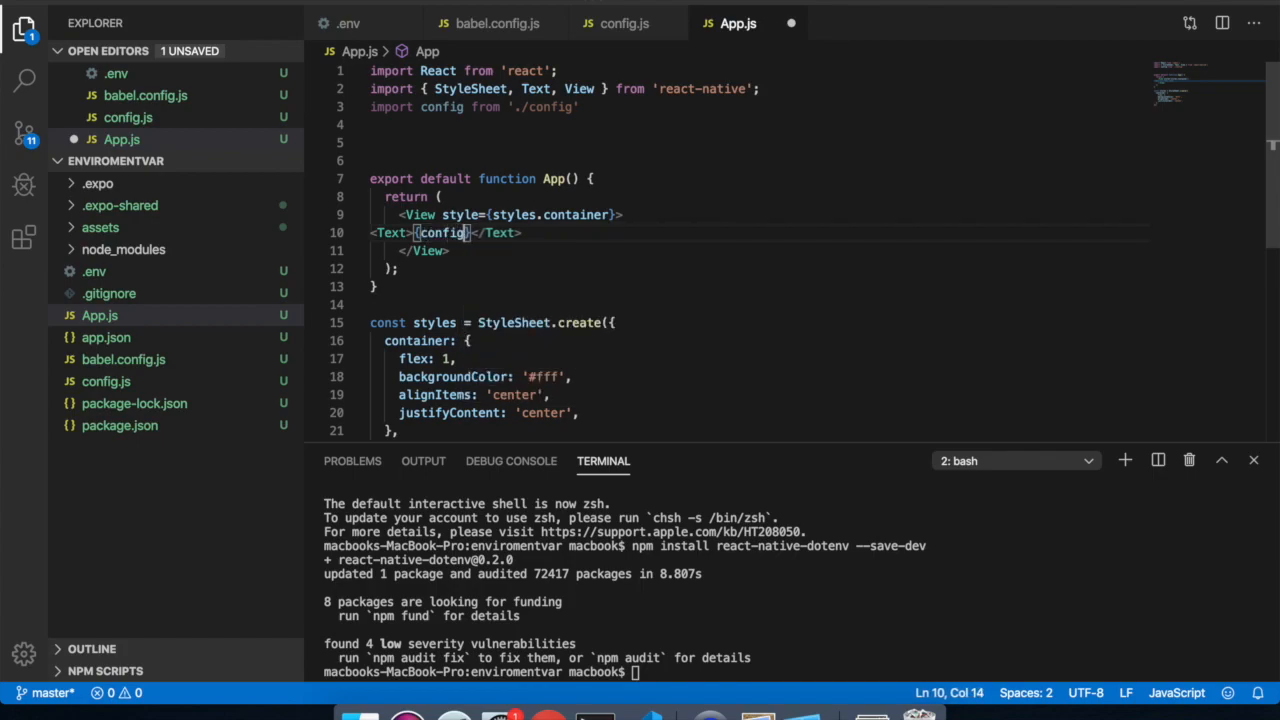
type(".API_URL")
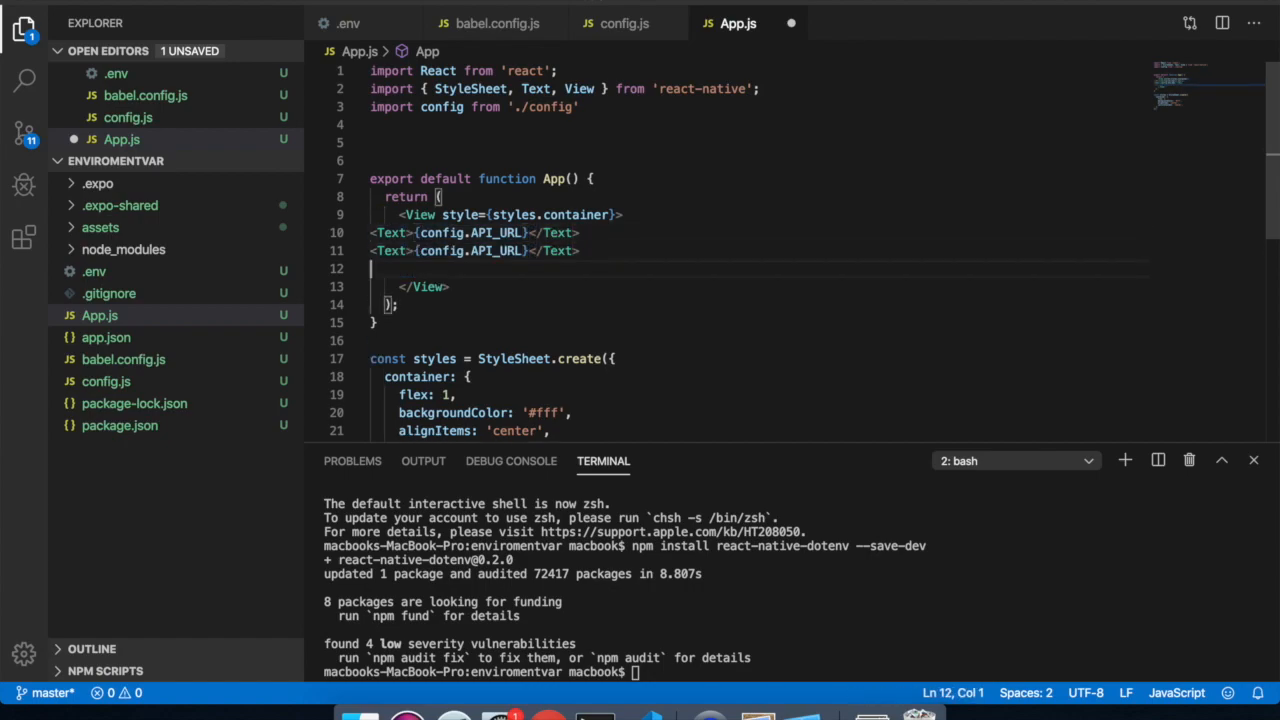
double_click(491, 251)
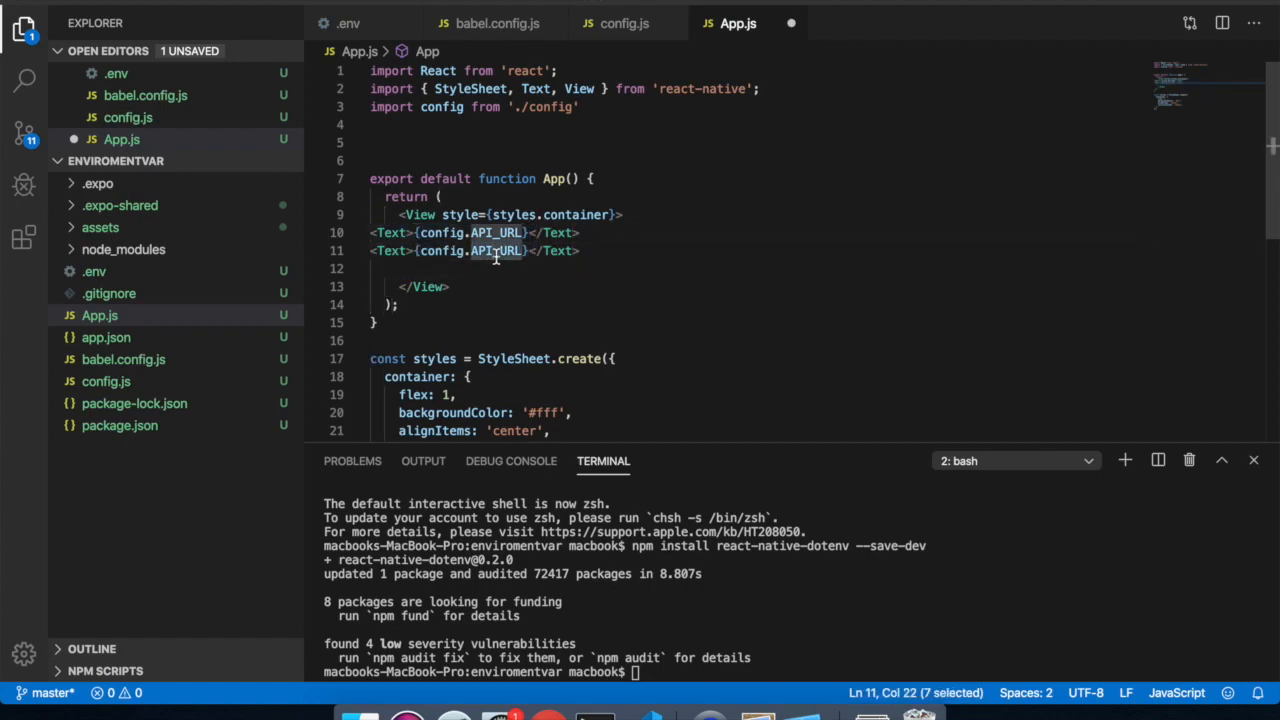
type("KEY")
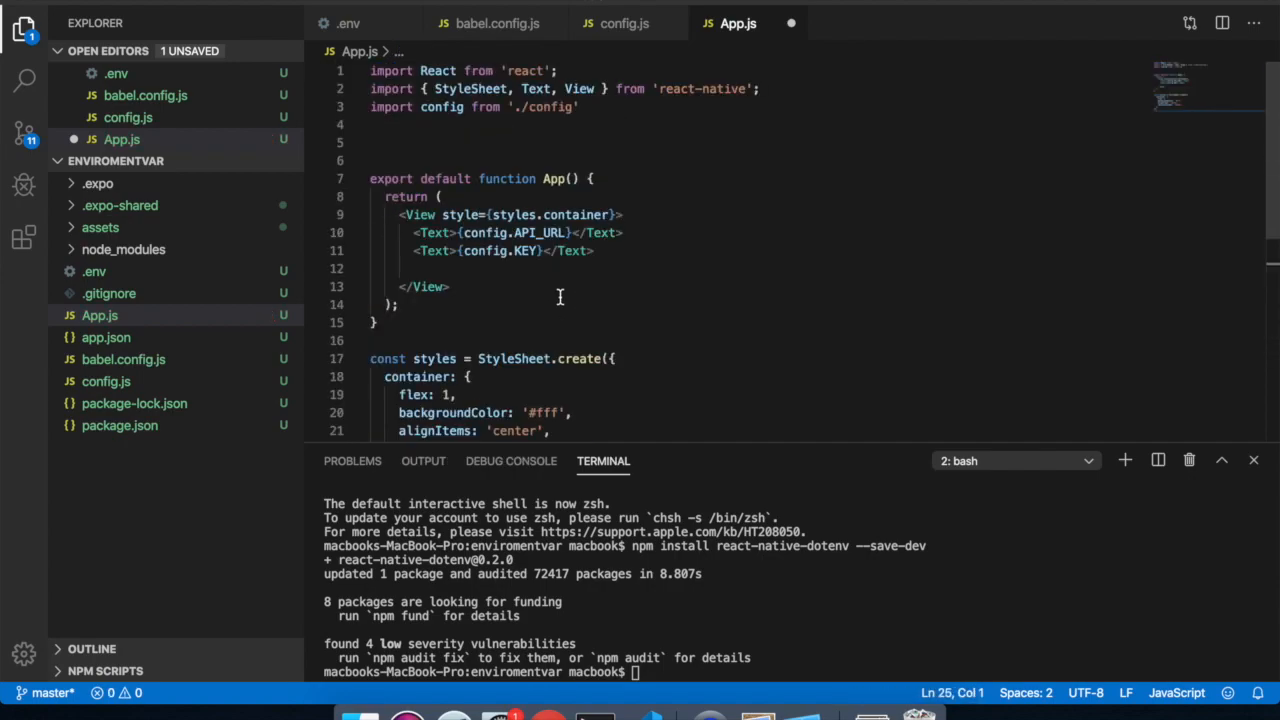
left_click(815, 697)
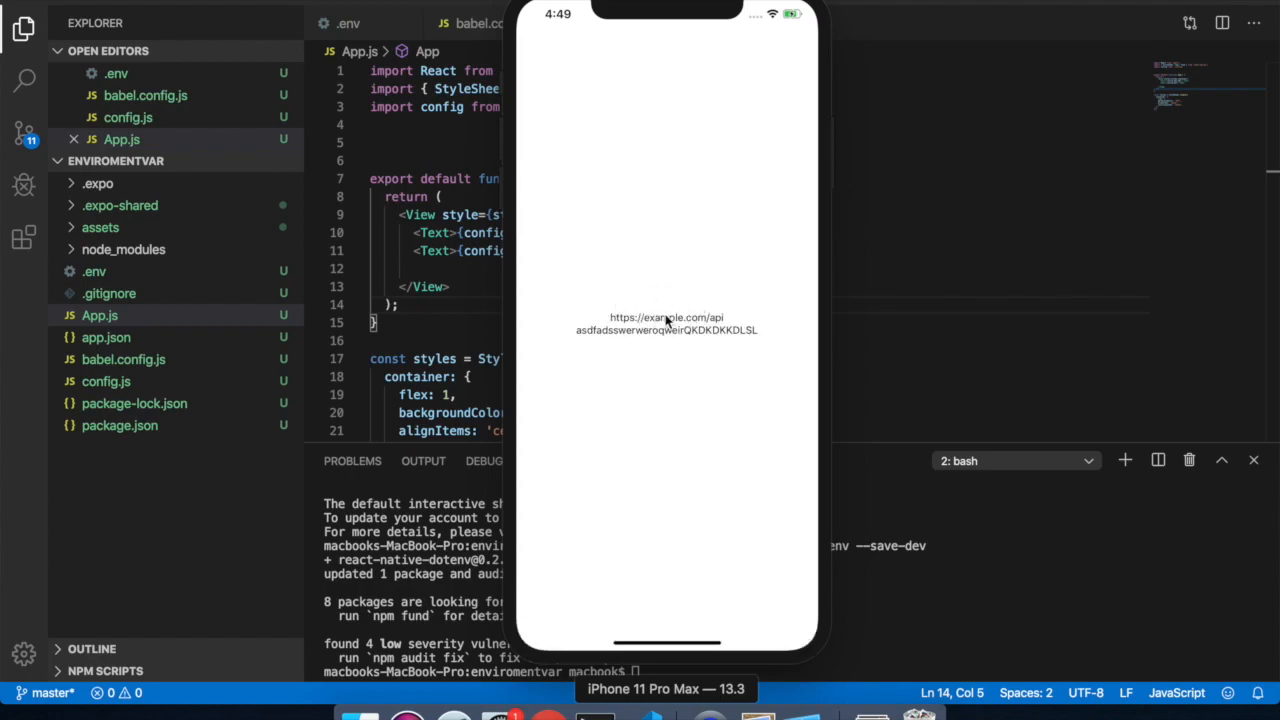
mouse_move(610, 342)
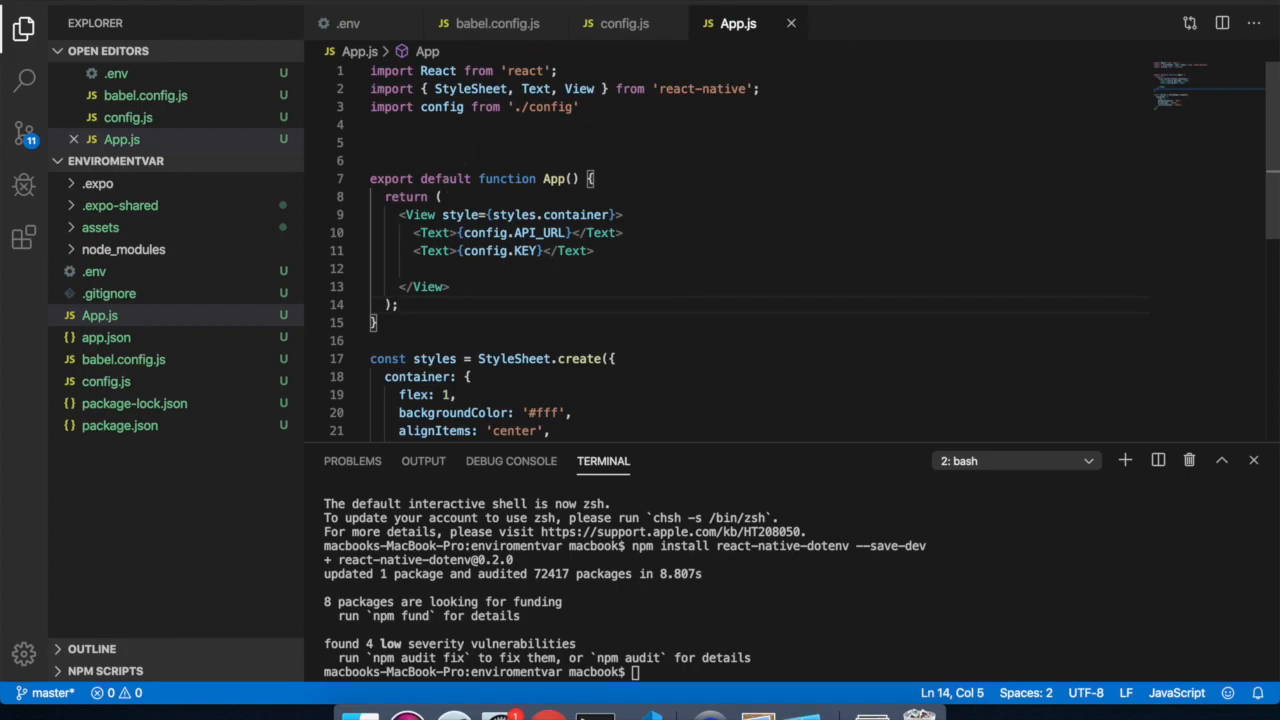
Reopen the babel.config.js and config.js tabs for review
left_click(492, 22)
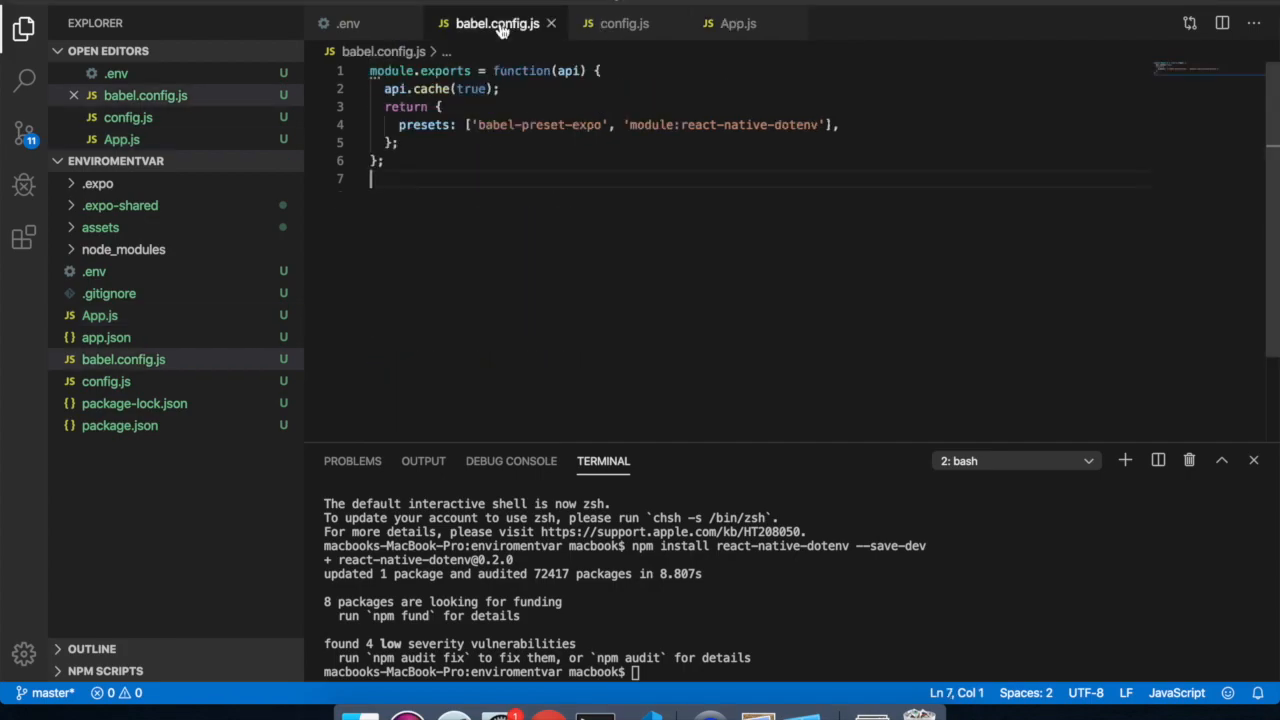
left_click(626, 23)
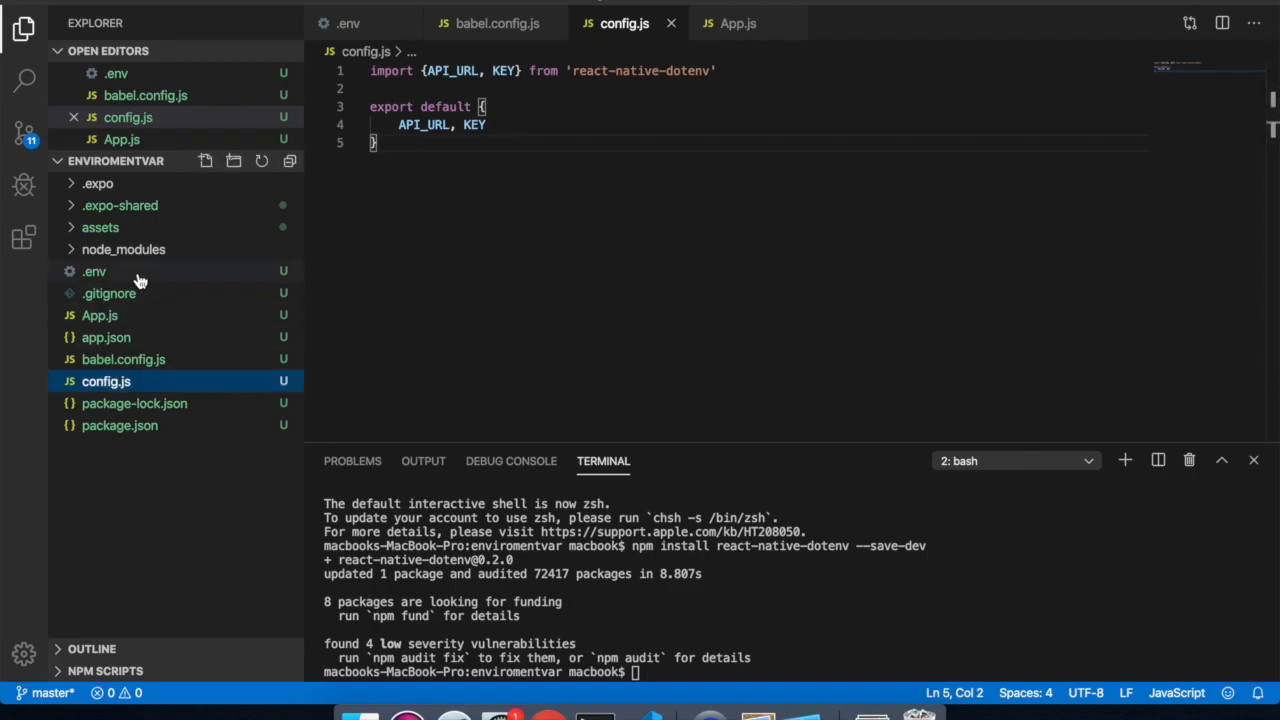
Add an ANDROID_KEY entry with an Android placeholder value to .env
left_click(94, 271)
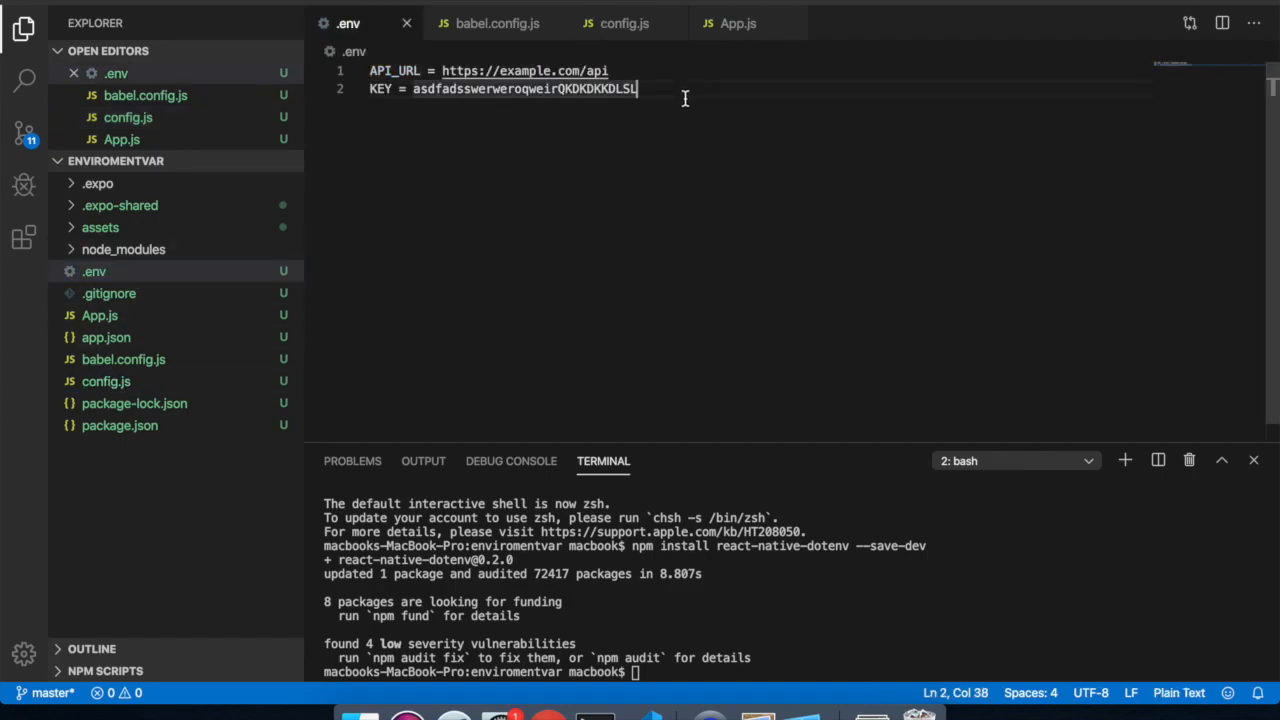
key("Enter")
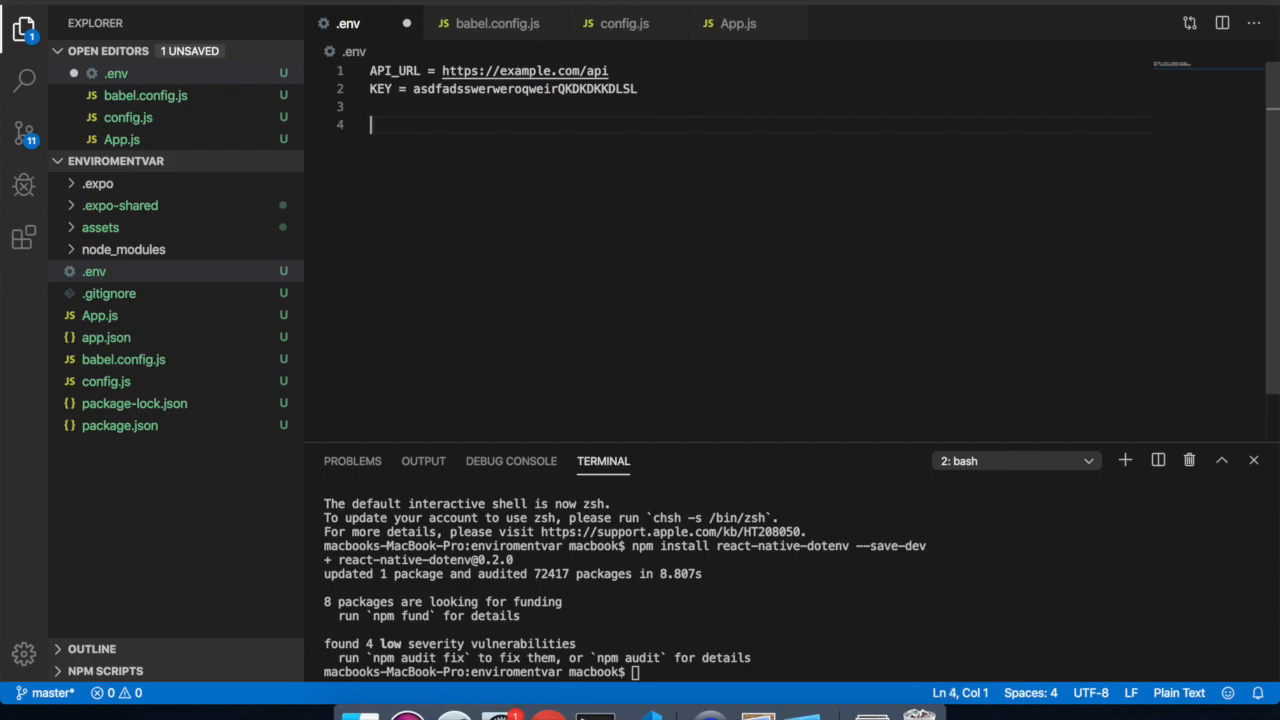
type("An")
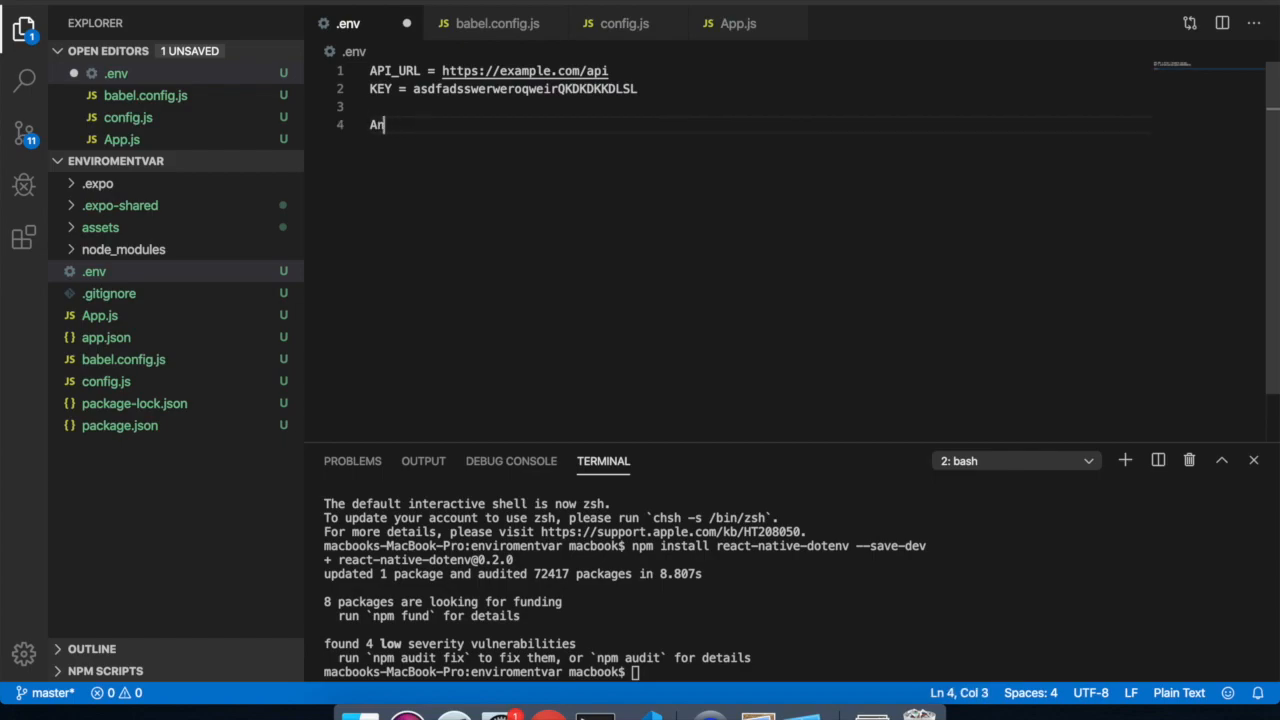
type("ND")
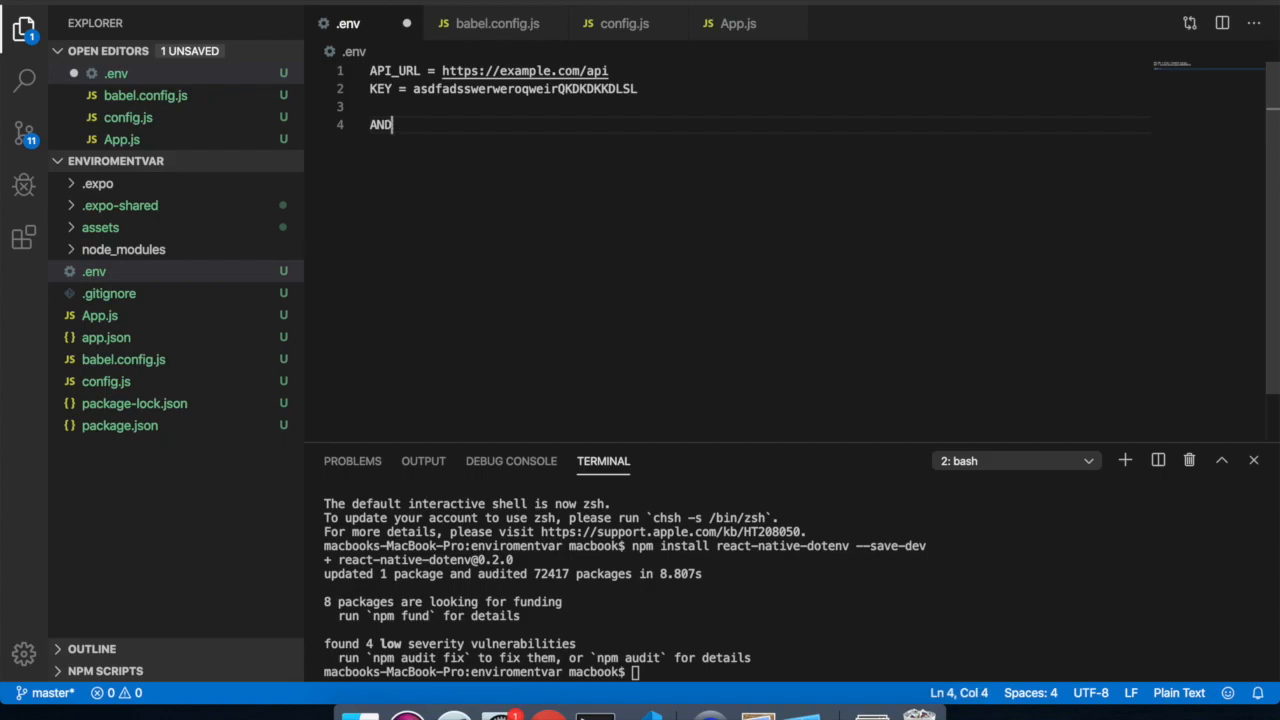
type("ROIDK")
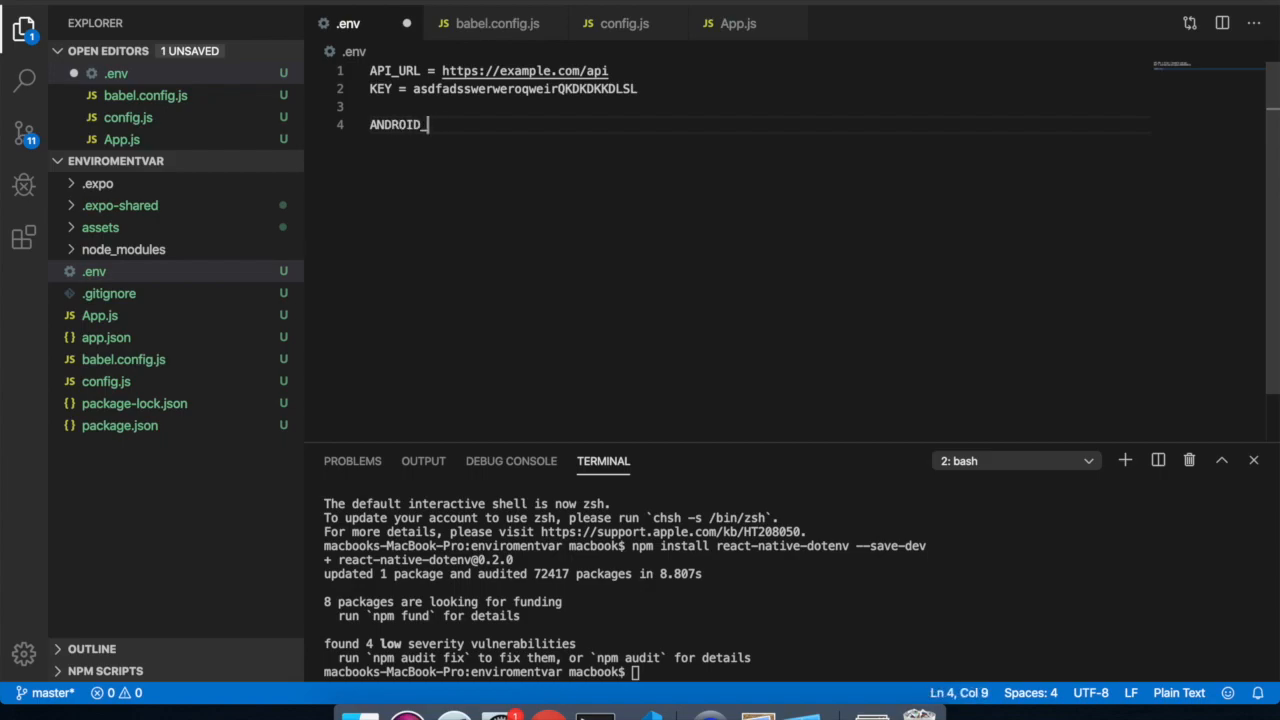
type("KEY = An")
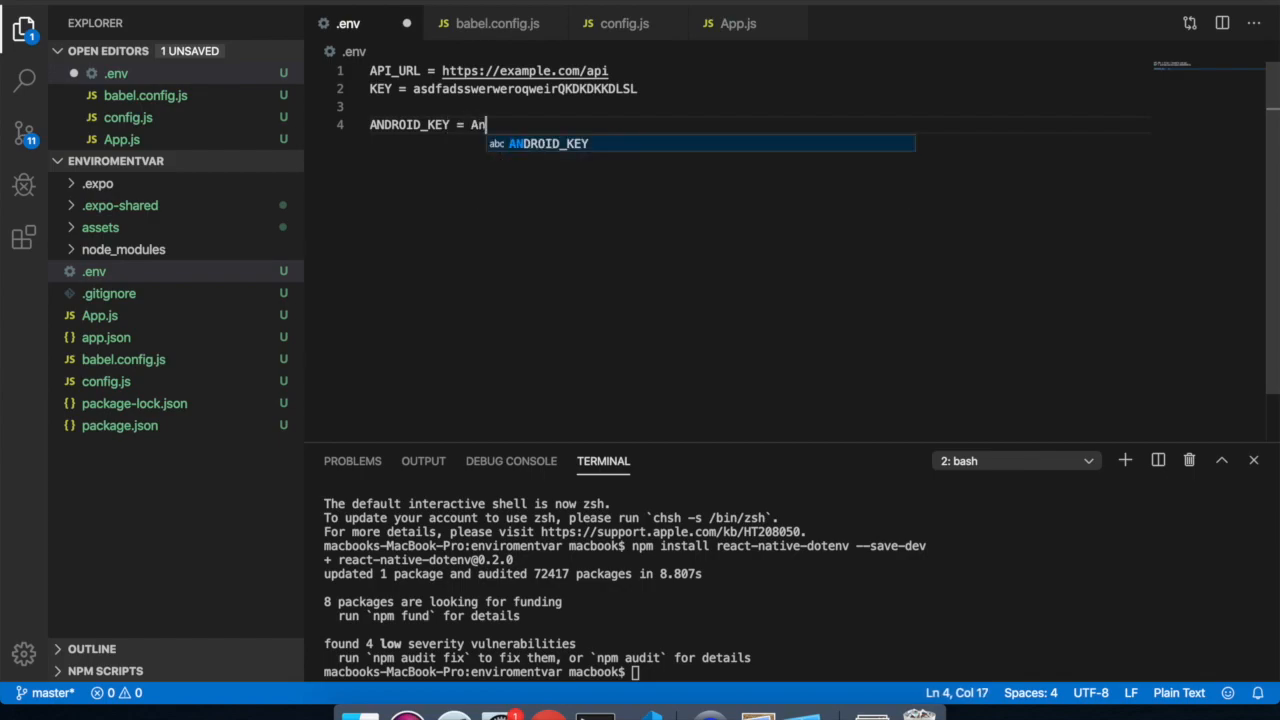
key("Backspace")
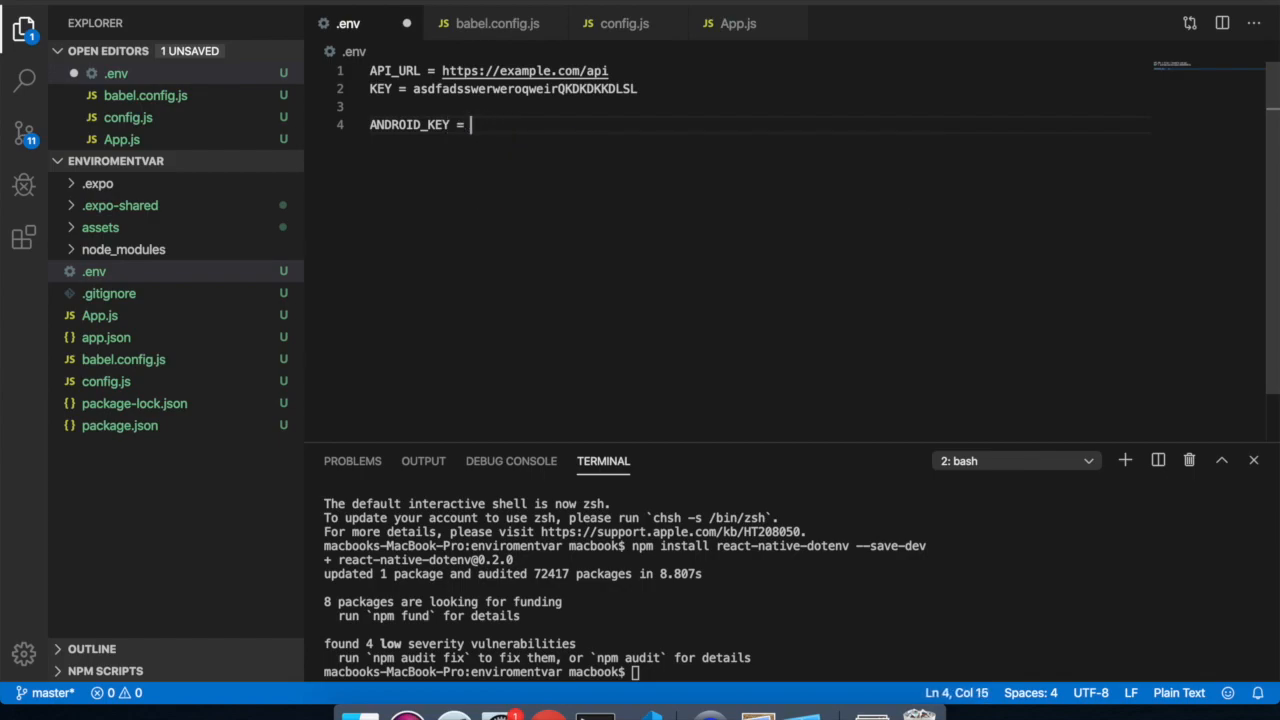
type("A")
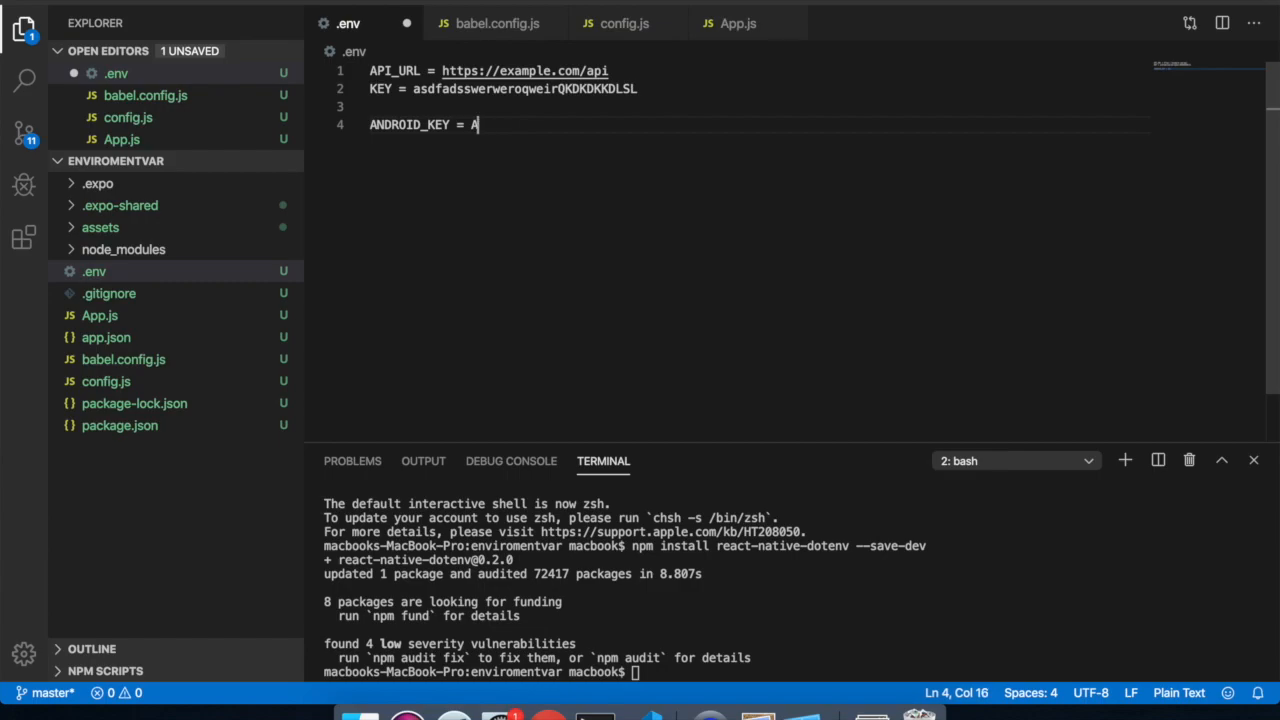
type("ndroid3242342kkkk")
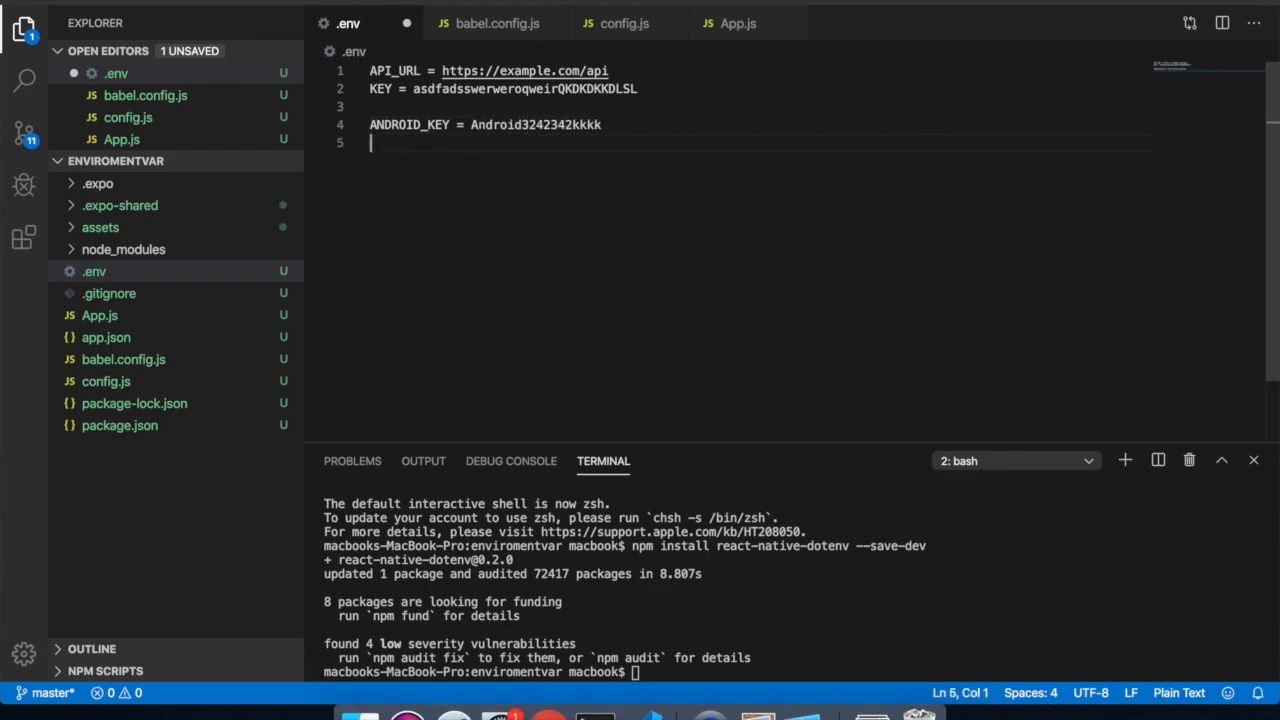
Add an iOS_KEY entry with a placeholder key value on the next line
type("iOS")
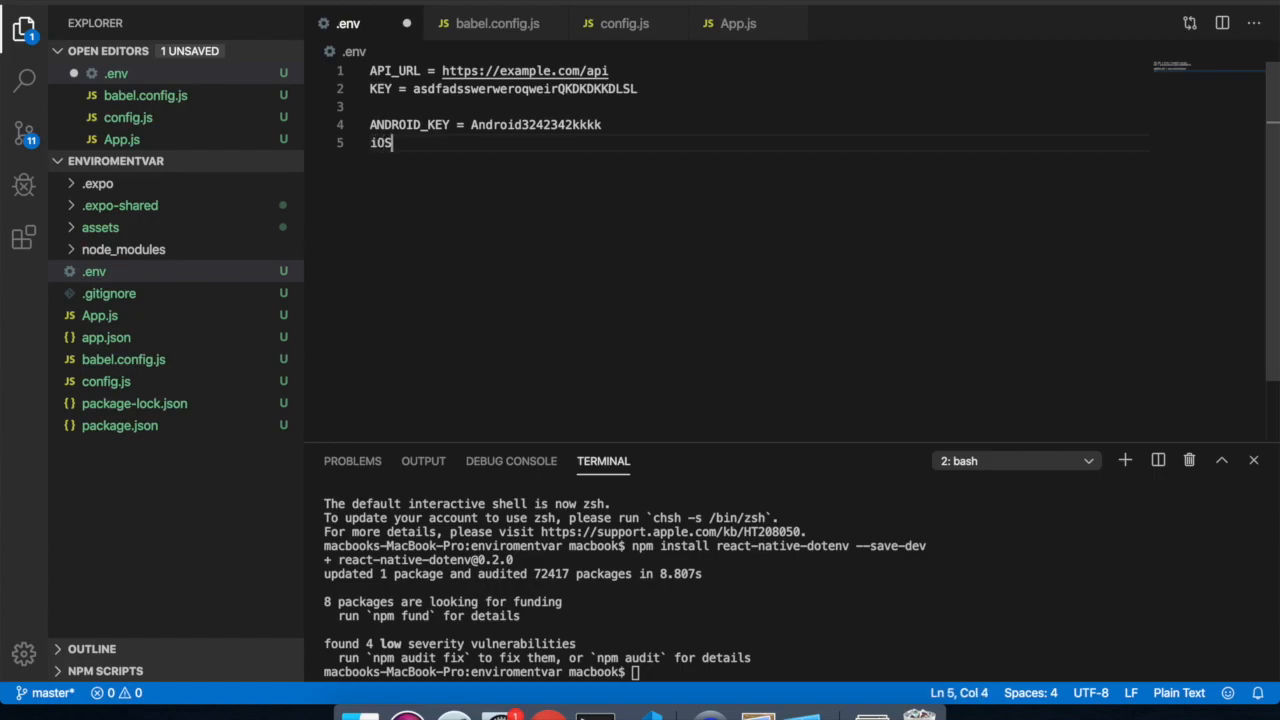
type("_KEY = sdlf")
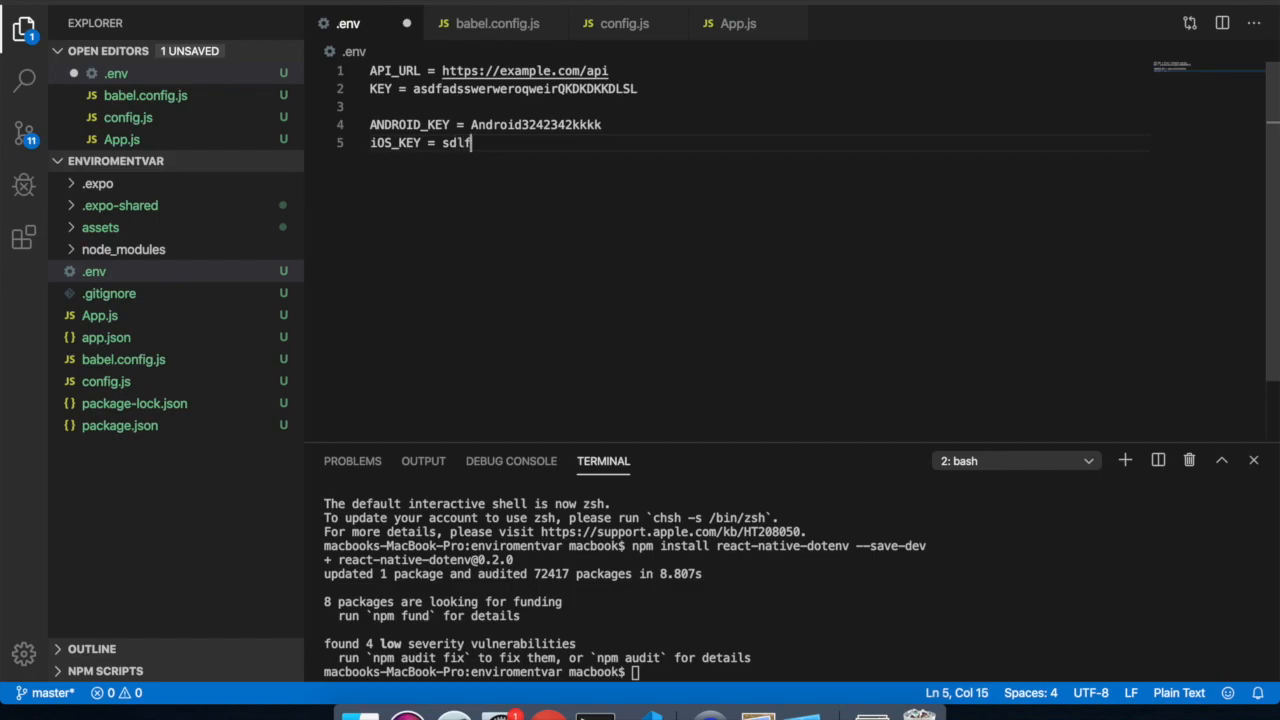
key("Backspace")
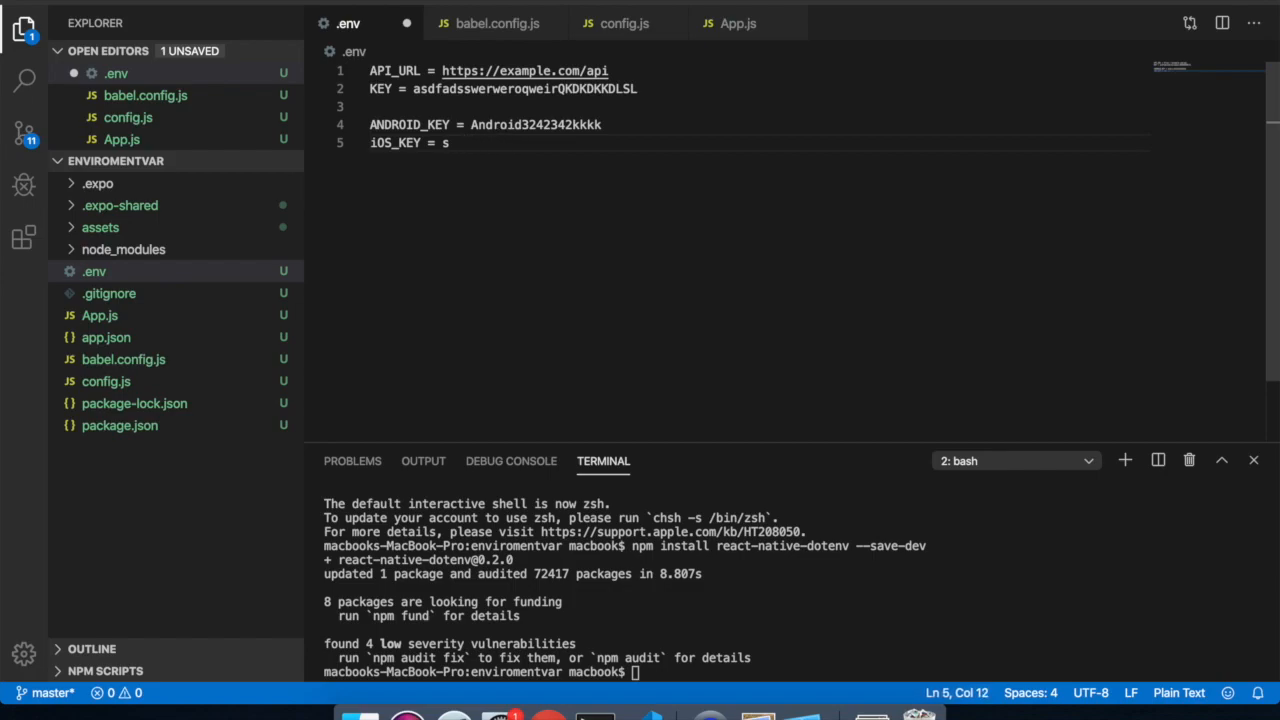
type("iOS")
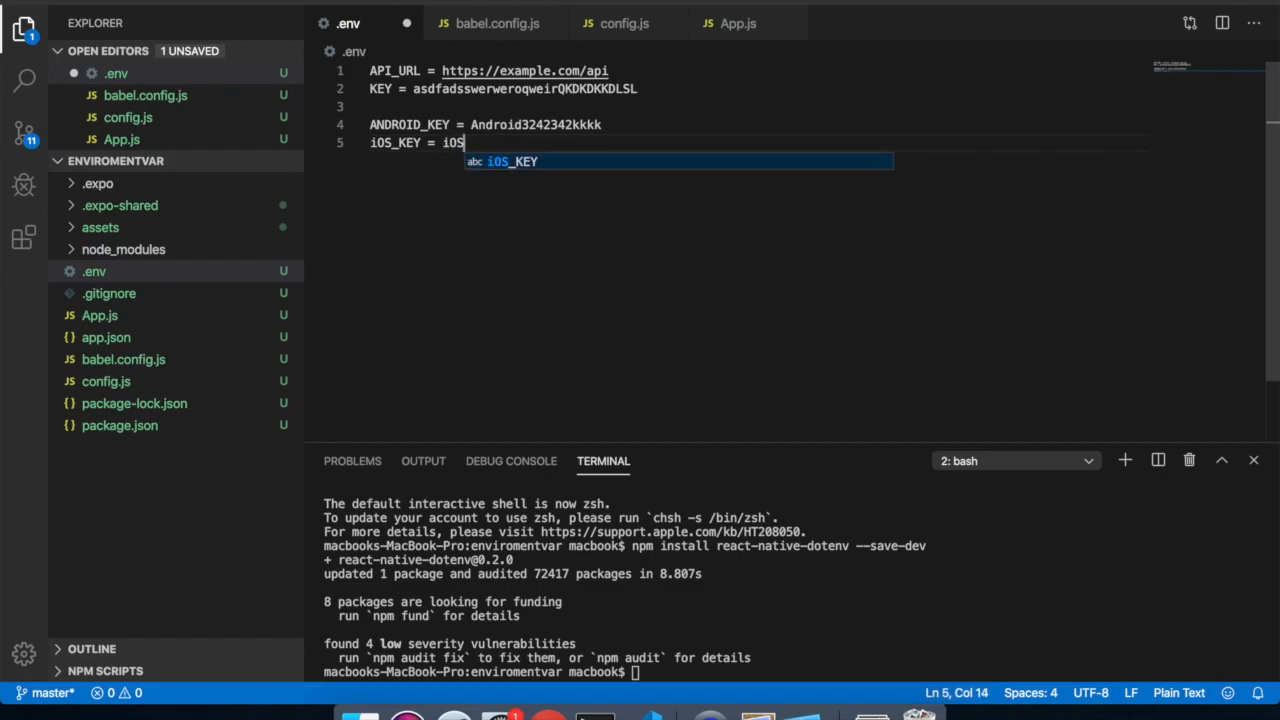
type("Key23423421")
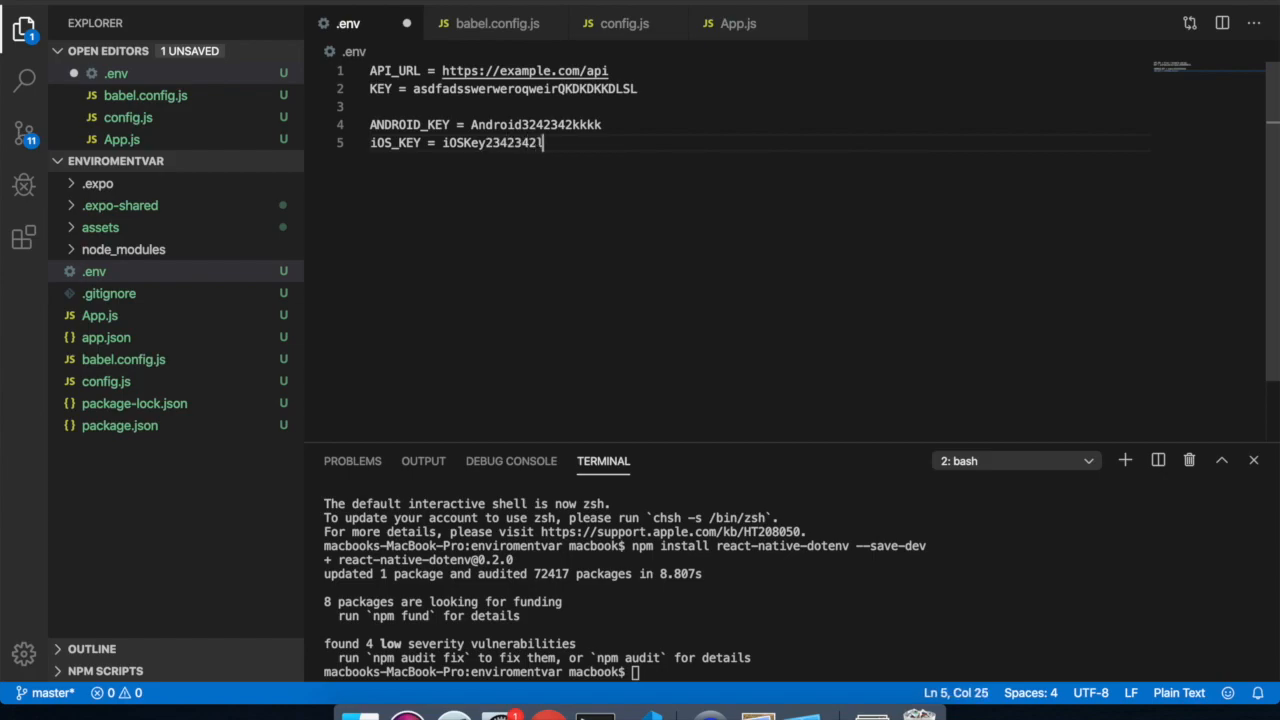
type("lksdfkjalsda")
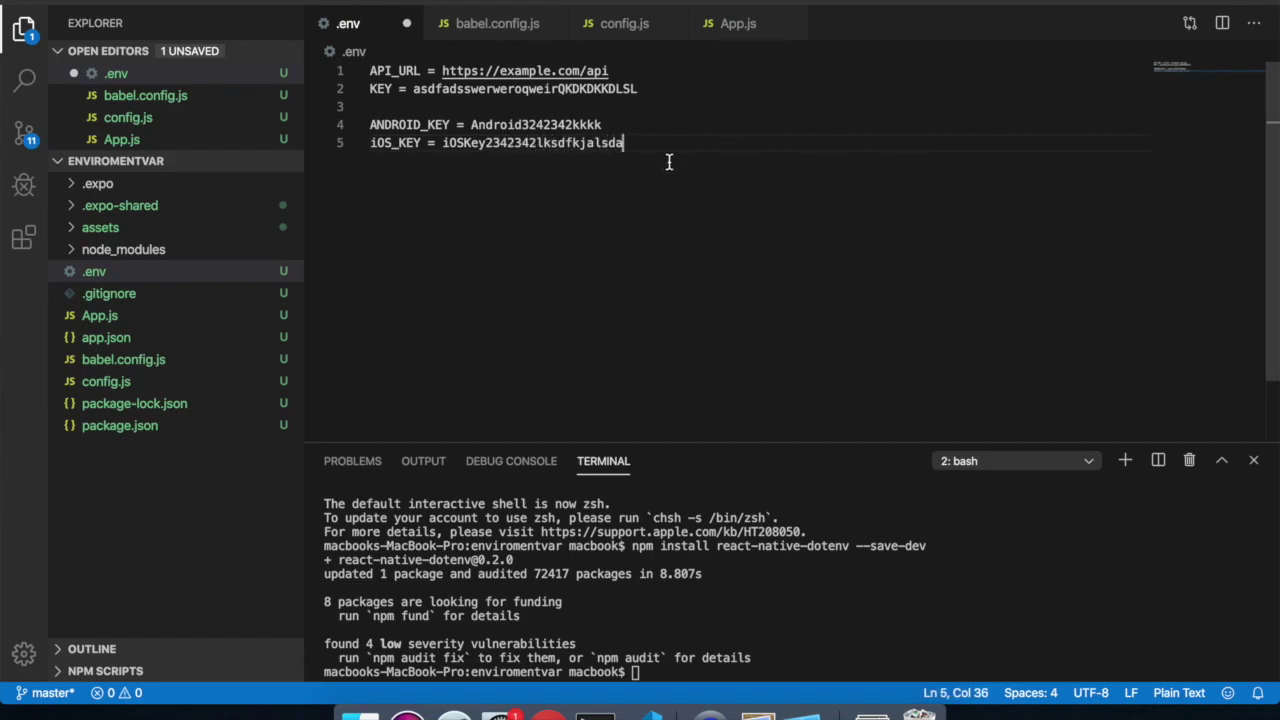
Recheck babel.config.js and config.js, then return to the .env file
left_click(493, 22)
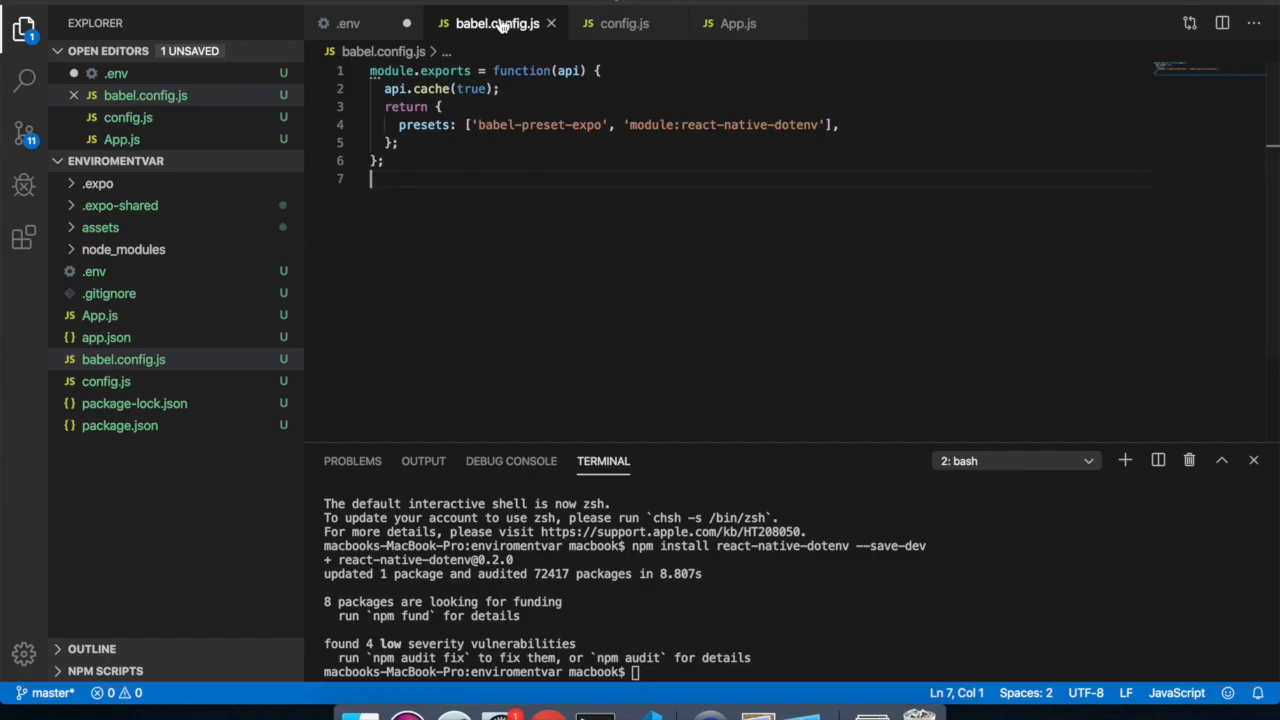
left_click(625, 23)
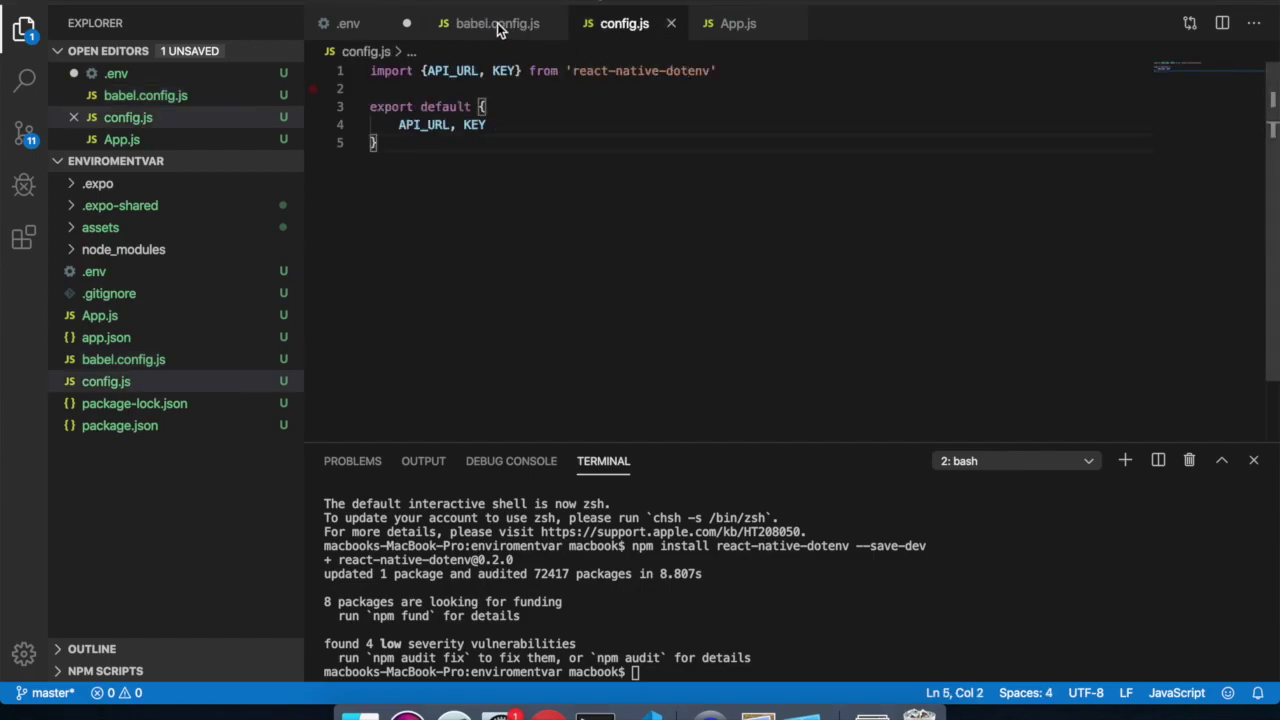
left_click(495, 23)
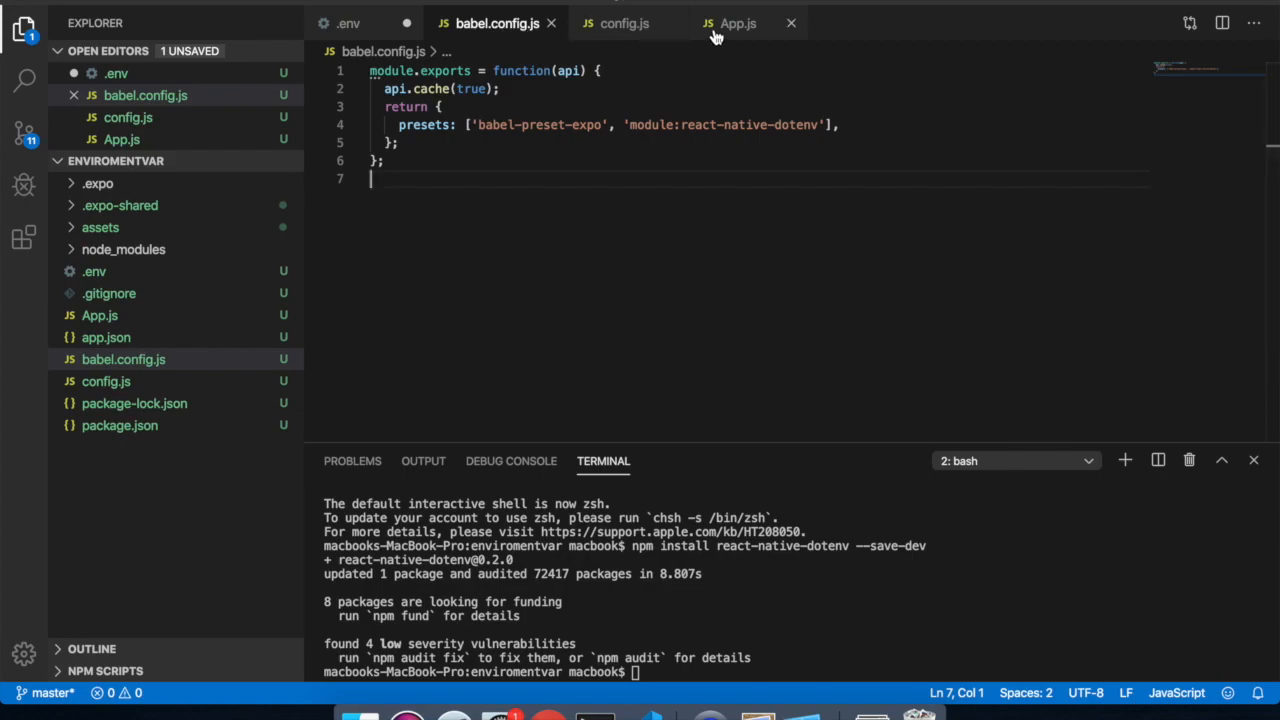
left_click(351, 23)
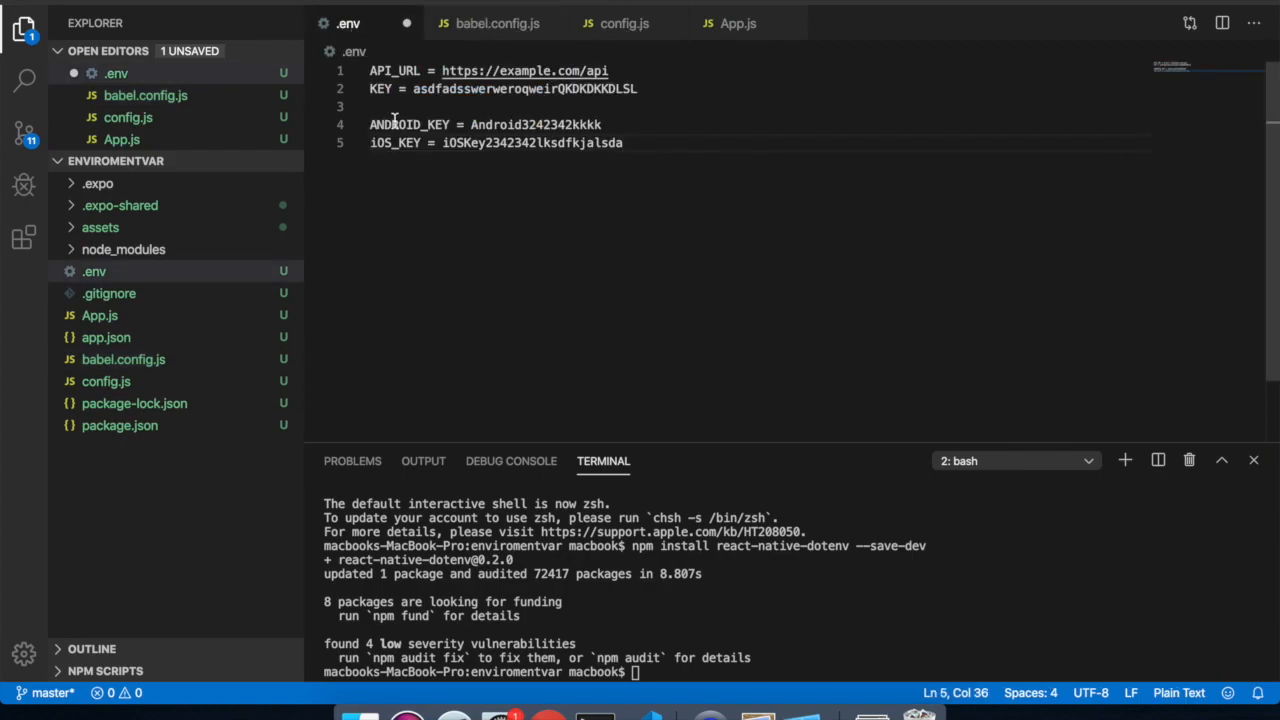
Append ANDROID_KEY and iOS_KEY to config.js's react-native-dotenv import and default export
left_click(626, 22)
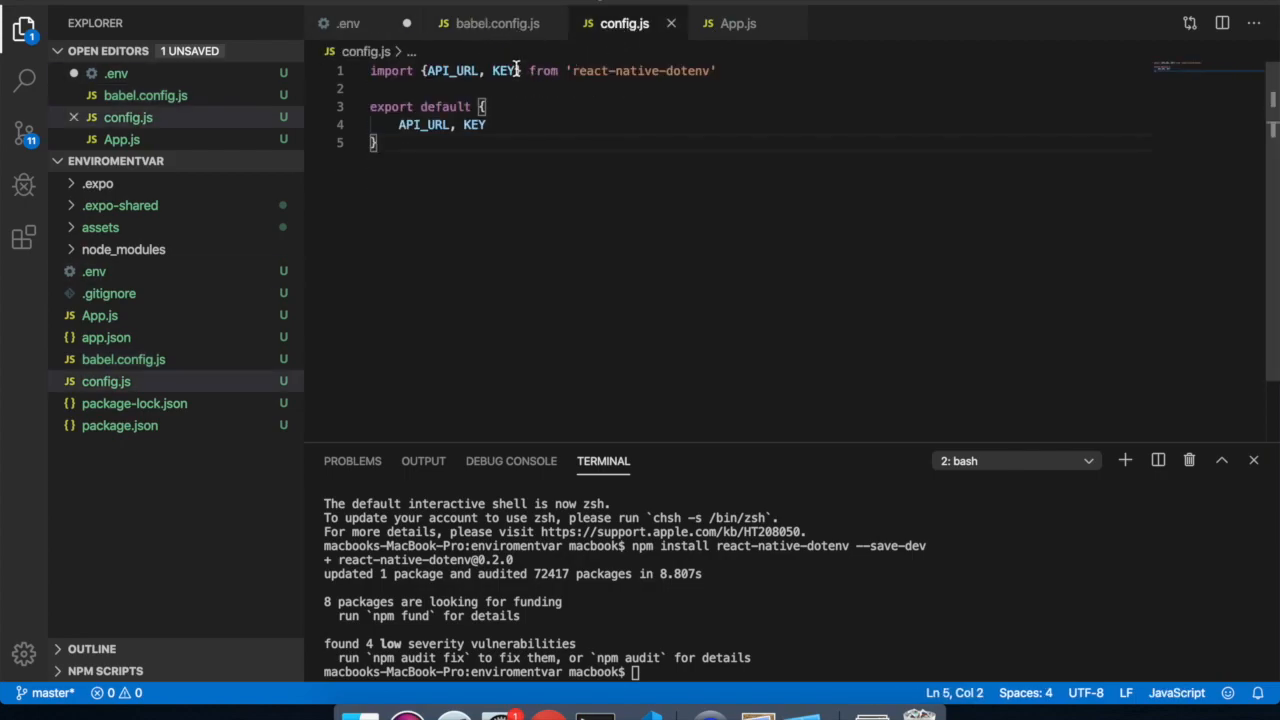
type(",ANDROID_KEY")
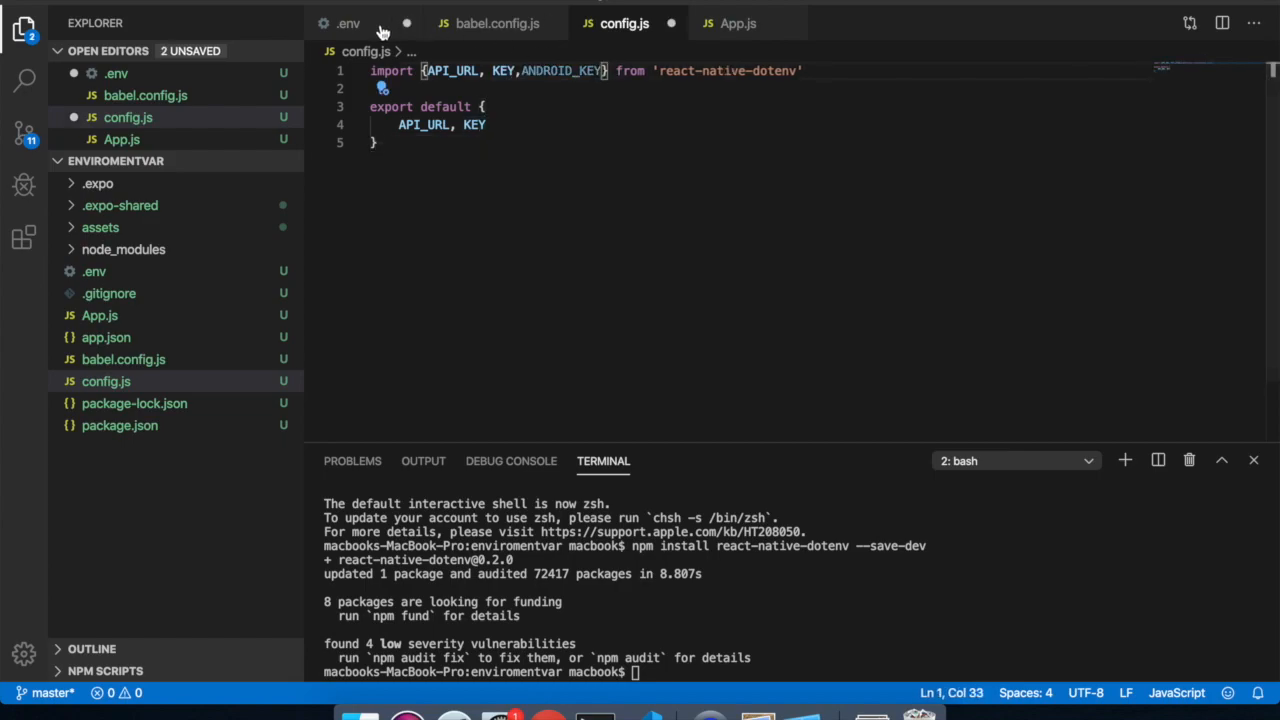
left_click(347, 23)
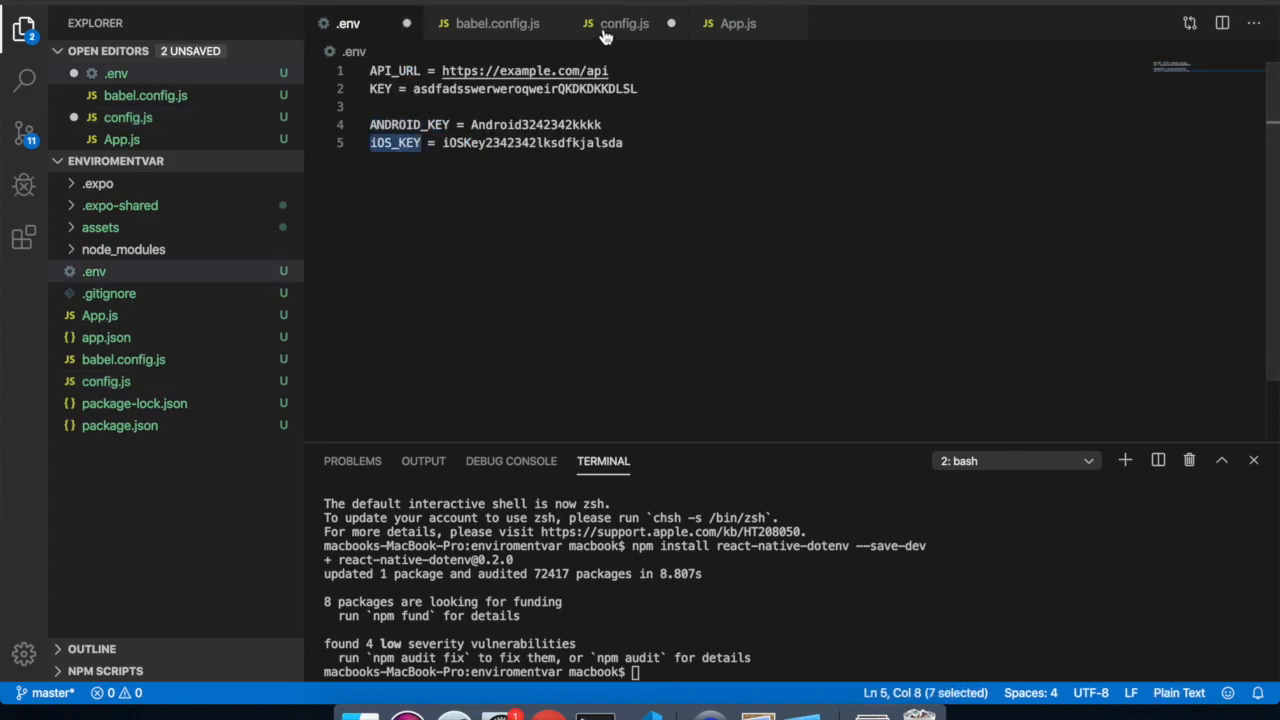
left_click(624, 22)
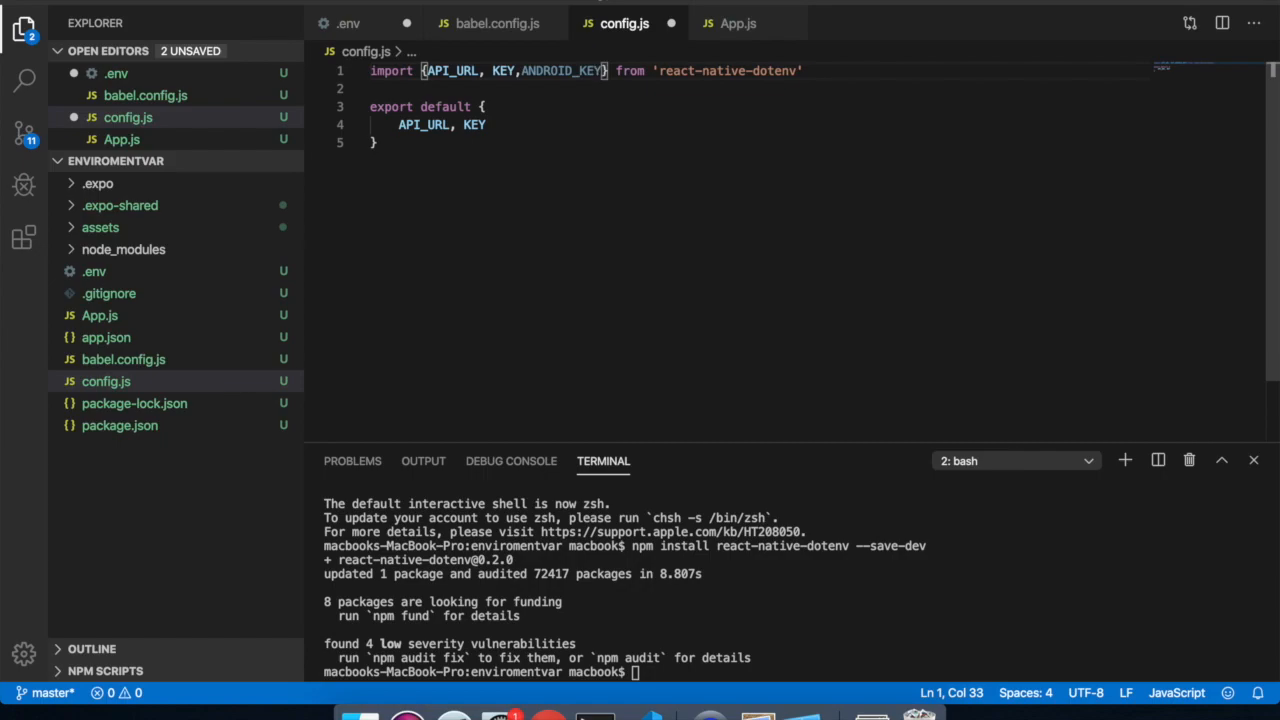
type(",iOS_KEY")
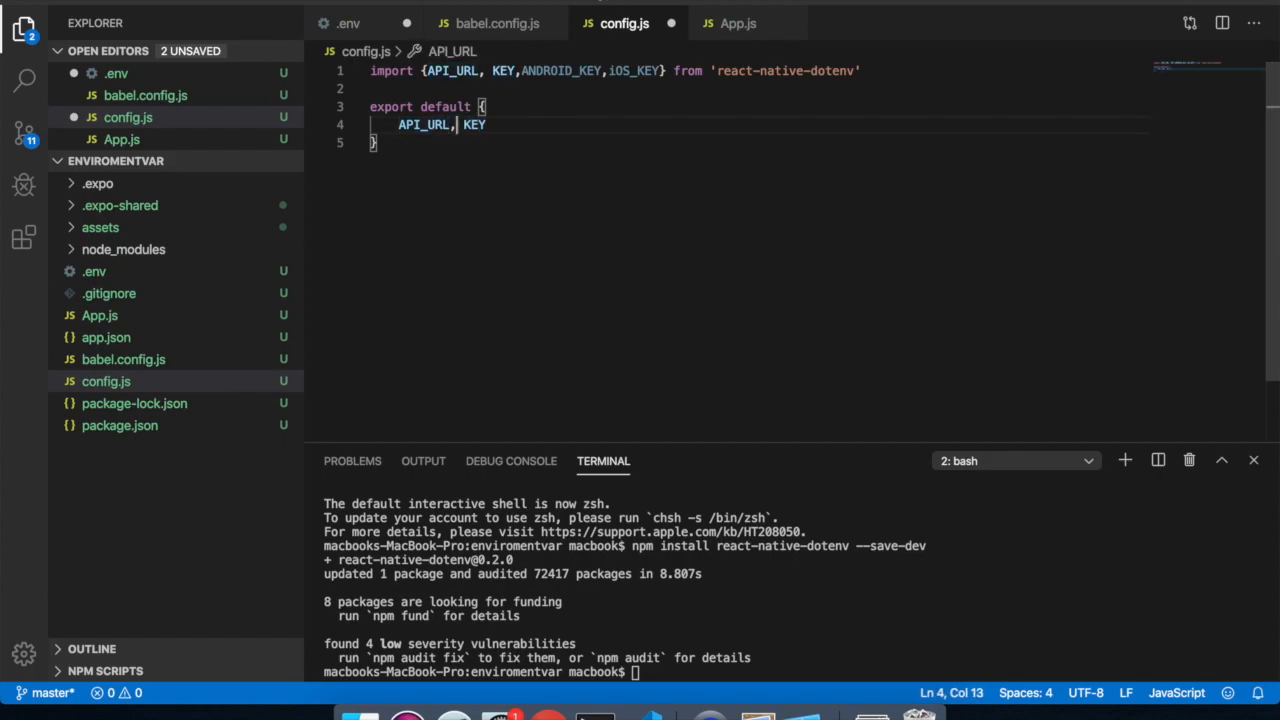
key("Enter")
type("iO")
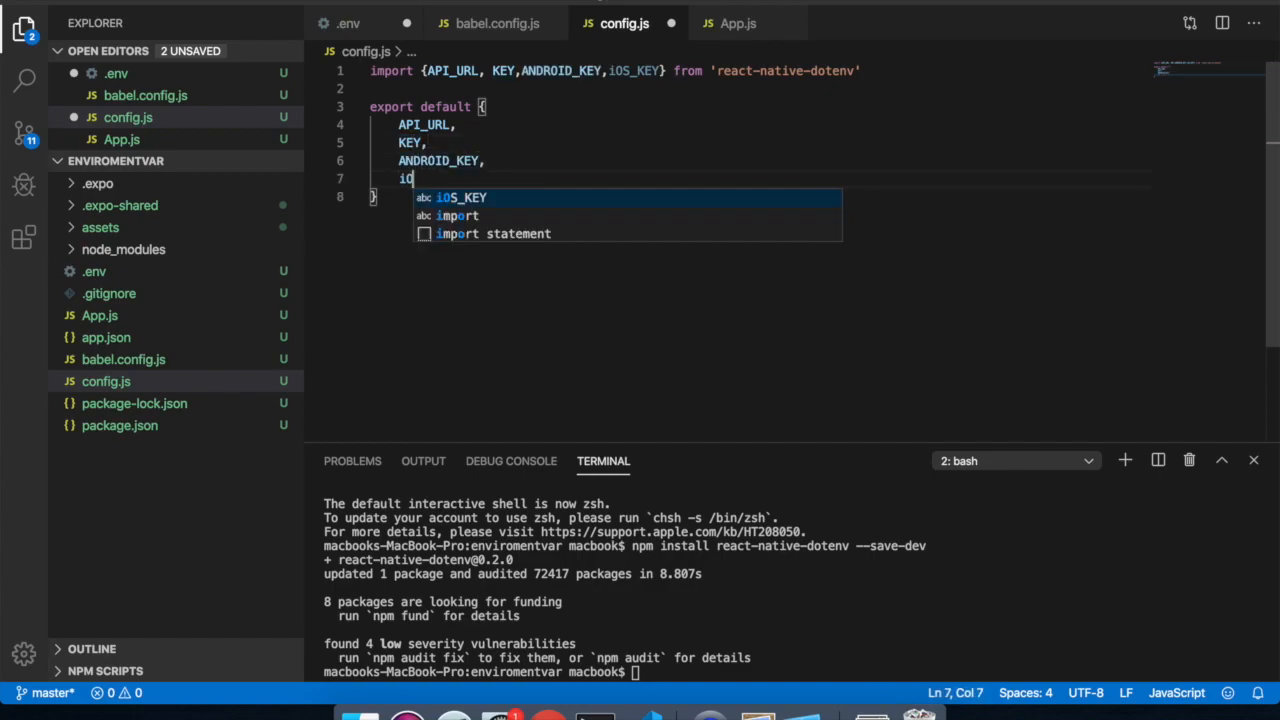
key("Tab")
type("import {Pl")
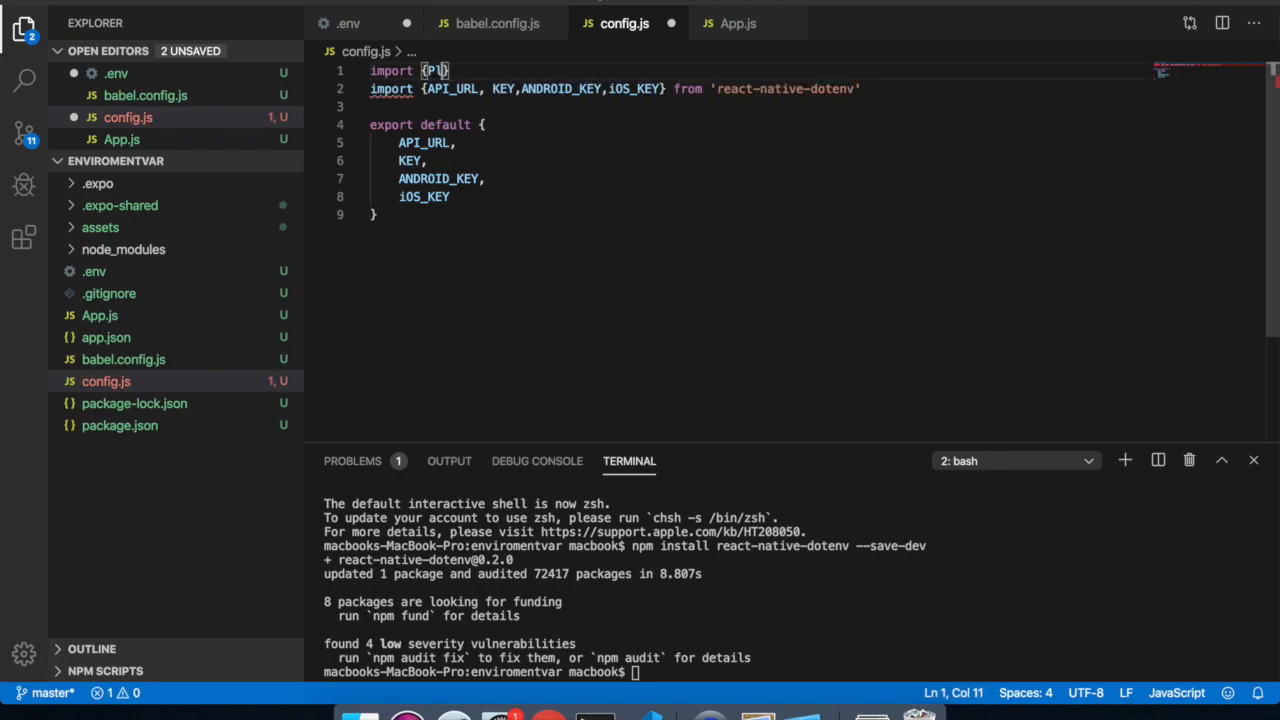
Write the Platform import from 'react-native' in config.js, correcting a typo
type("La")
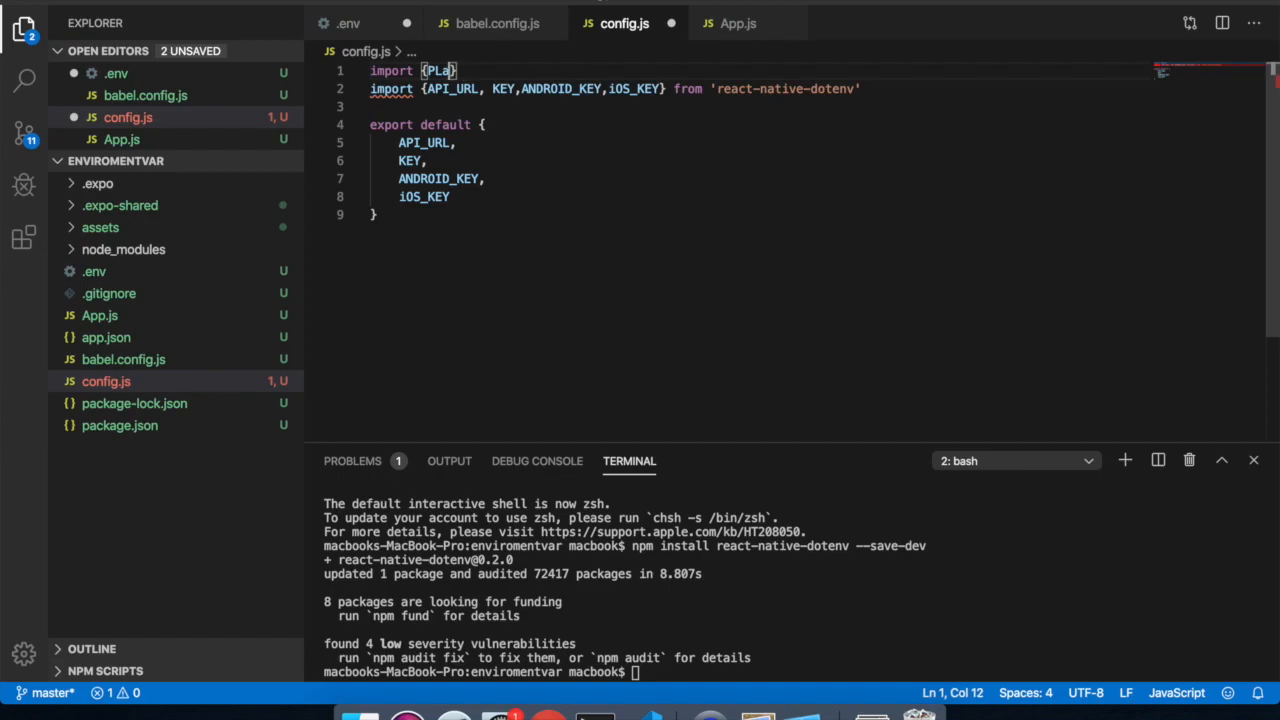
type("t")
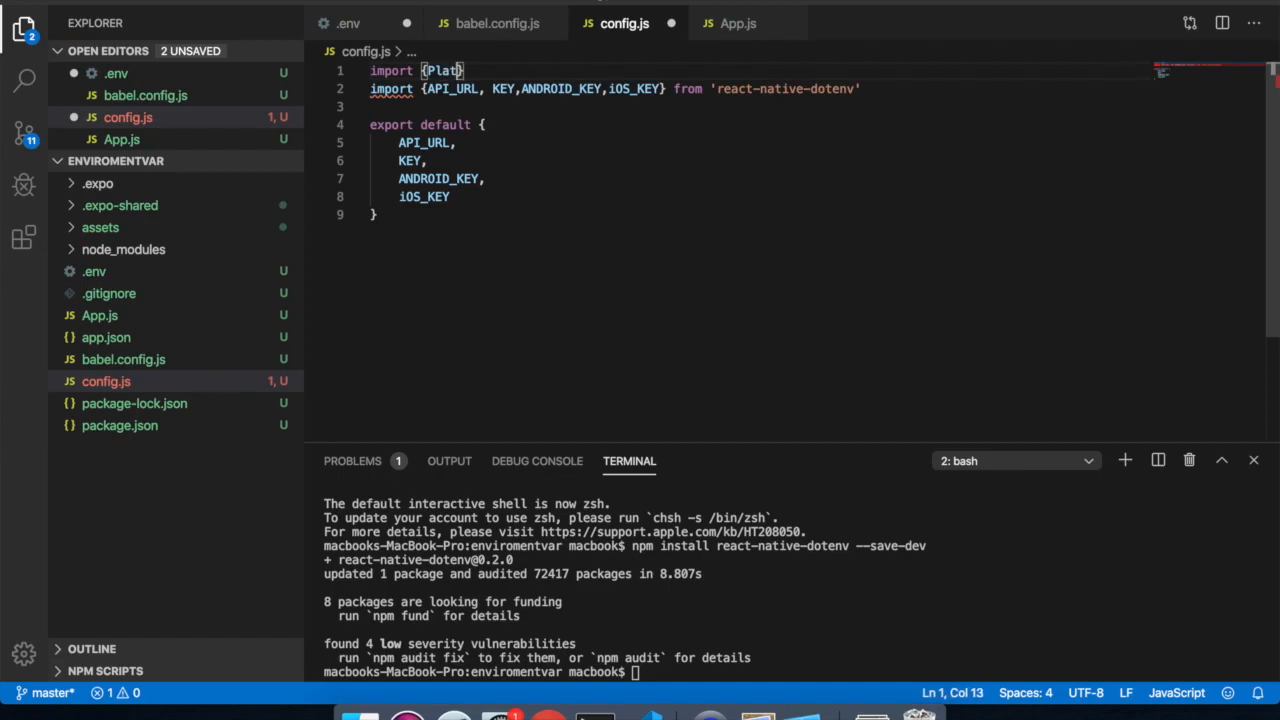
type("orm")
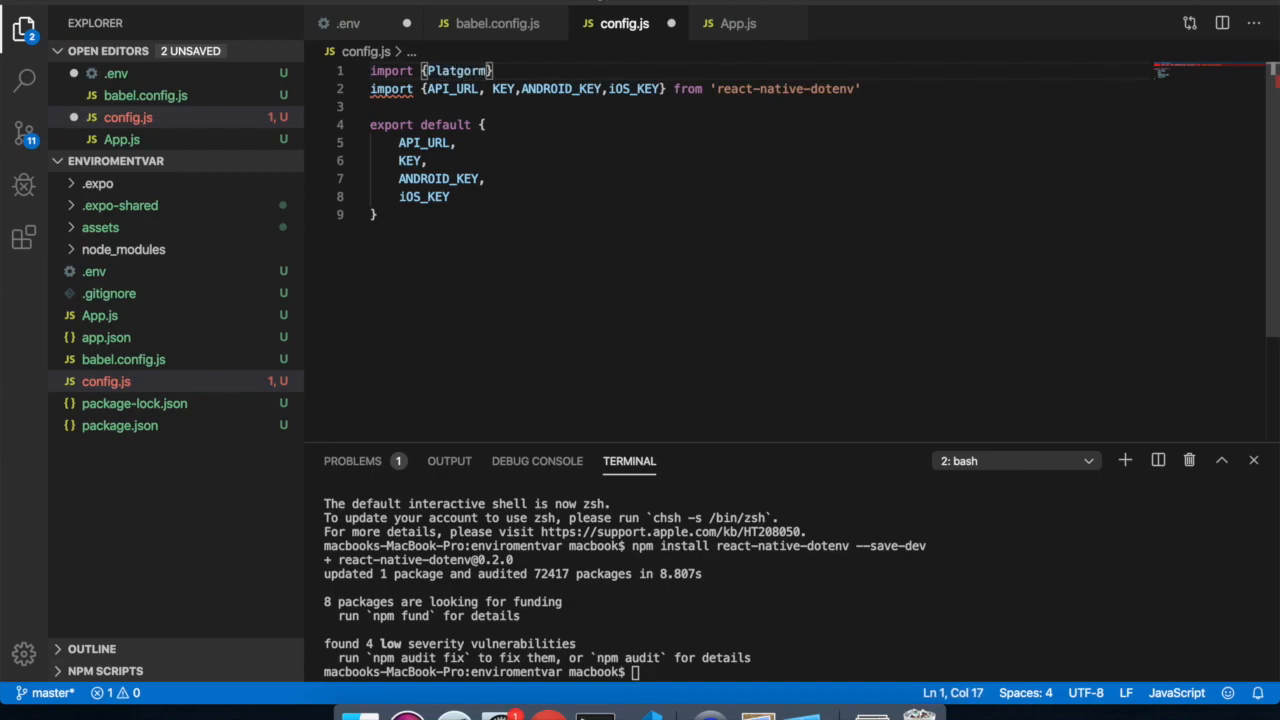
key("Backspace")
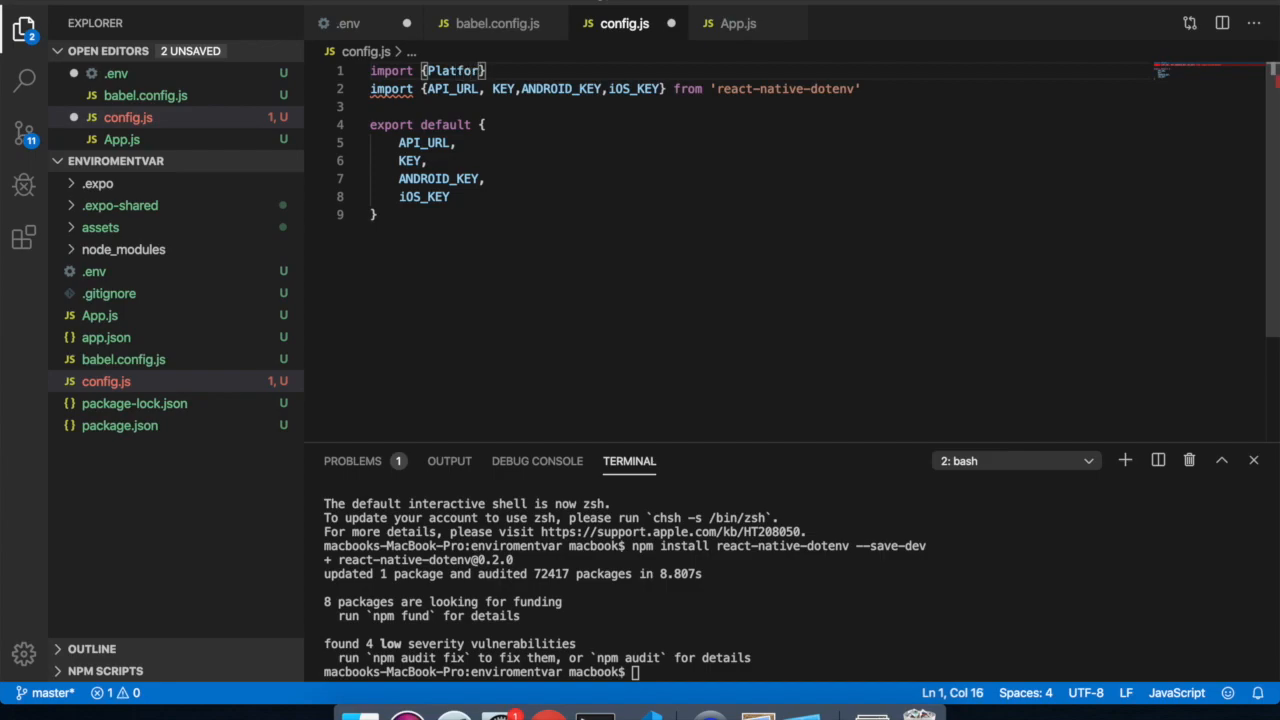
type("from 'react-native")
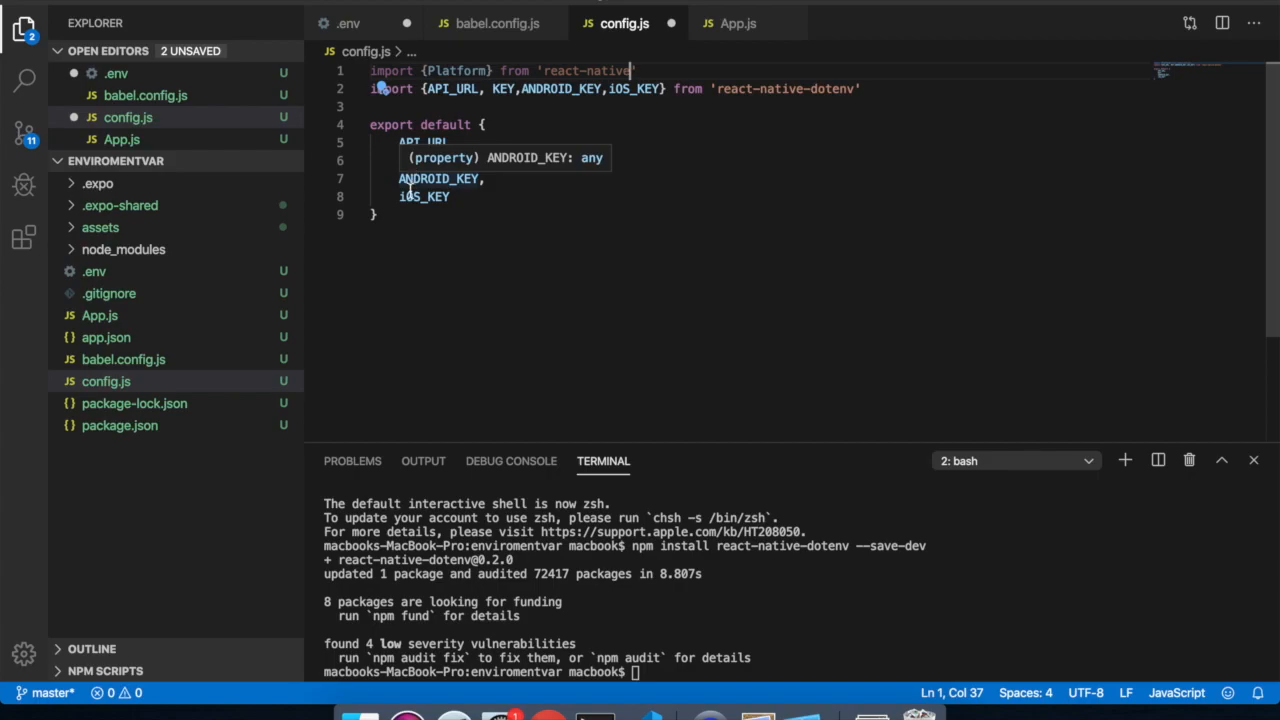
left_click_drag(398, 178, 450, 196)
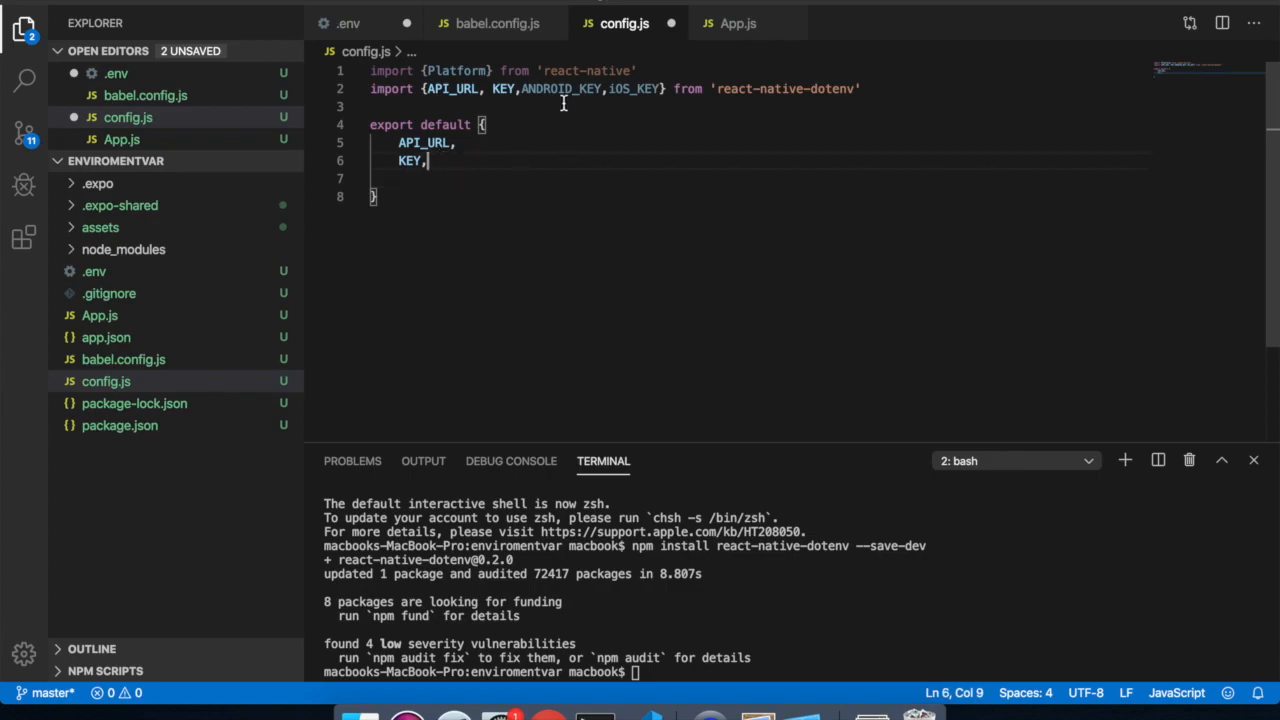
mouse_move(700, 112)
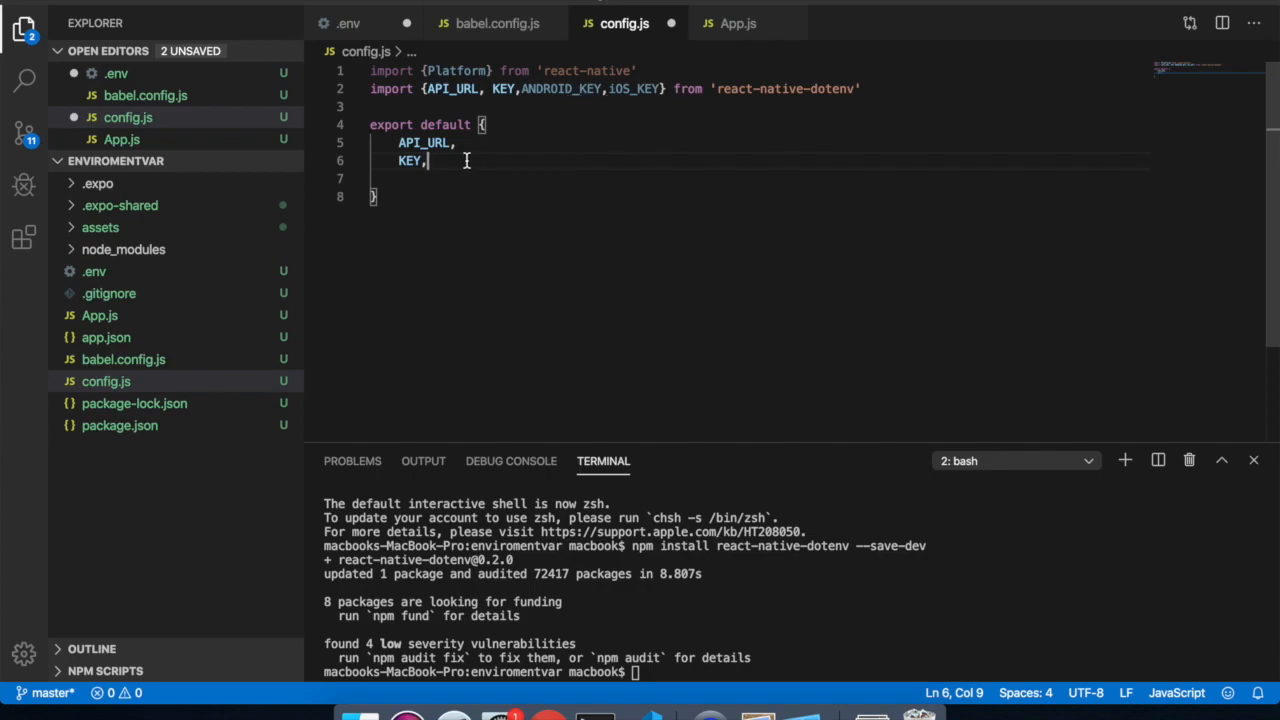
Add a MAP_KEY entry to the config export that calls Platform.select
key("Enter")
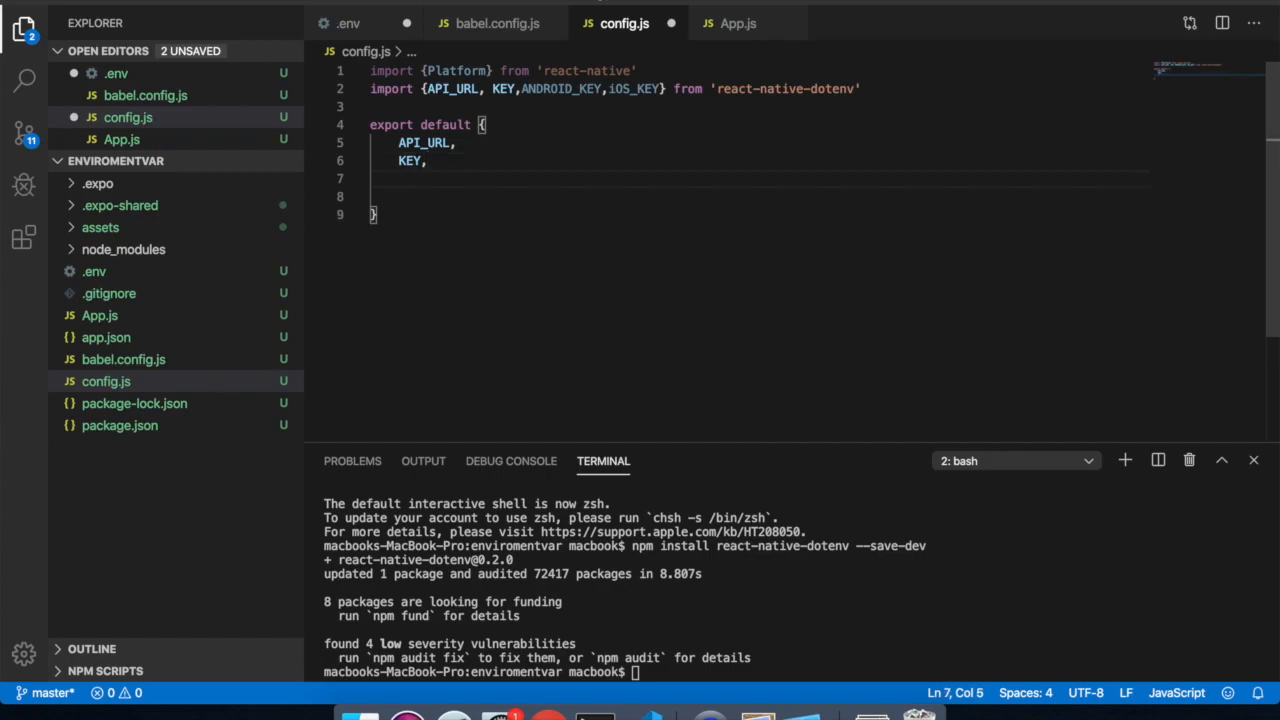
type("P")
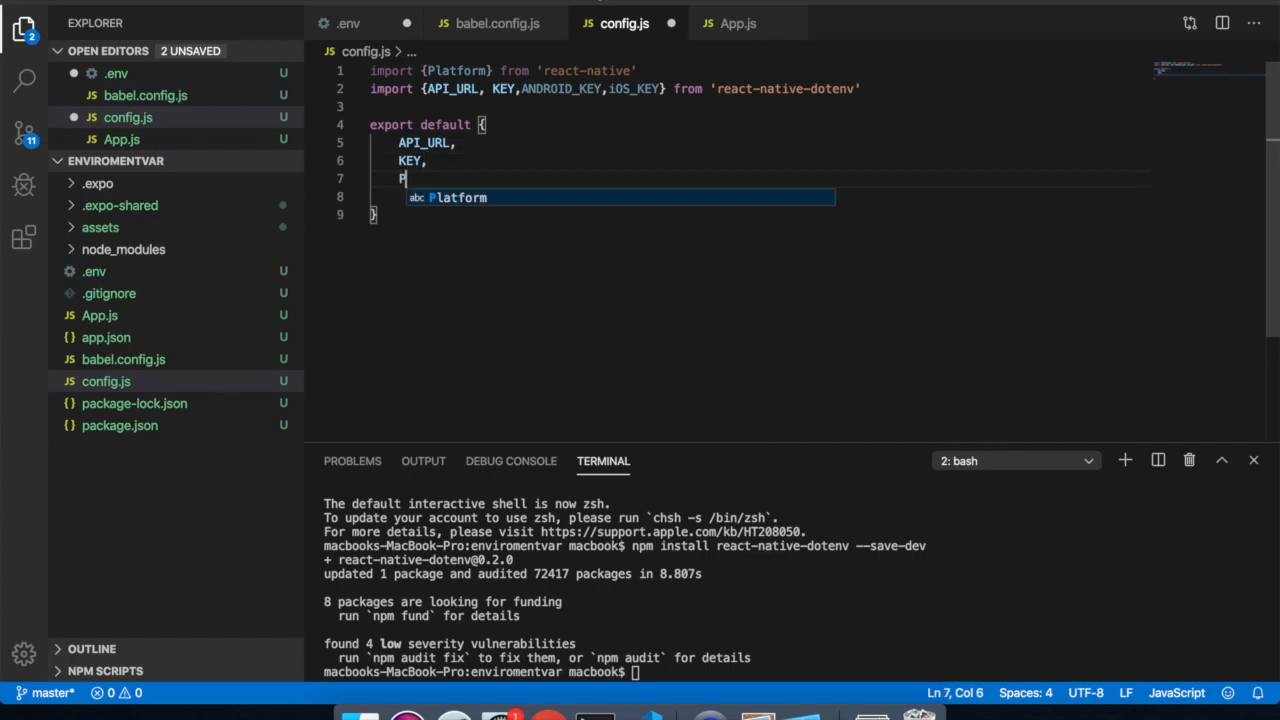
type("MAP")
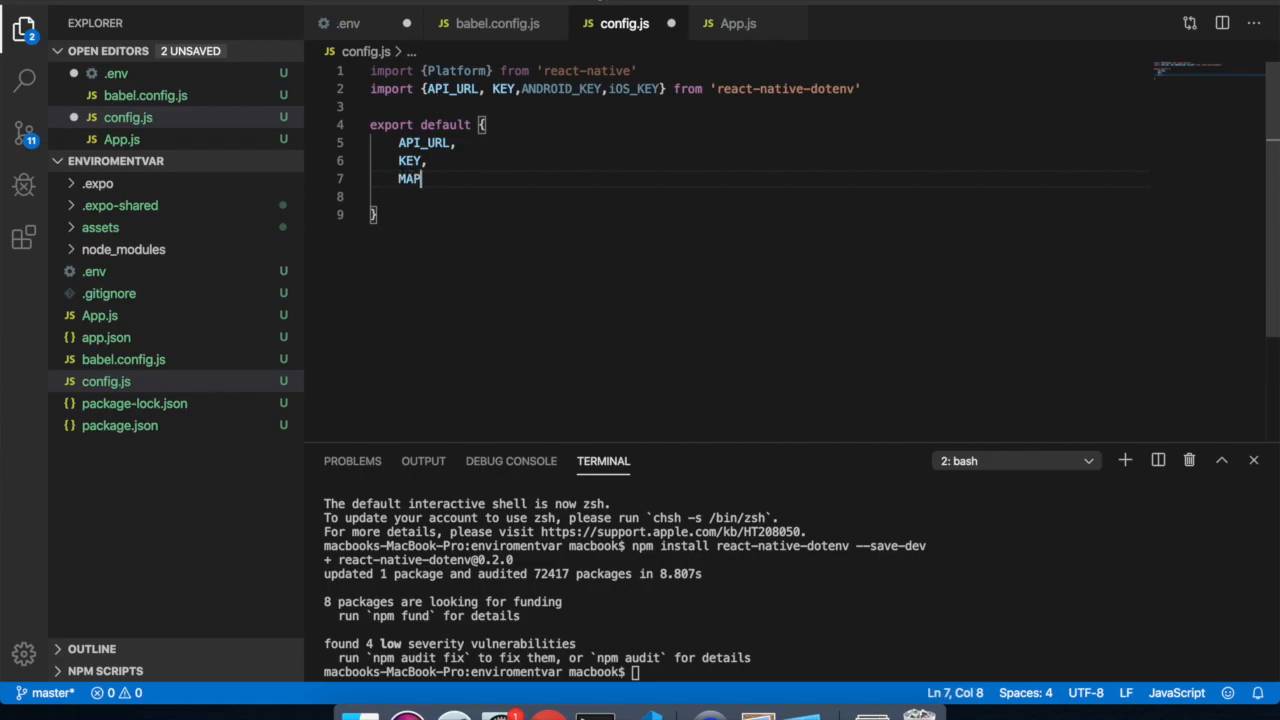
type("_K")
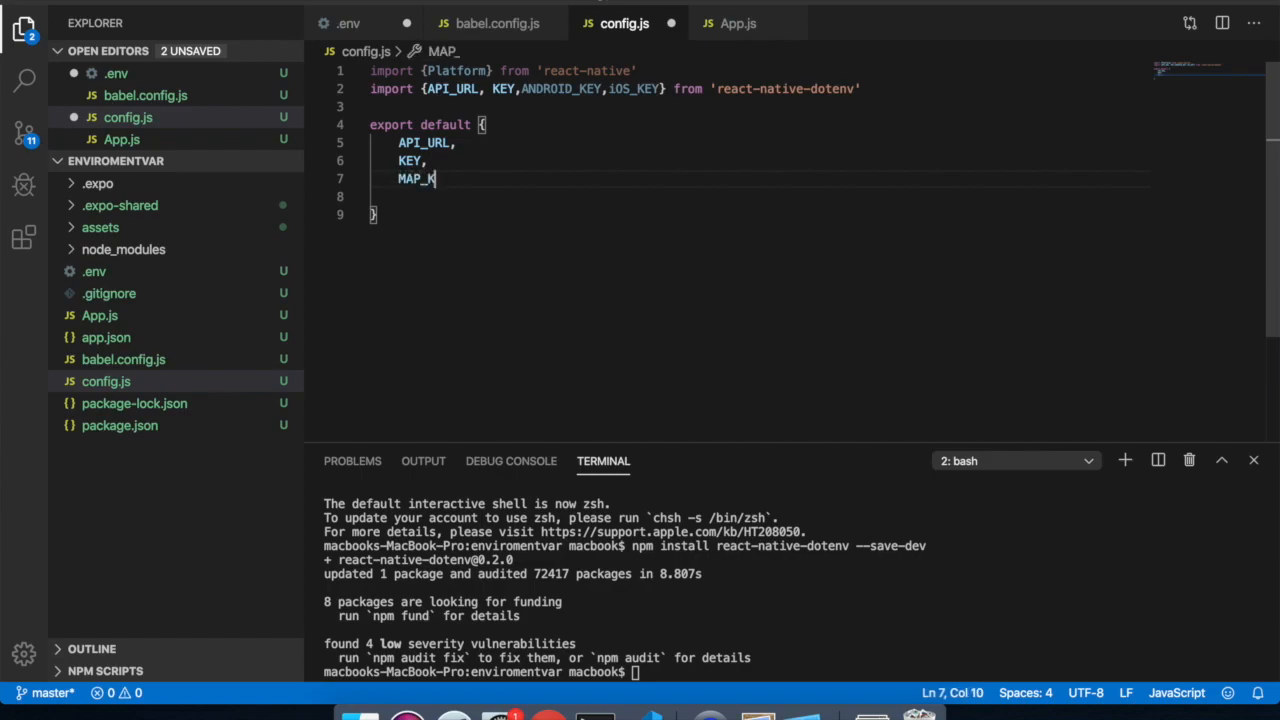
type("EY")
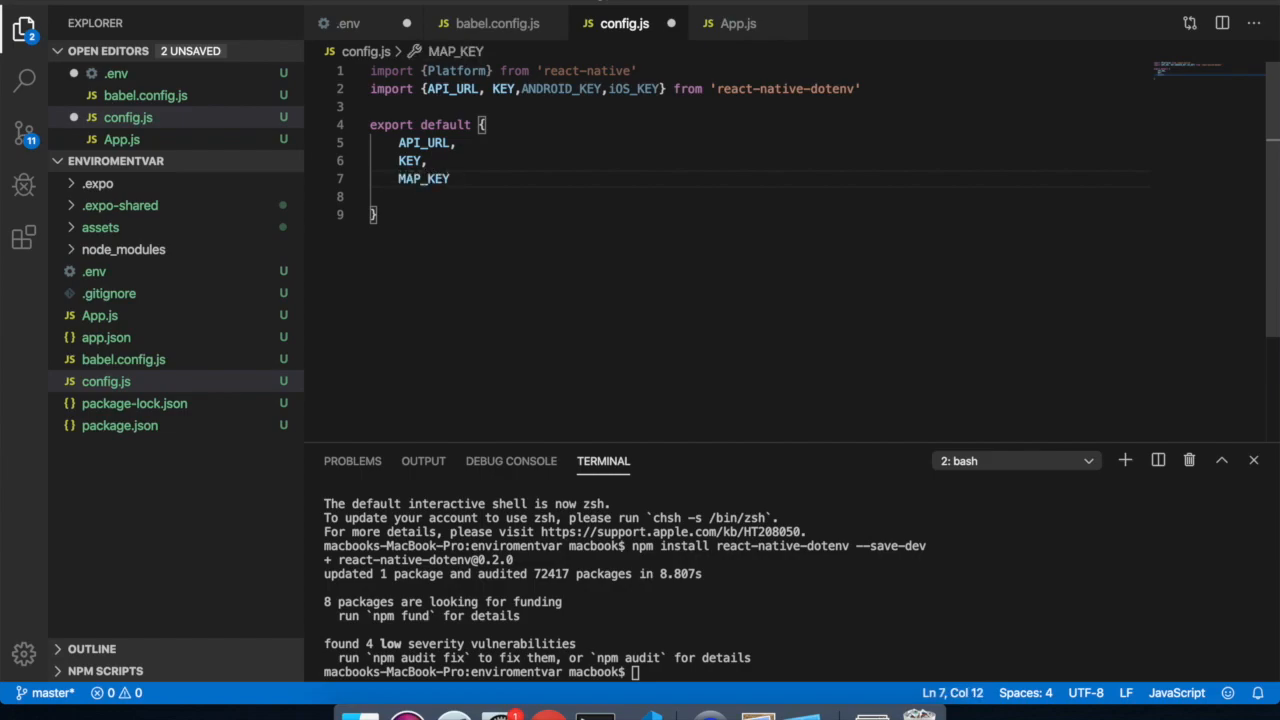
type(":")
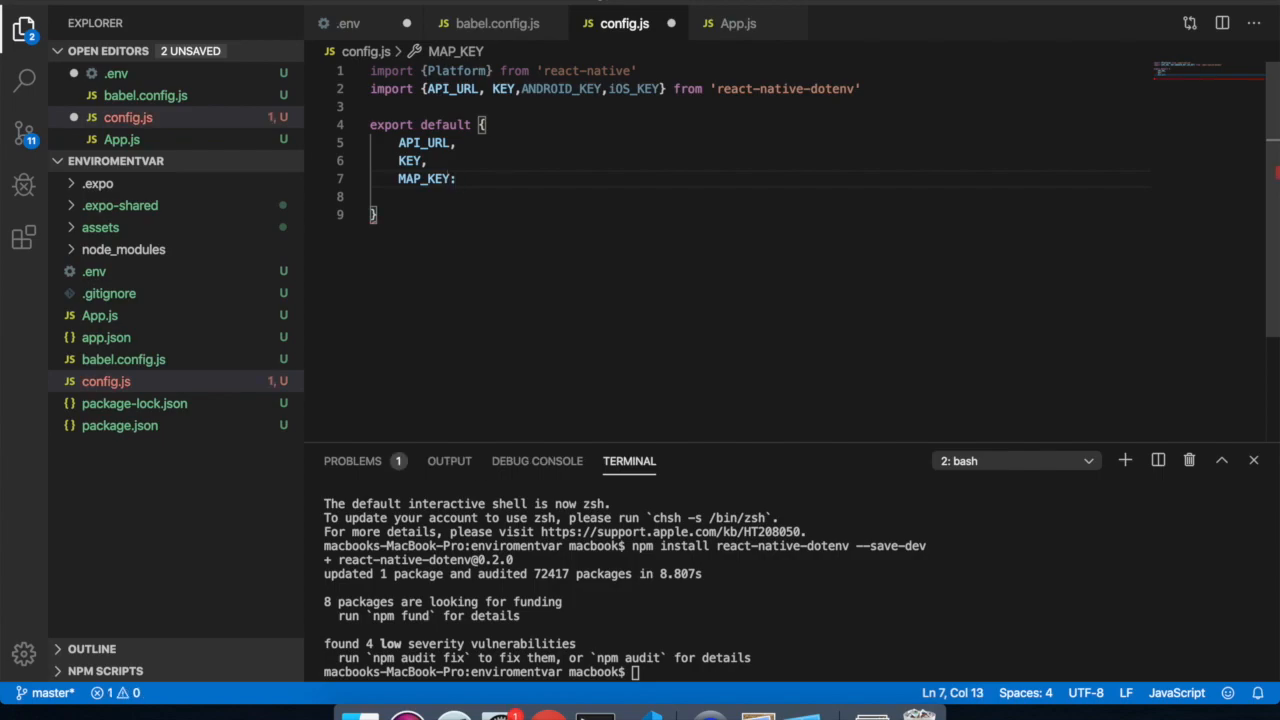
type("P")
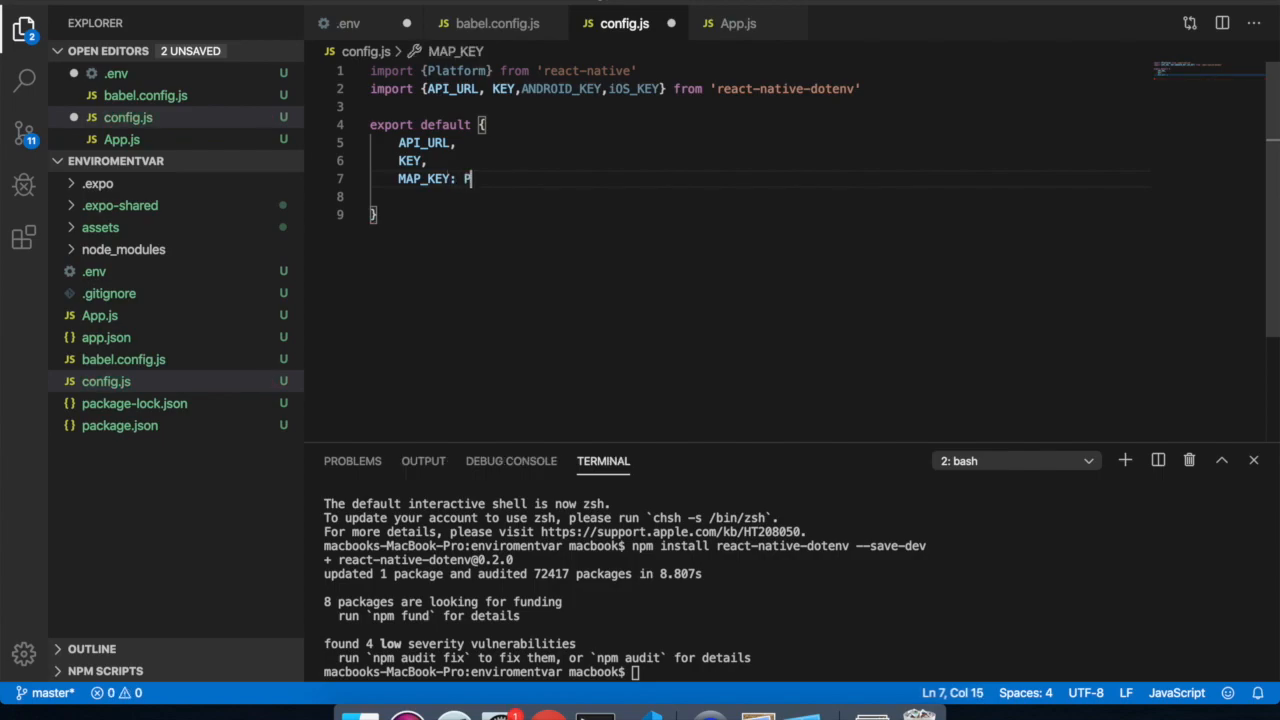
type("latform.")
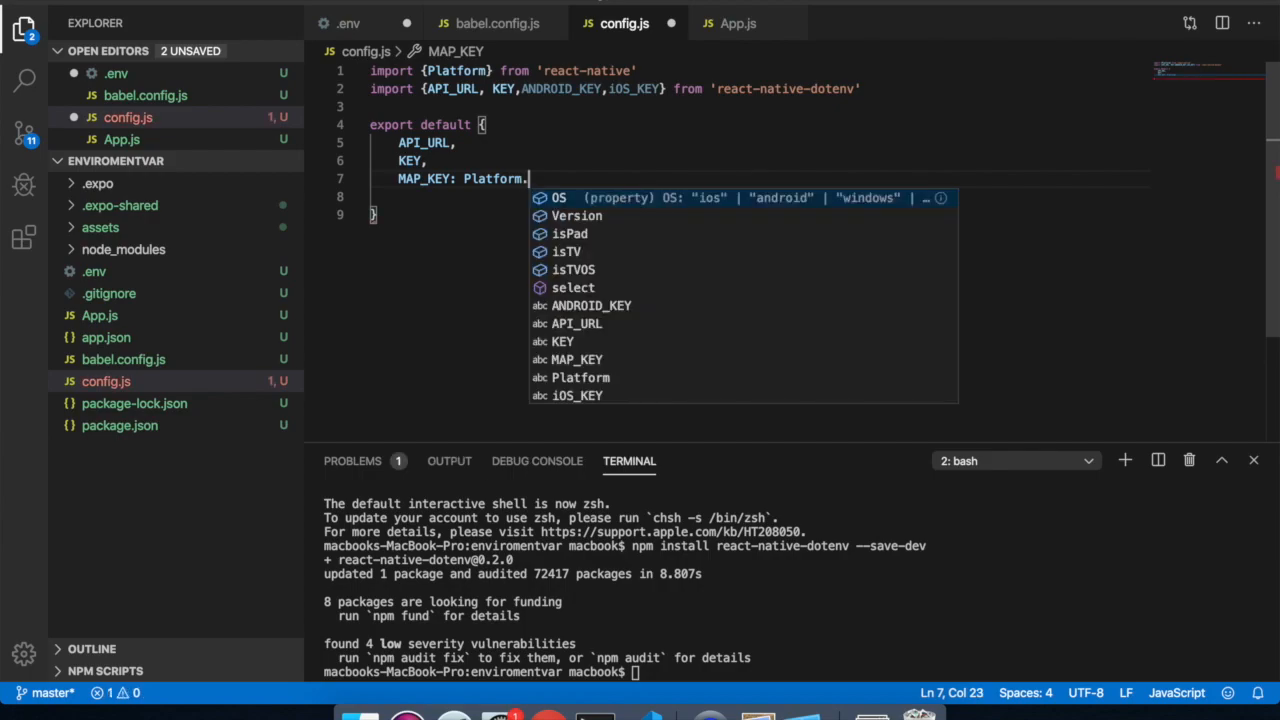
type("select({")
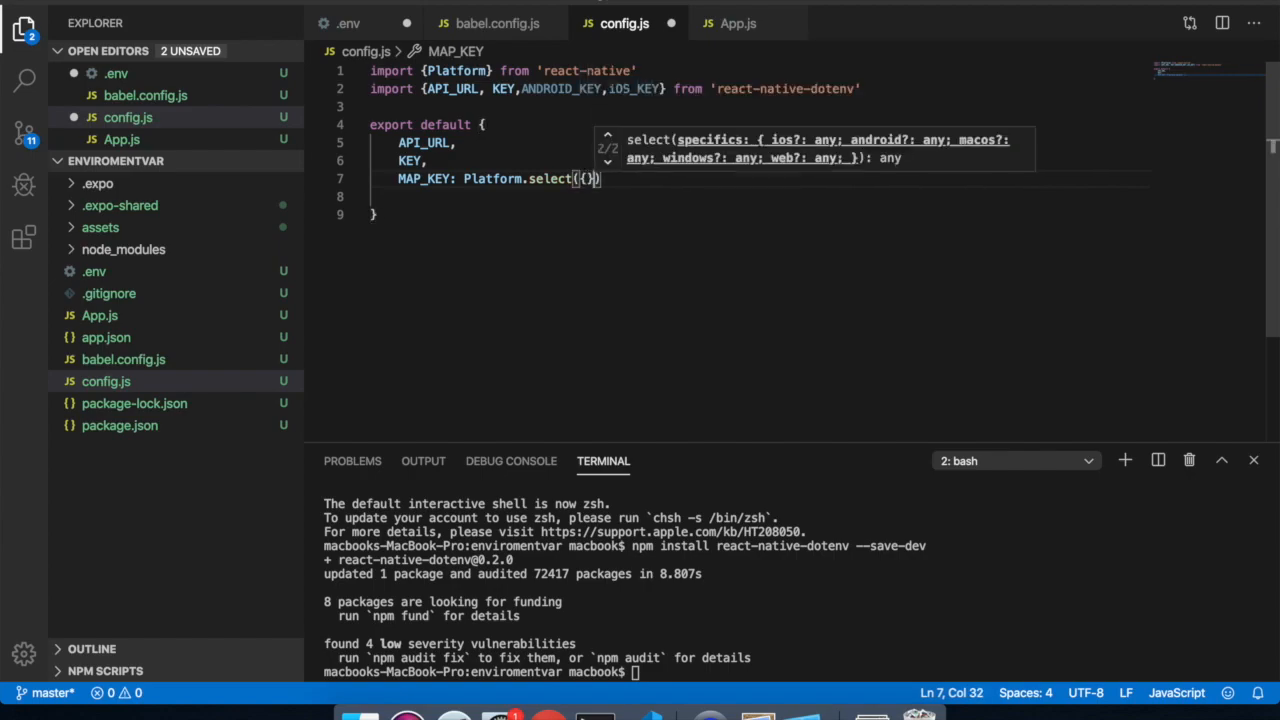
Give Platform.select ios: iOS_KEY and android: ANDROID_KEY using IntelliSense suggestions
type("iOS")
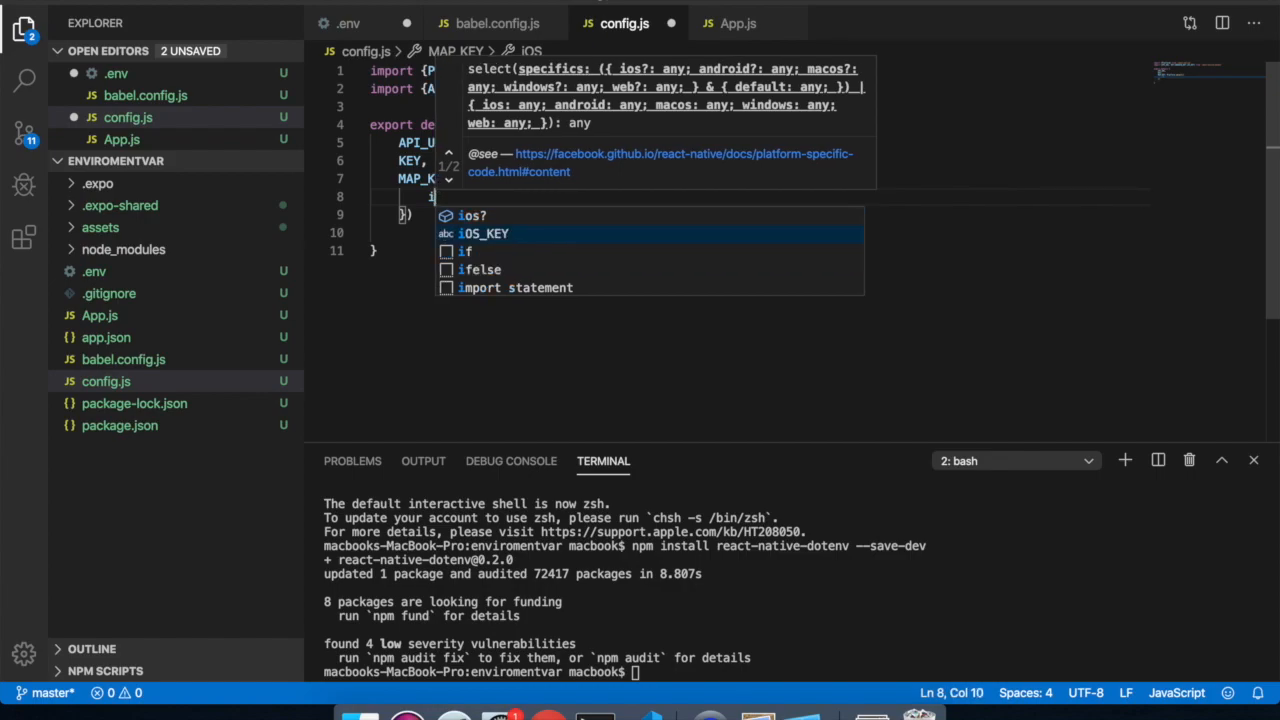
type("os")
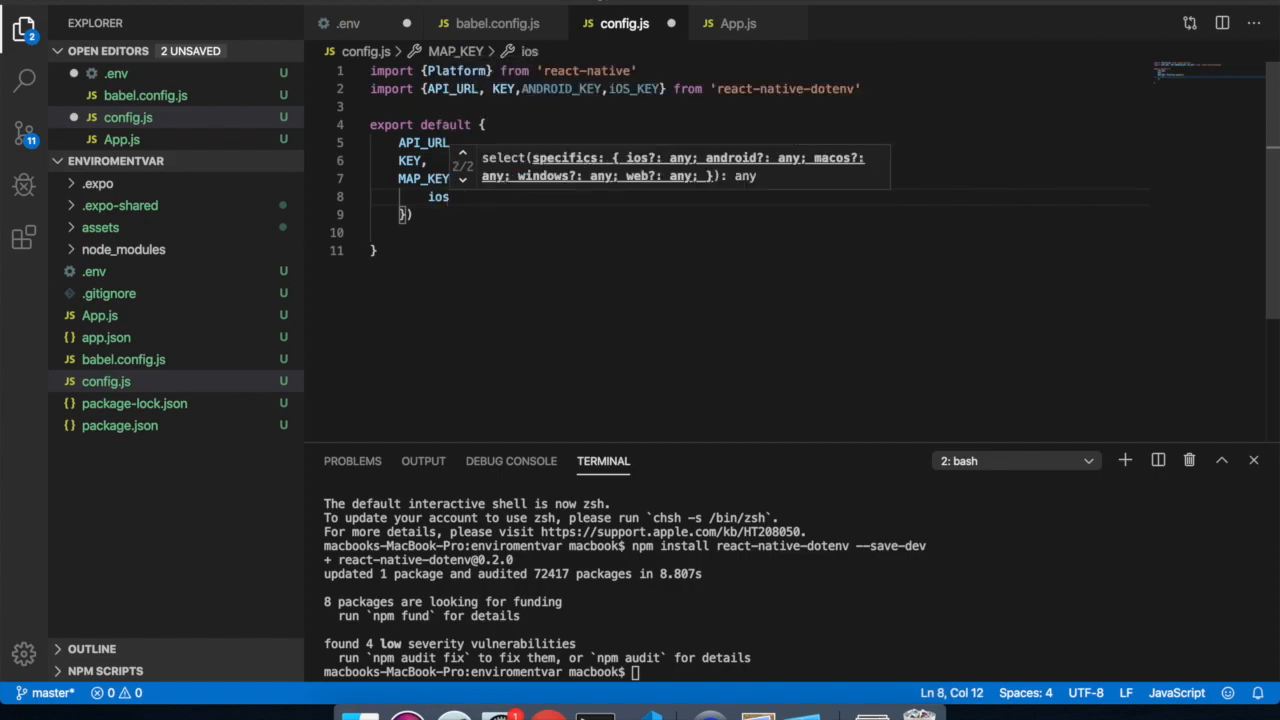
type(":")
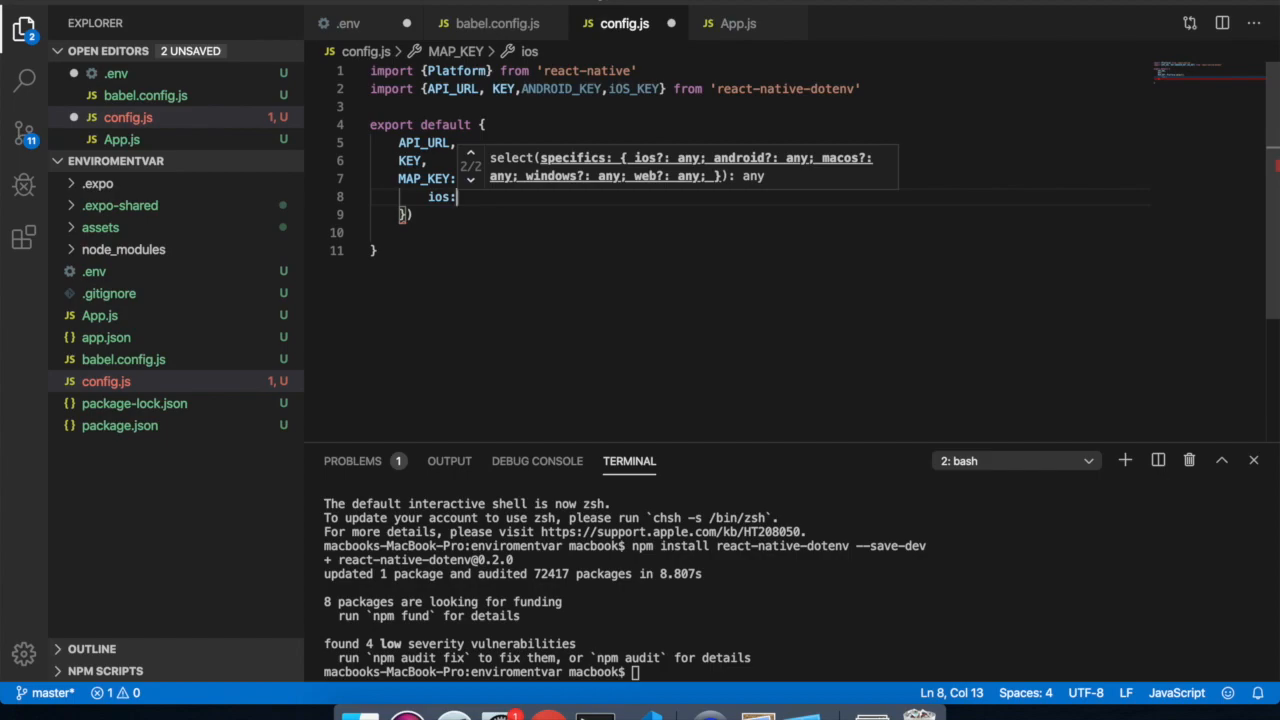
type("iOS_")
type("android:")
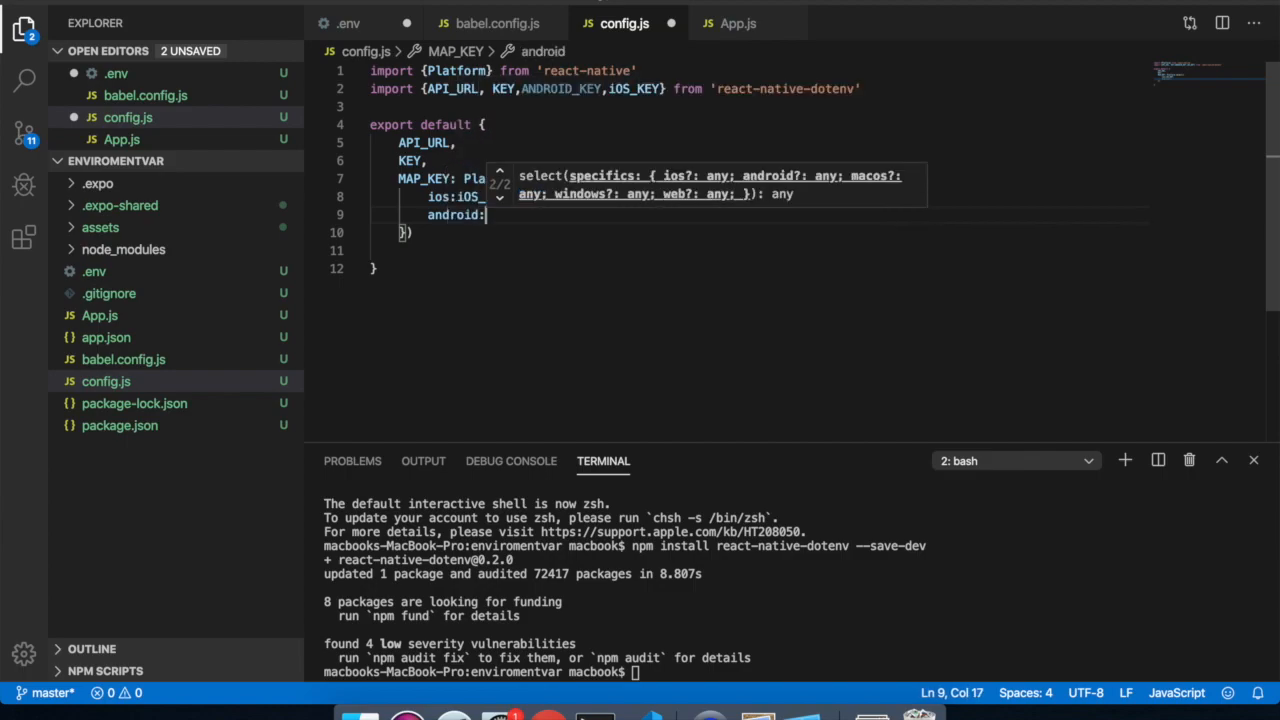
type("An")
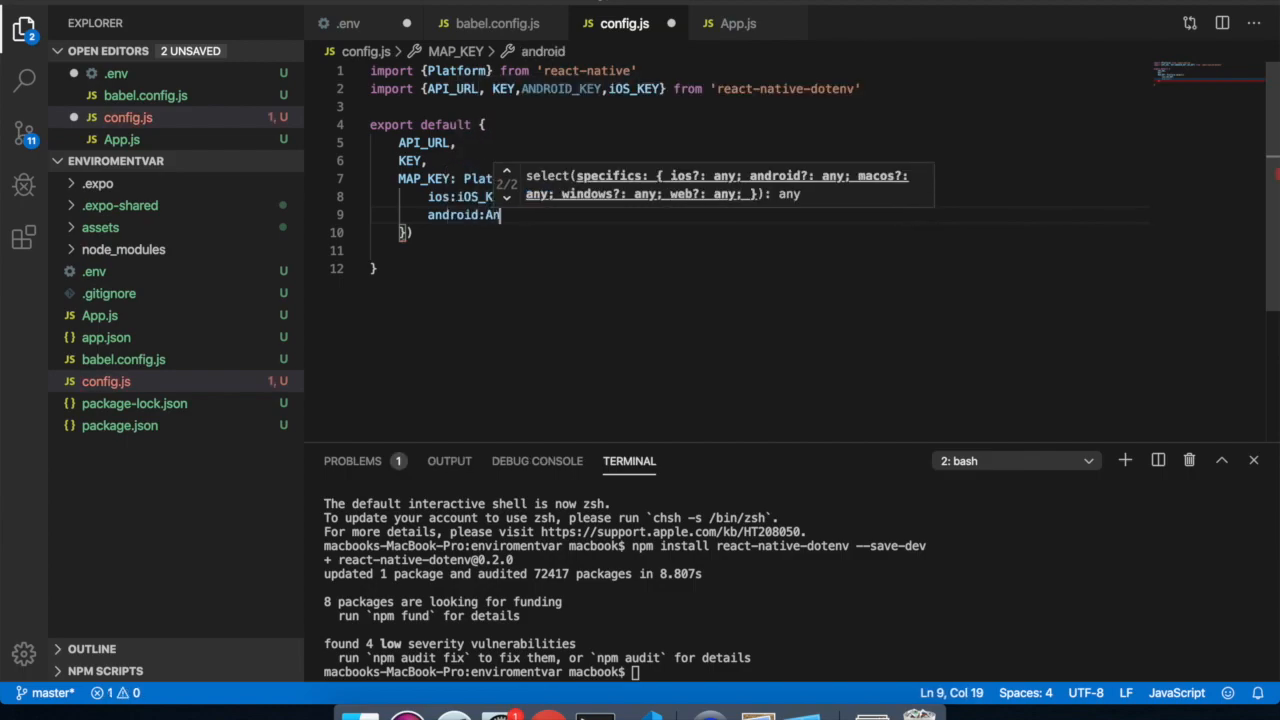
type("d")
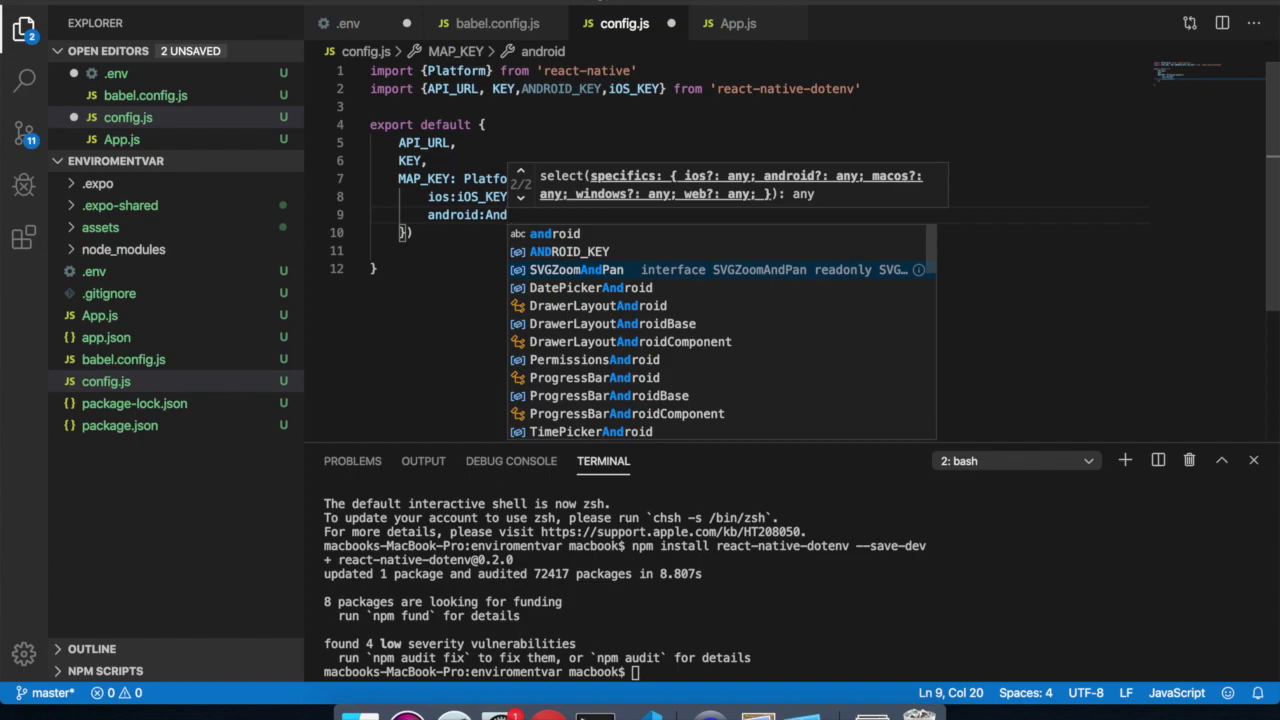
left_click(576, 251)
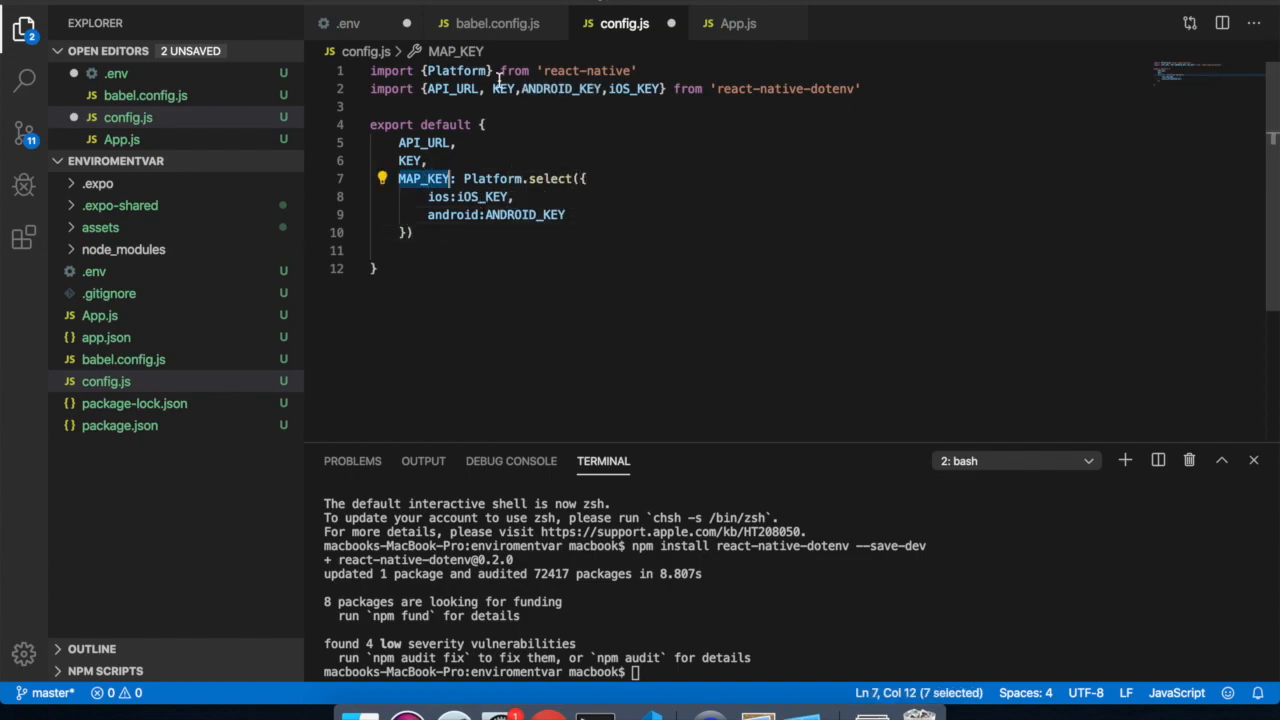
left_click(736, 23)
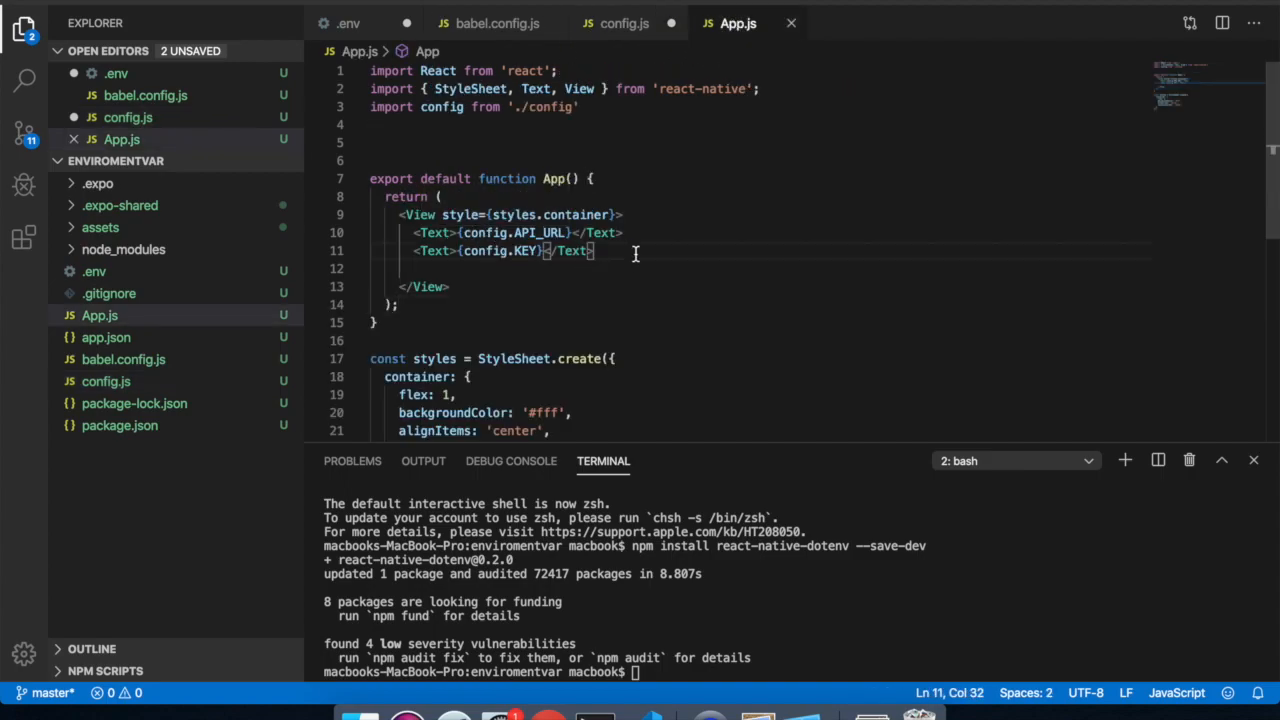
Add a third Text line showing config.MAP_KEY below the KEY line in App.js
key("Enter")
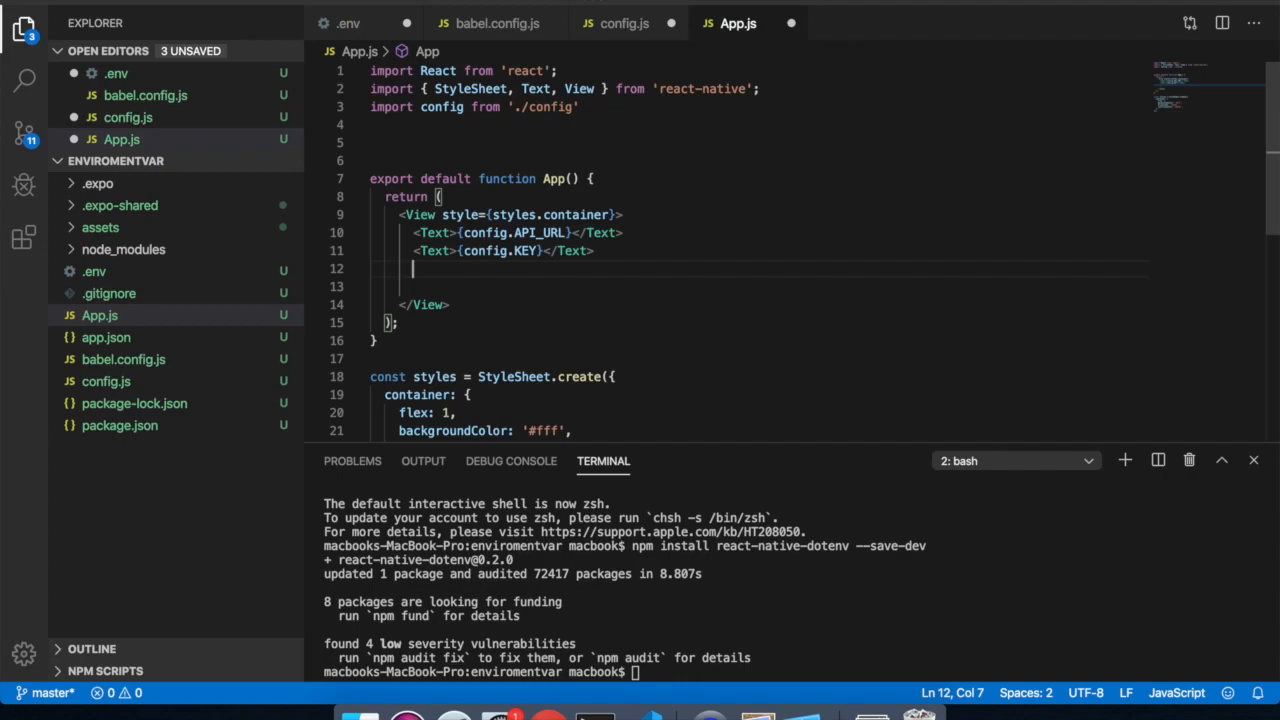
type("MAP_KEY")
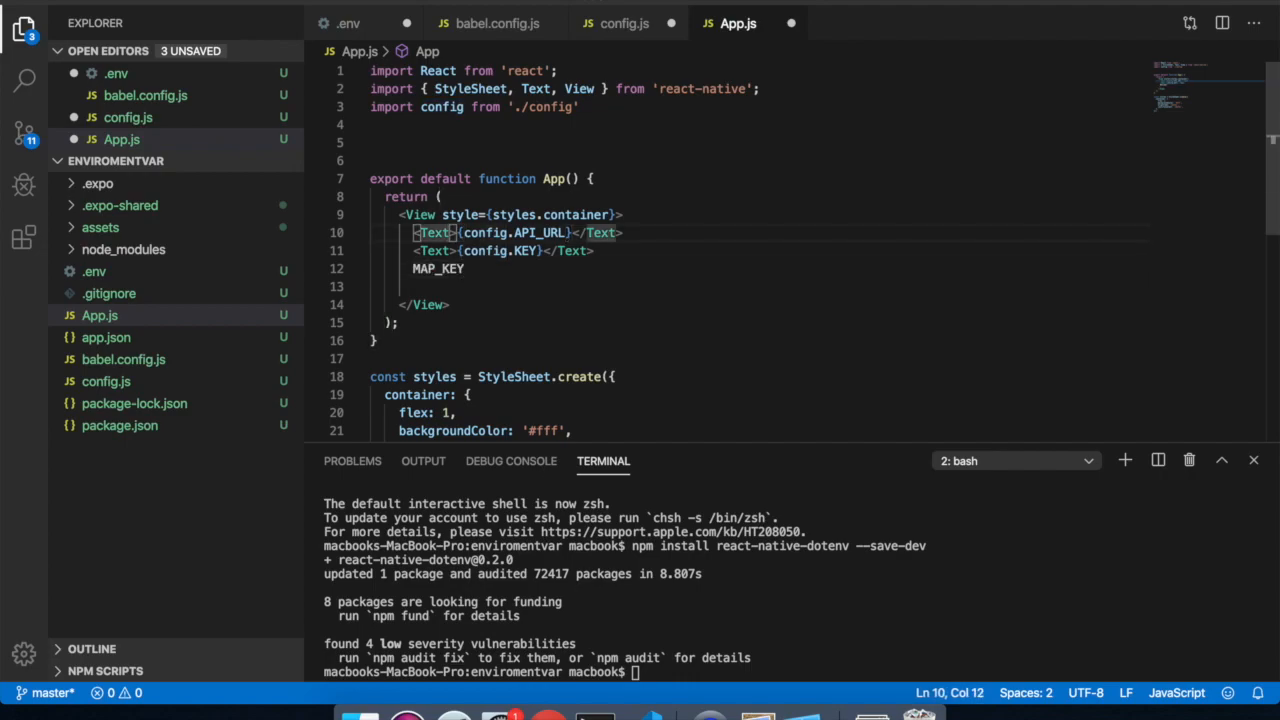
triple_click(500, 250)
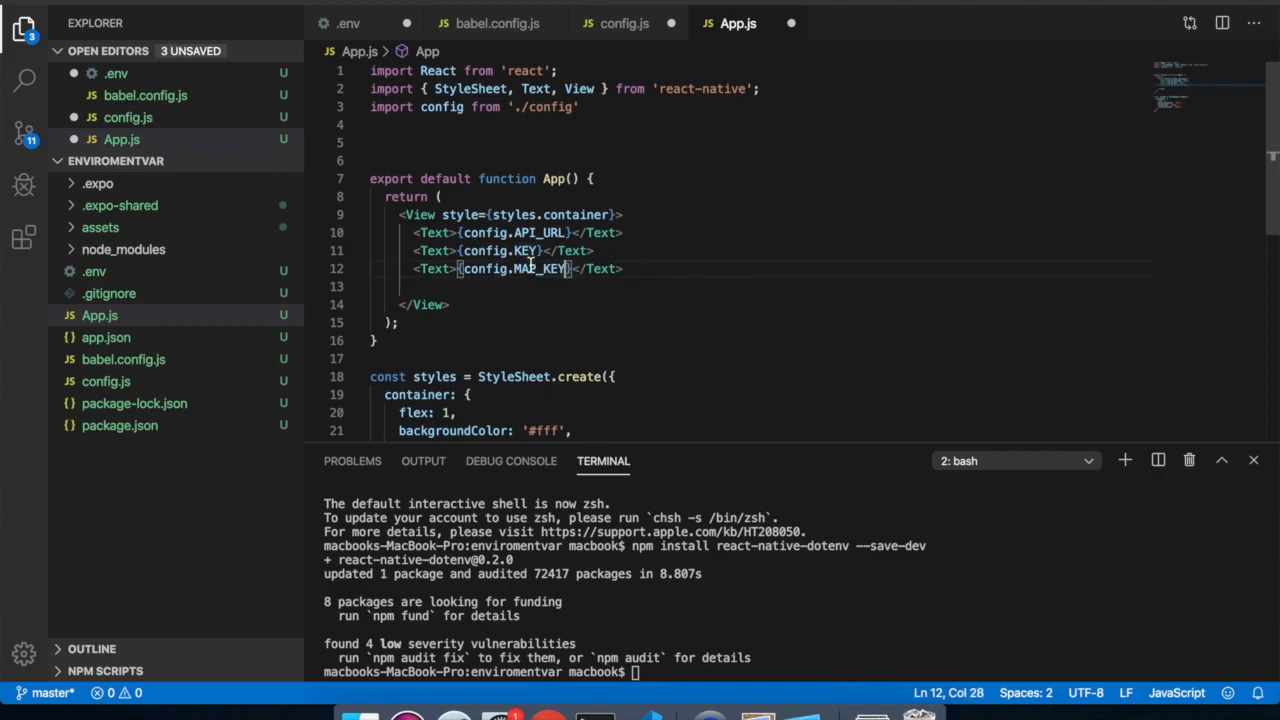
left_click(622, 22)
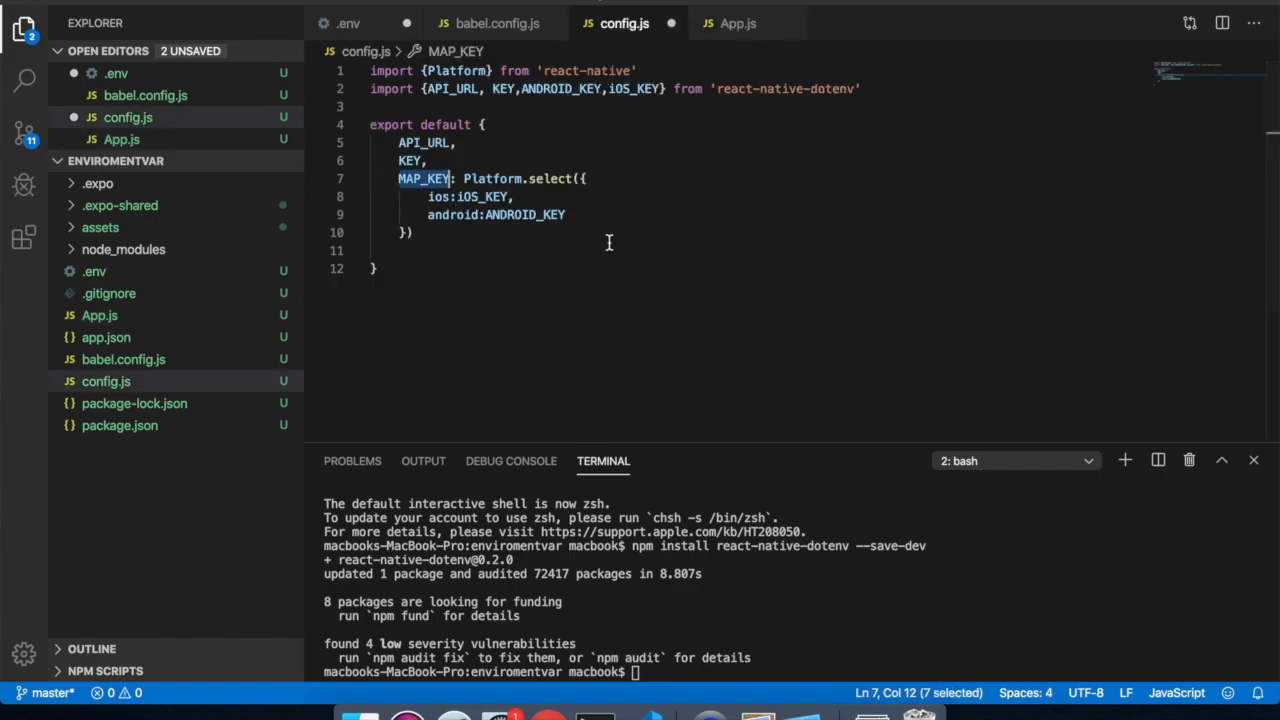
left_click(494, 23)
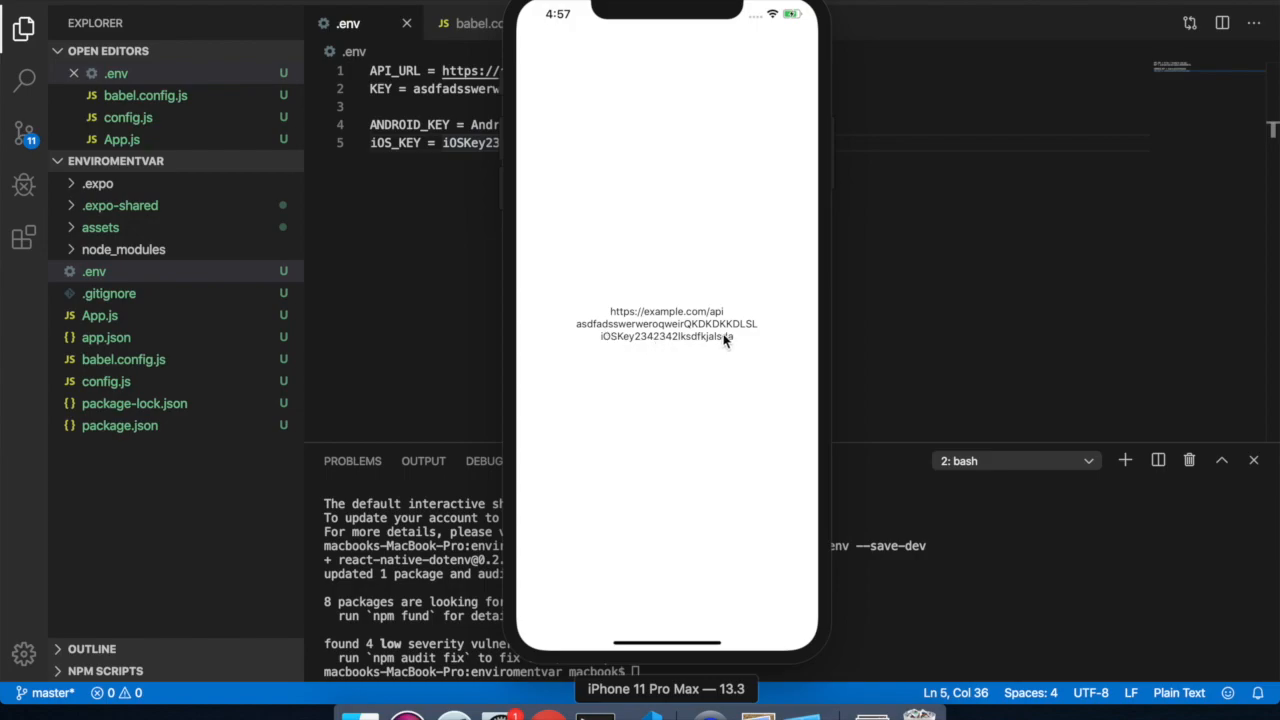
mouse_move(1025, 263)
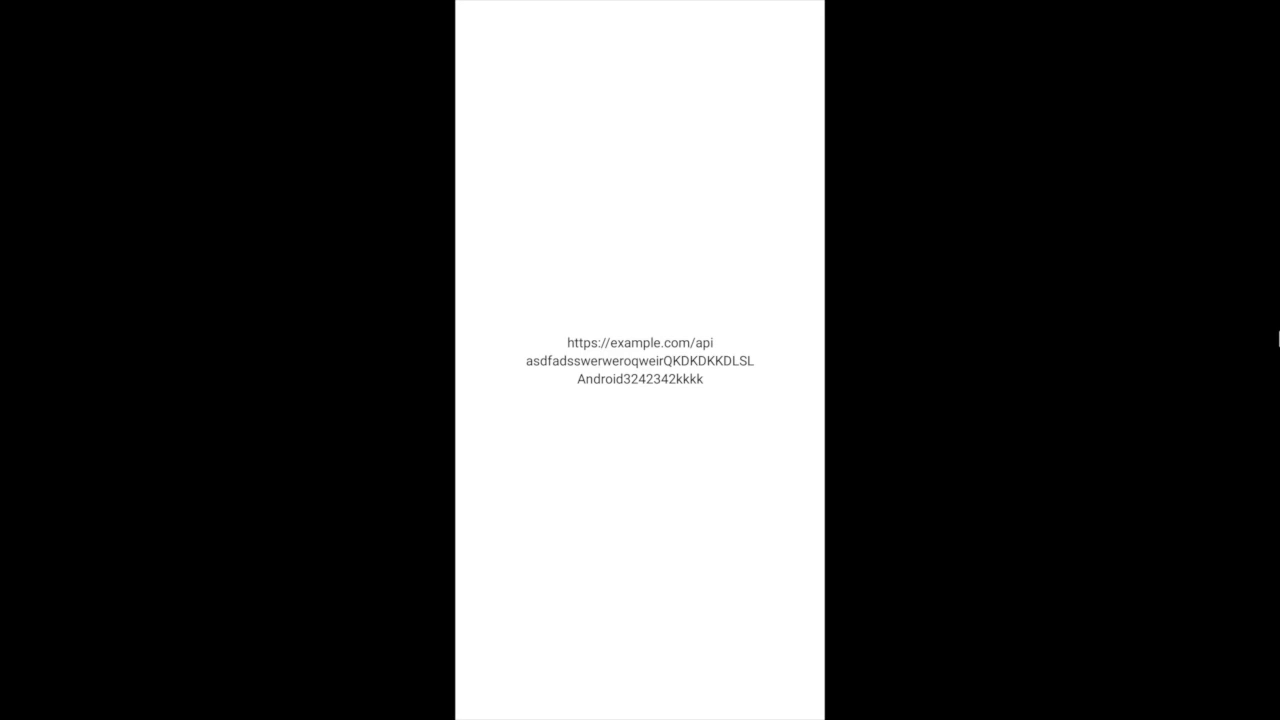
mouse_move(1218, 340)
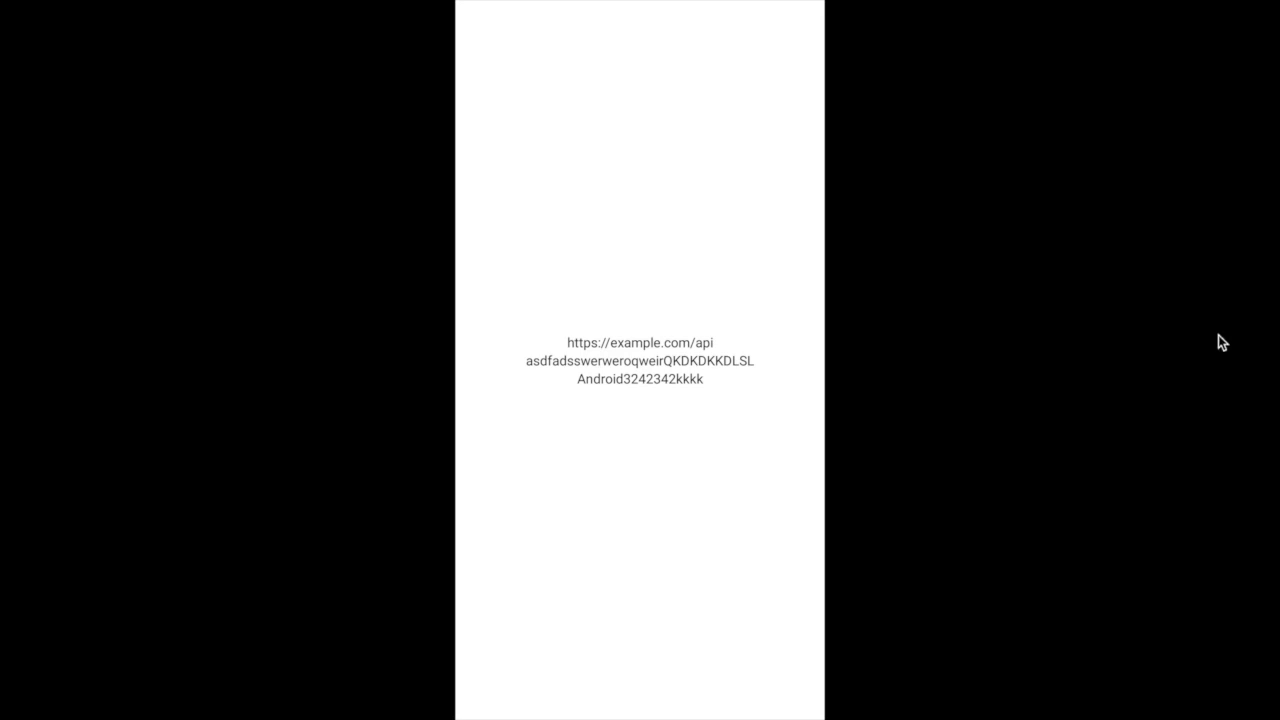